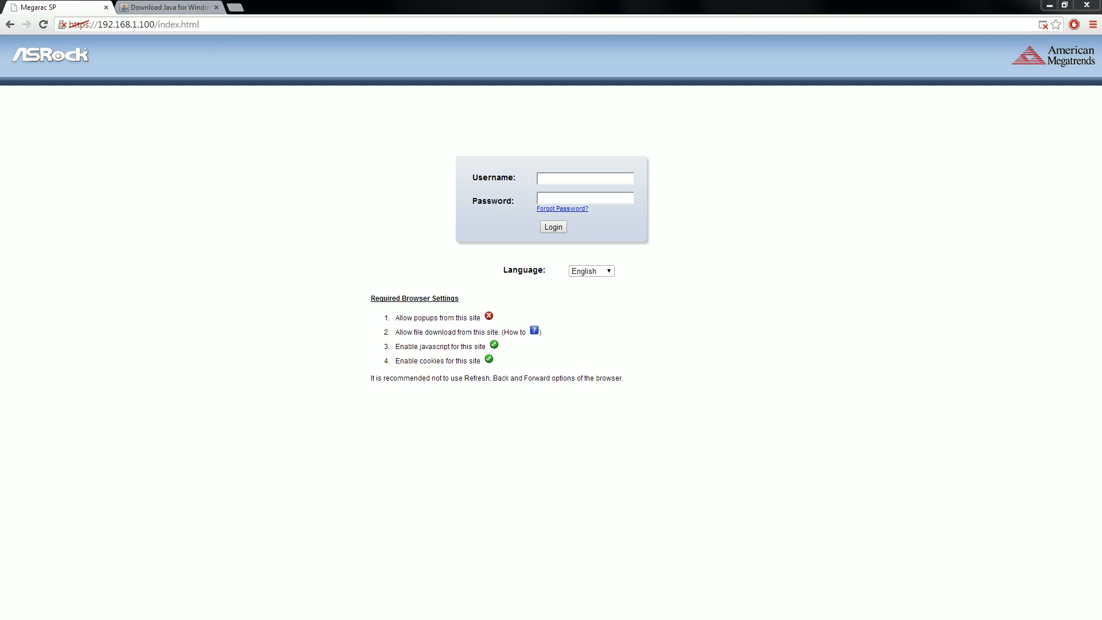
mouse_move(564, 272)
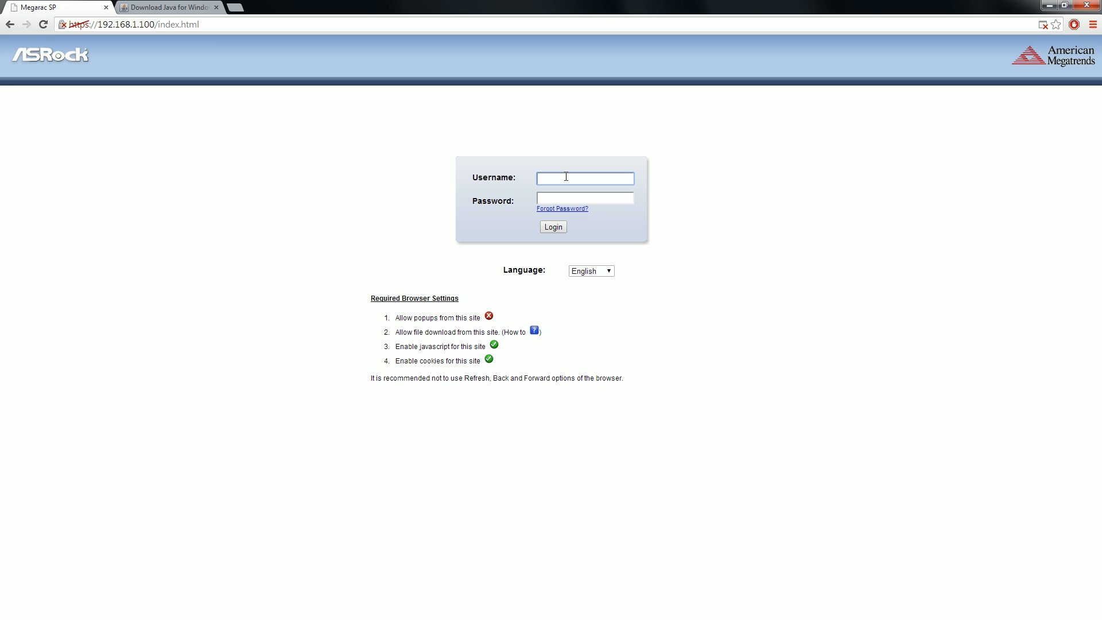
Attempt the login and always allow pop-ups from 192.168.1.100
left_click(584, 177)
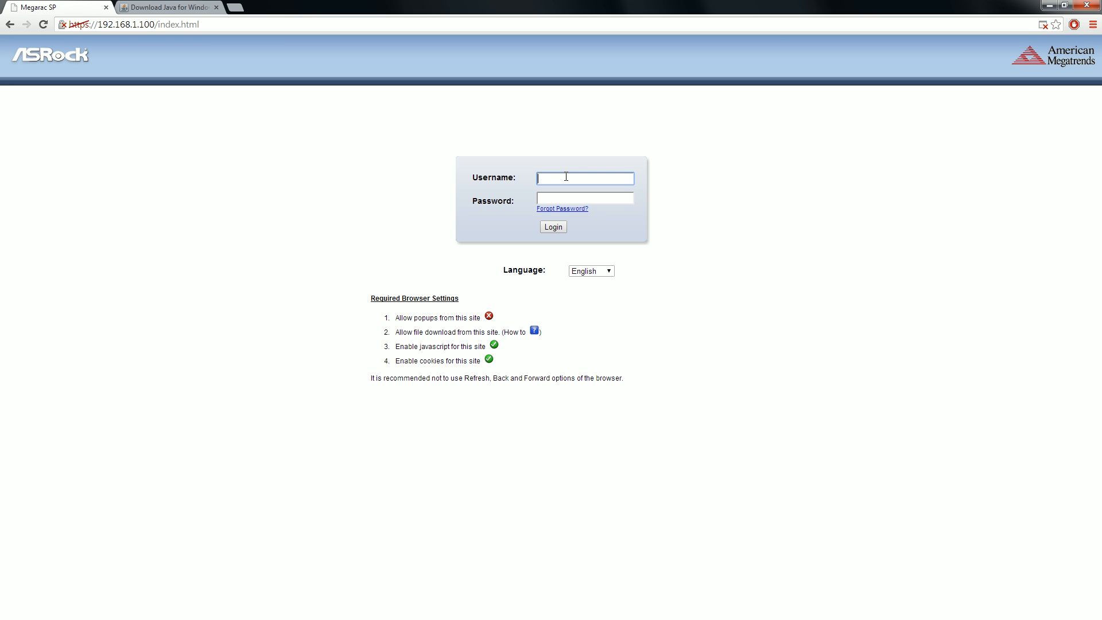
mouse_move(626, 432)
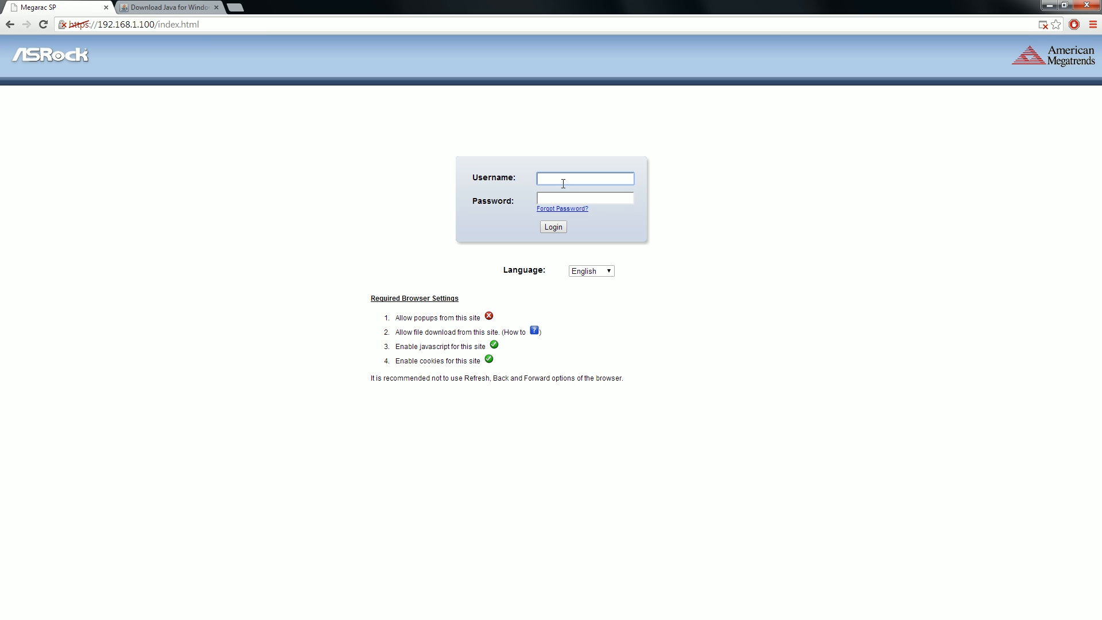
left_click(585, 178)
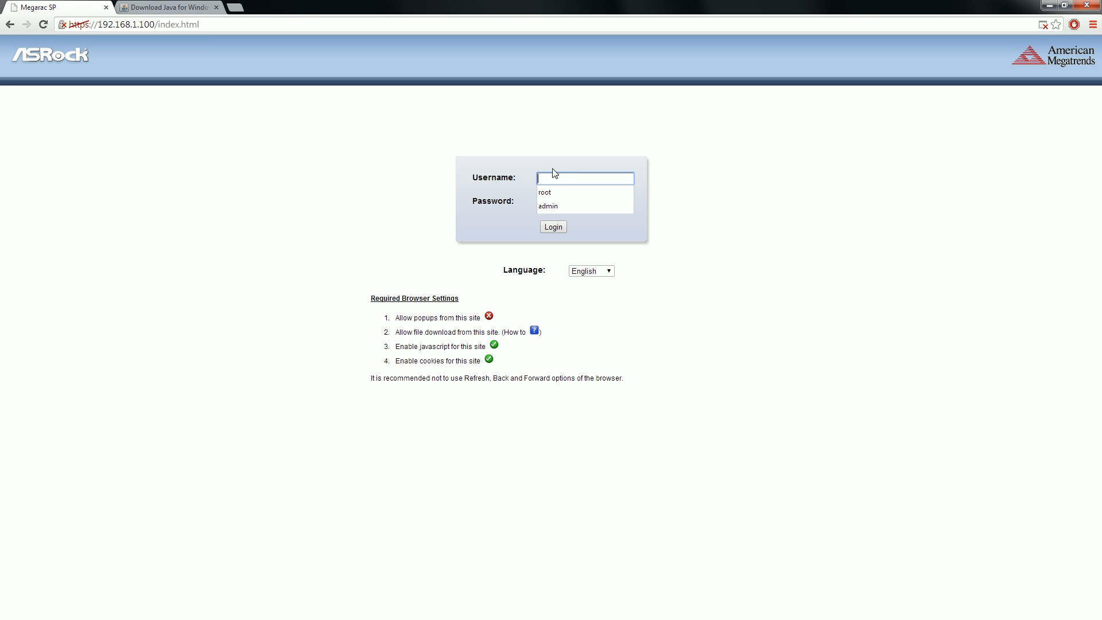
mouse_move(547, 170)
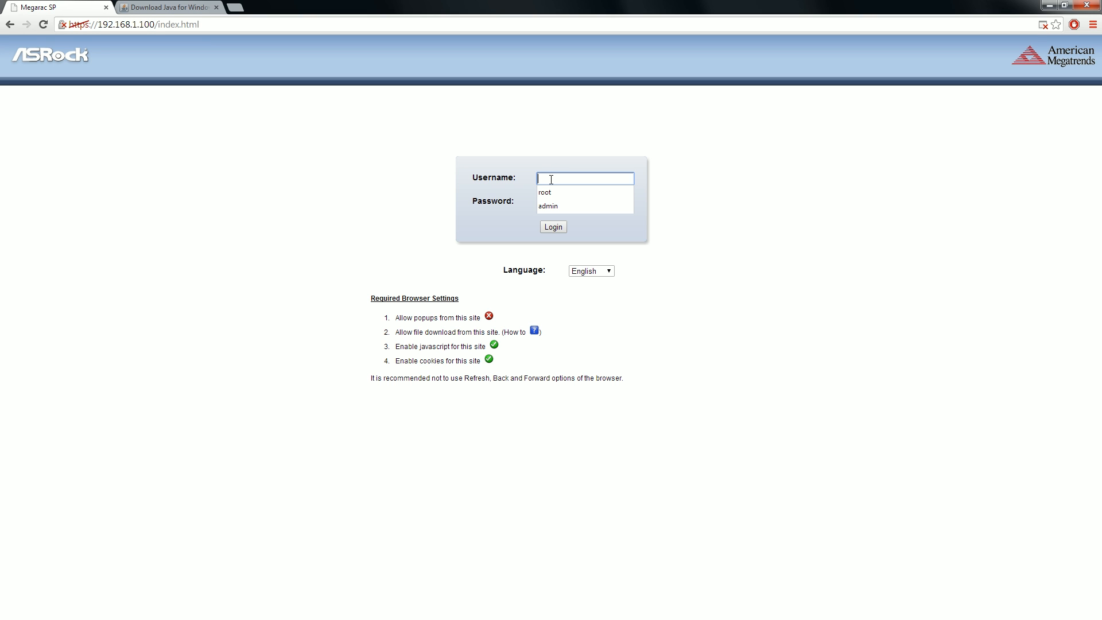
left_click(548, 205)
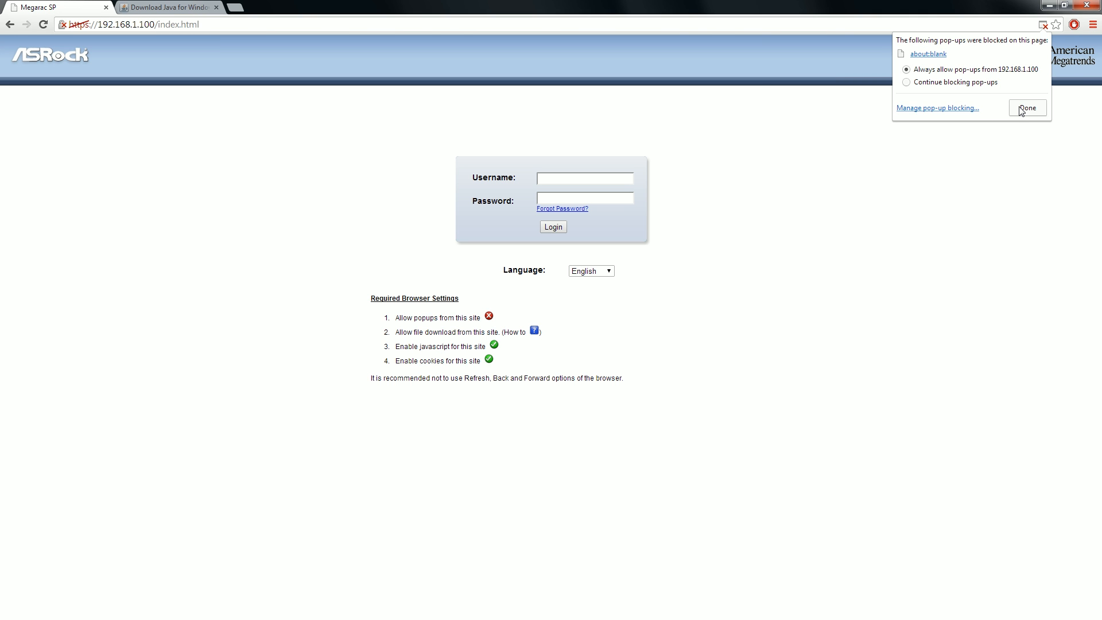
Dismiss the pop-up bubble with Done and reload the page to reach the Dashboard
left_click(1026, 107)
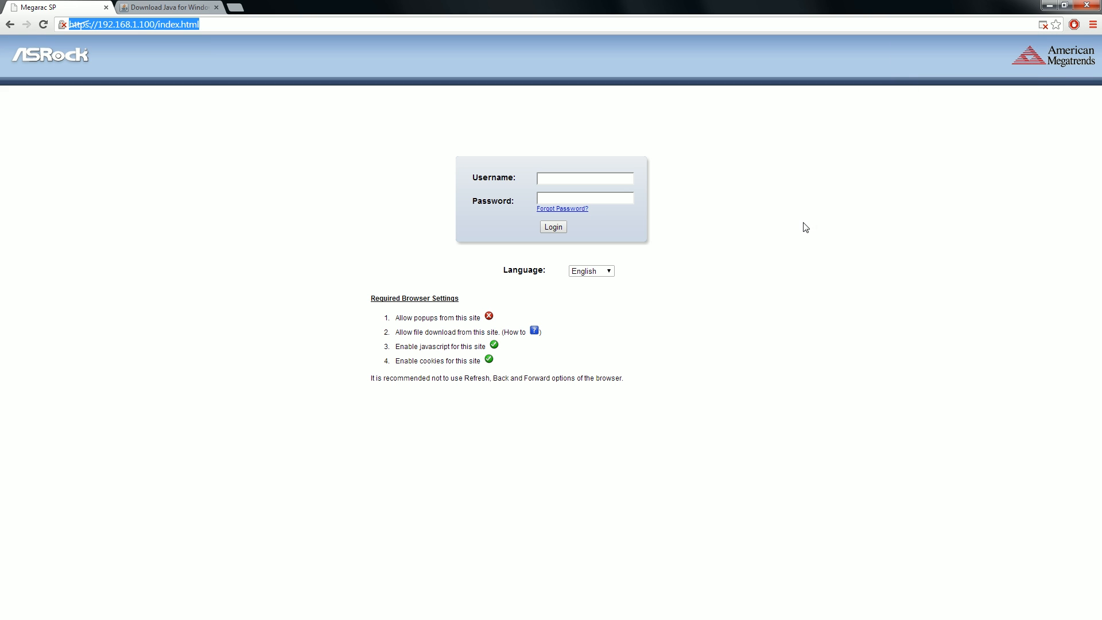
left_click(552, 226)
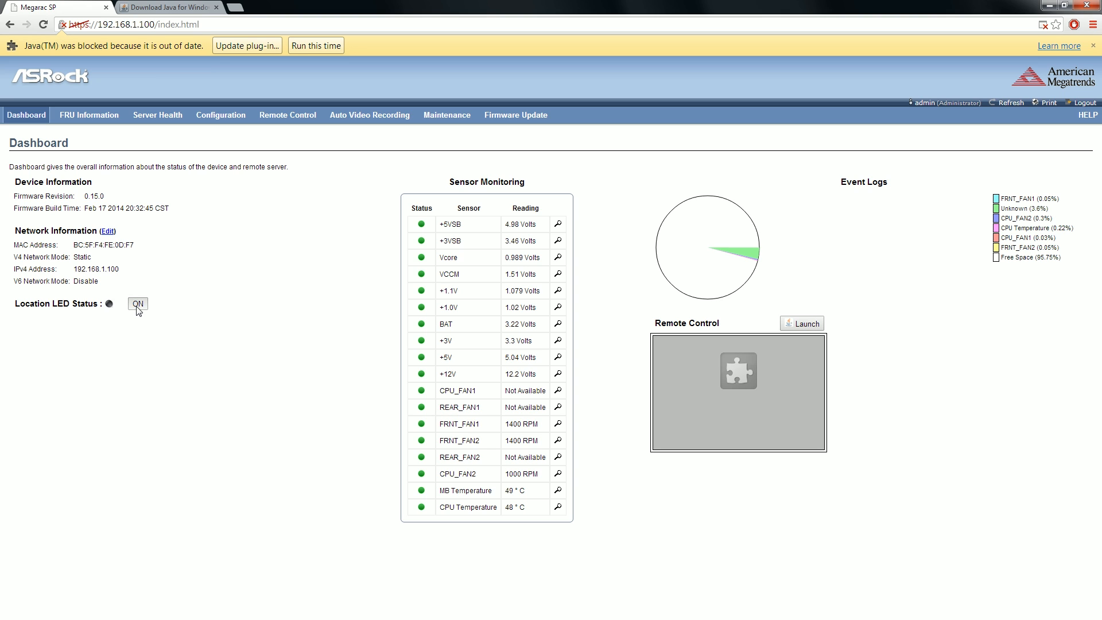
Turn the Location LED on from the Dashboard's Location LED Status control
left_click(137, 303)
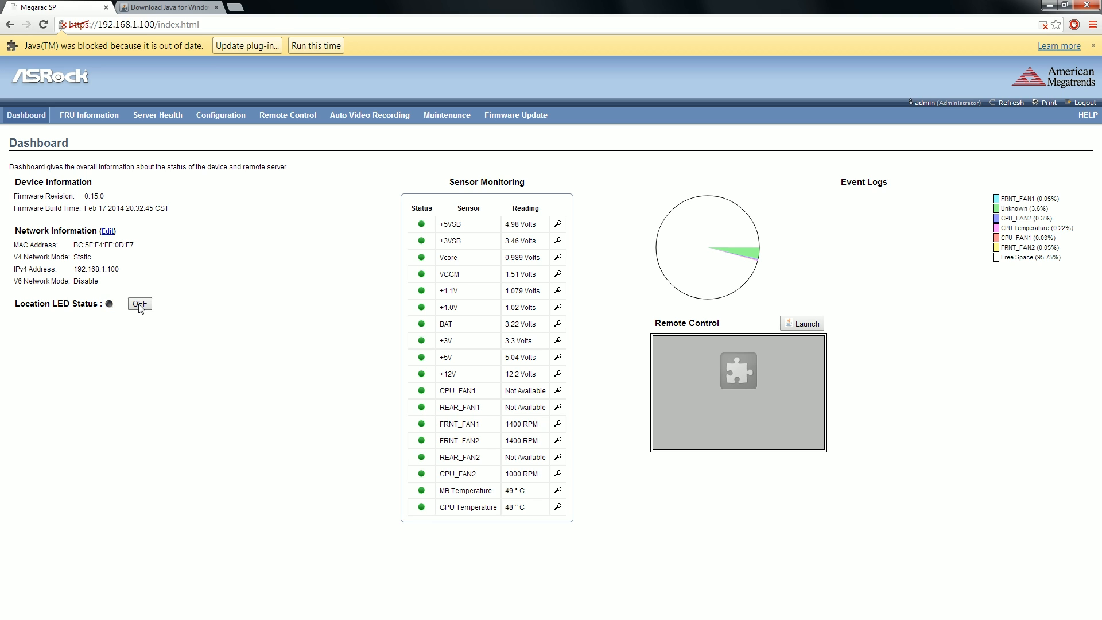
left_click(139, 304)
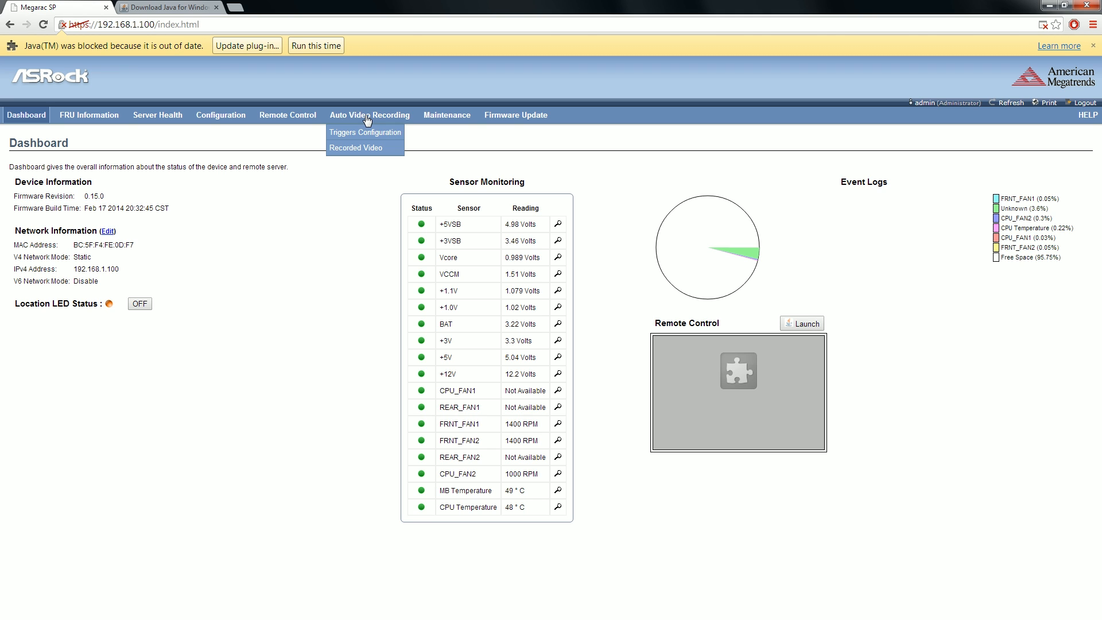
Open Auto Video Recording Triggers Configuration and toggle Watchdog Timer Events on, then off
left_click(365, 132)
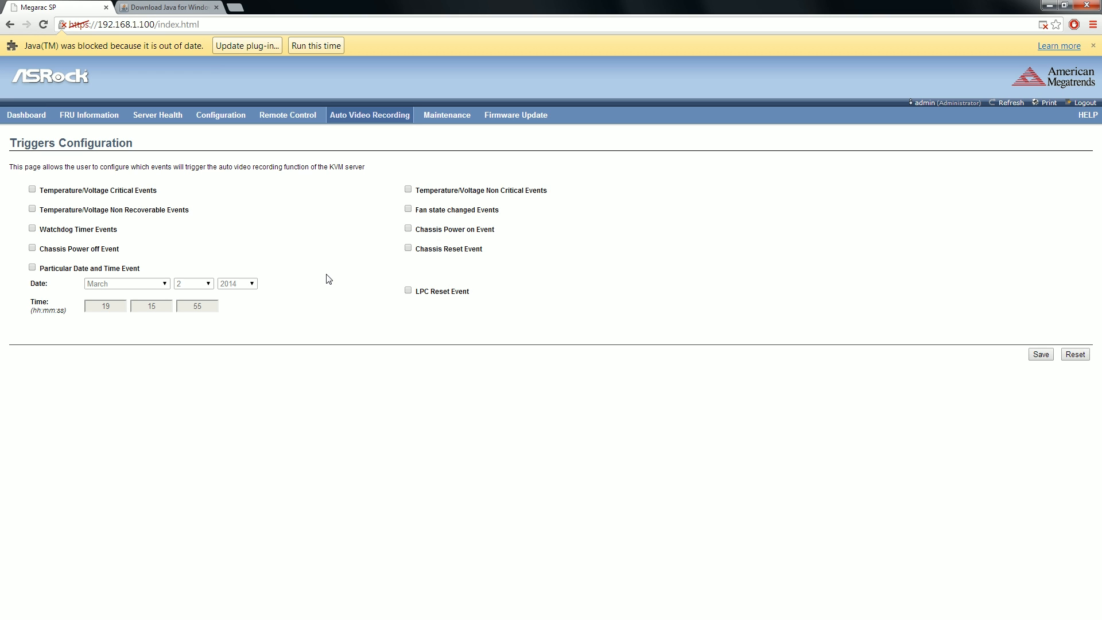
left_click(32, 189)
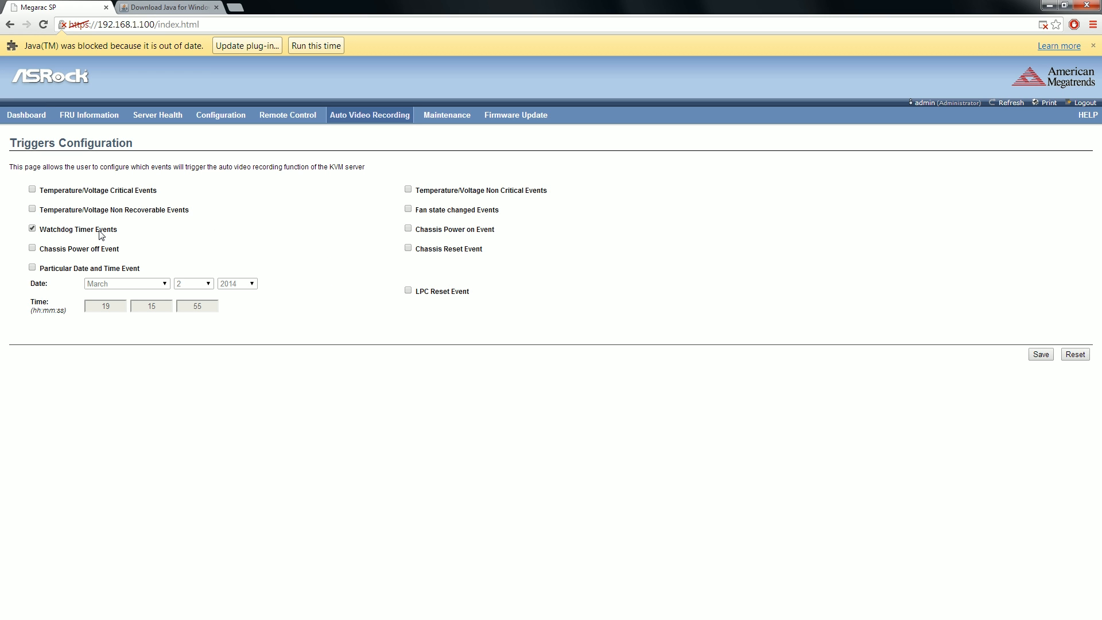
left_click(32, 228)
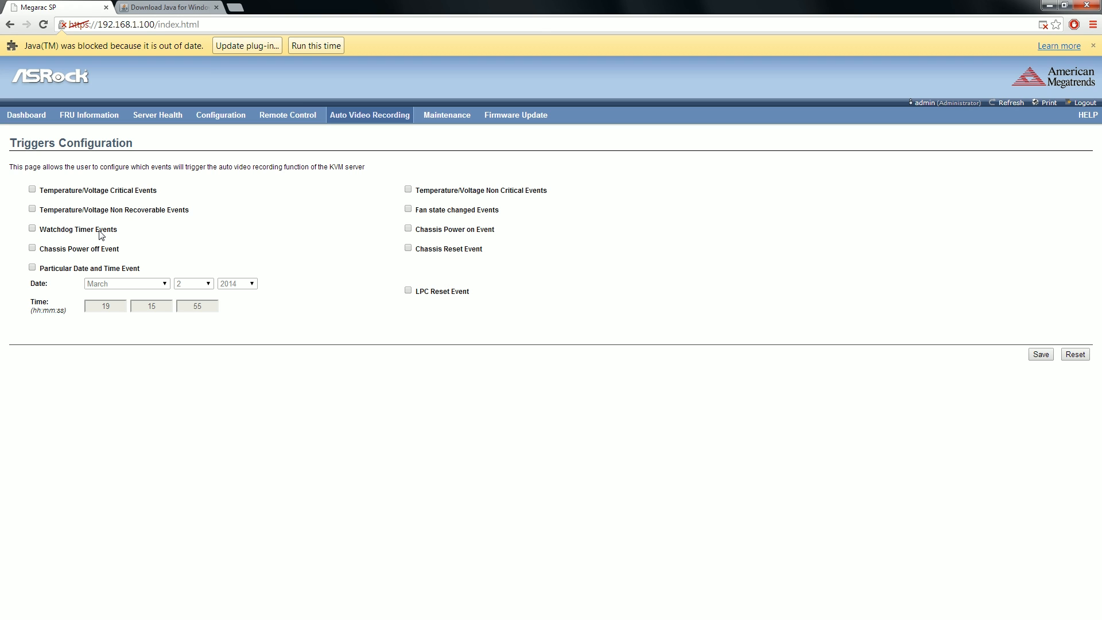
mouse_move(90, 242)
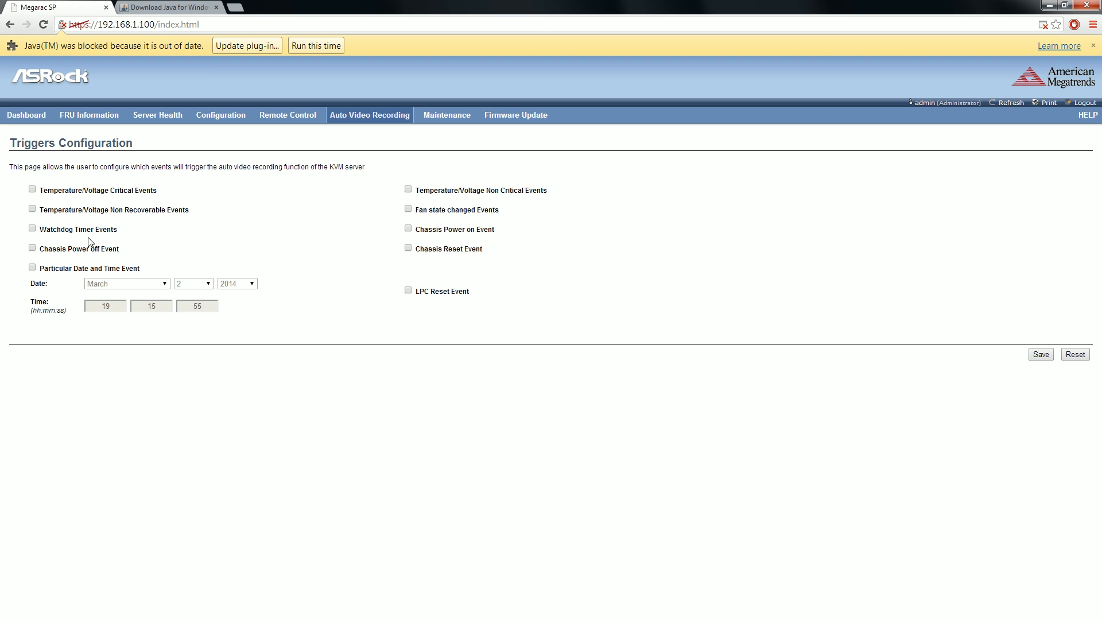
mouse_move(85, 234)
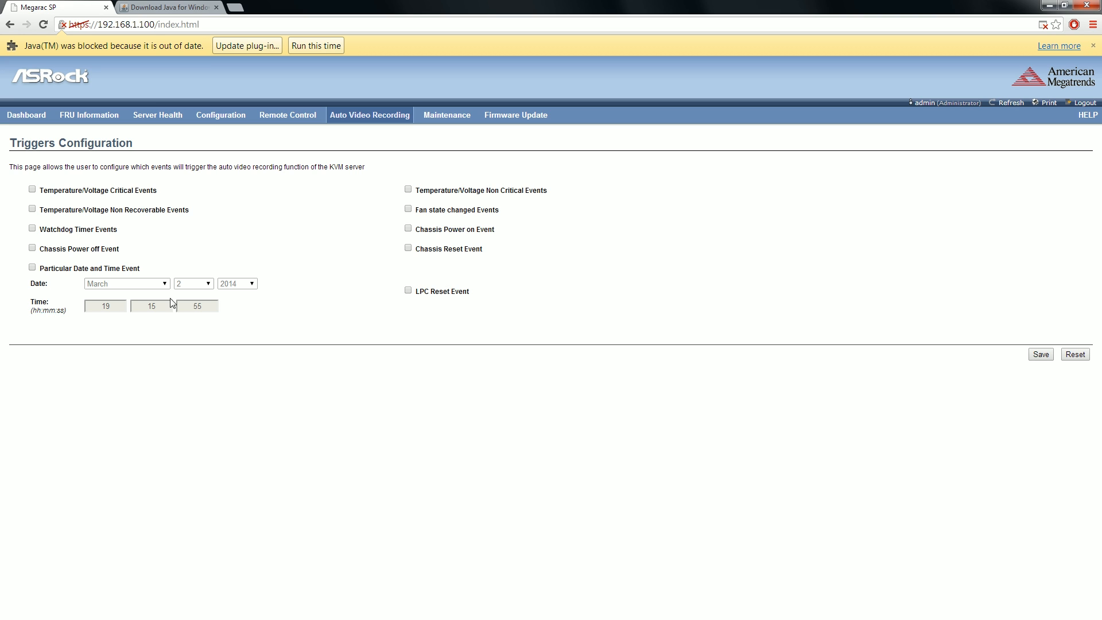
mouse_move(457, 248)
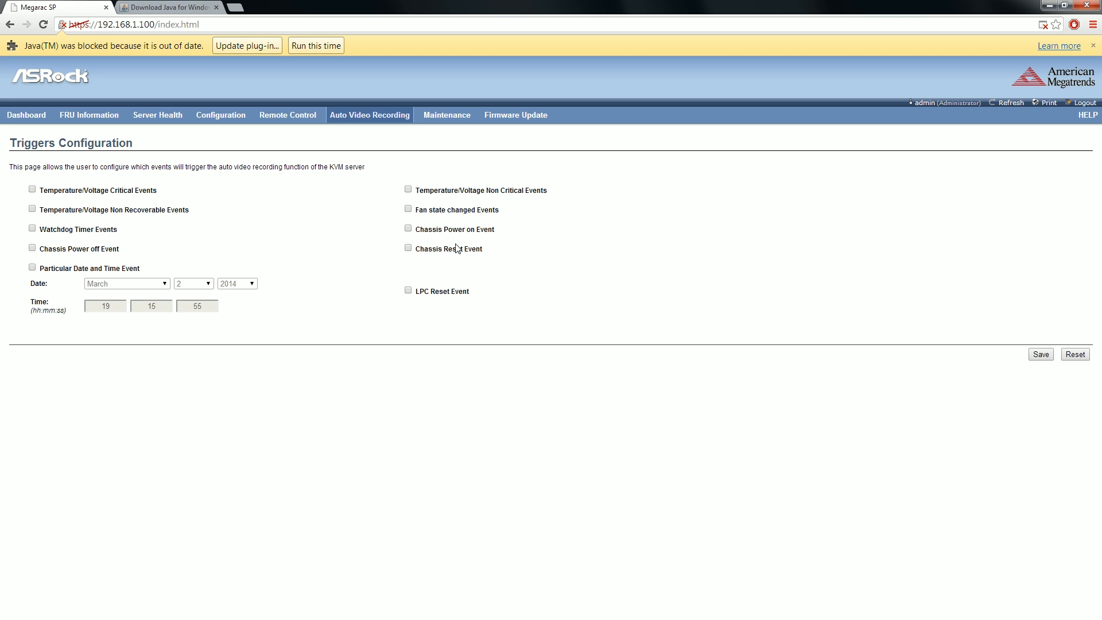
mouse_move(463, 267)
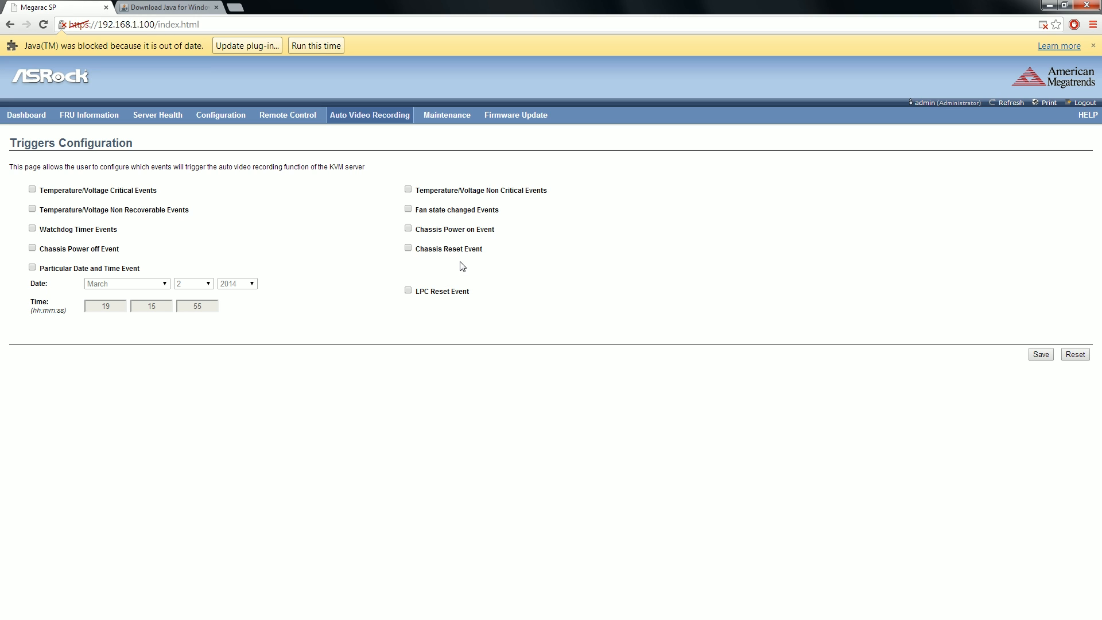
mouse_move(458, 262)
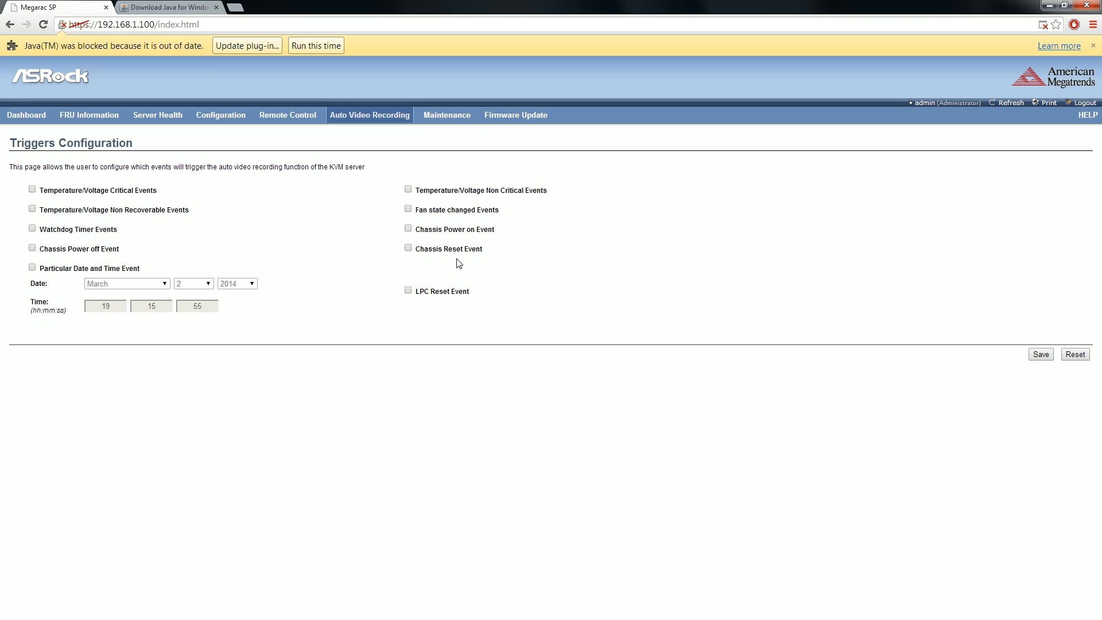
mouse_move(454, 261)
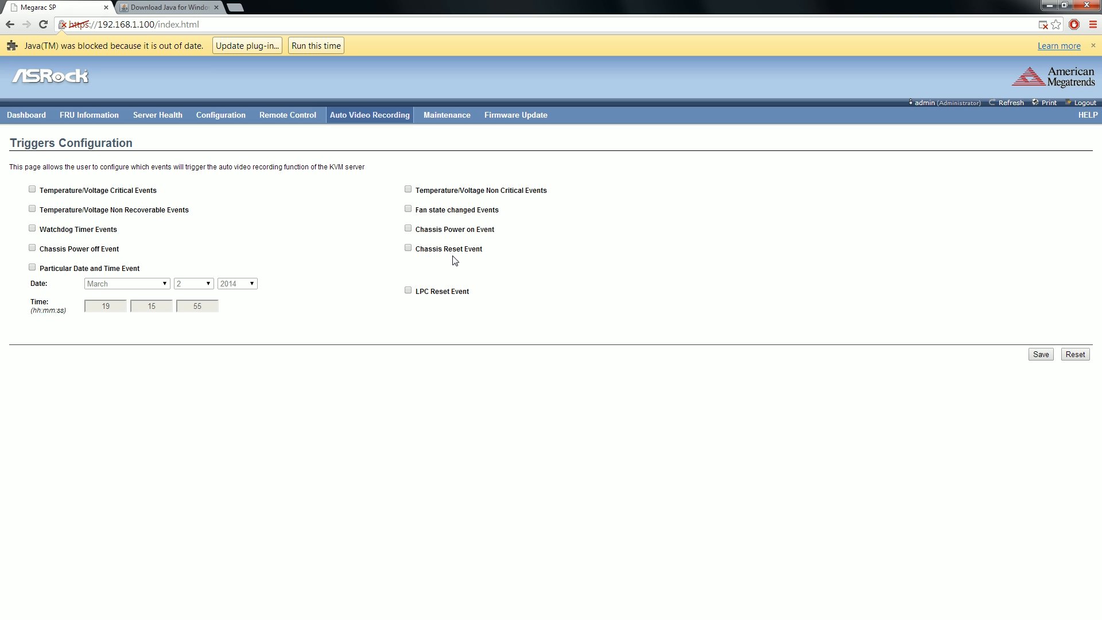
mouse_move(444, 243)
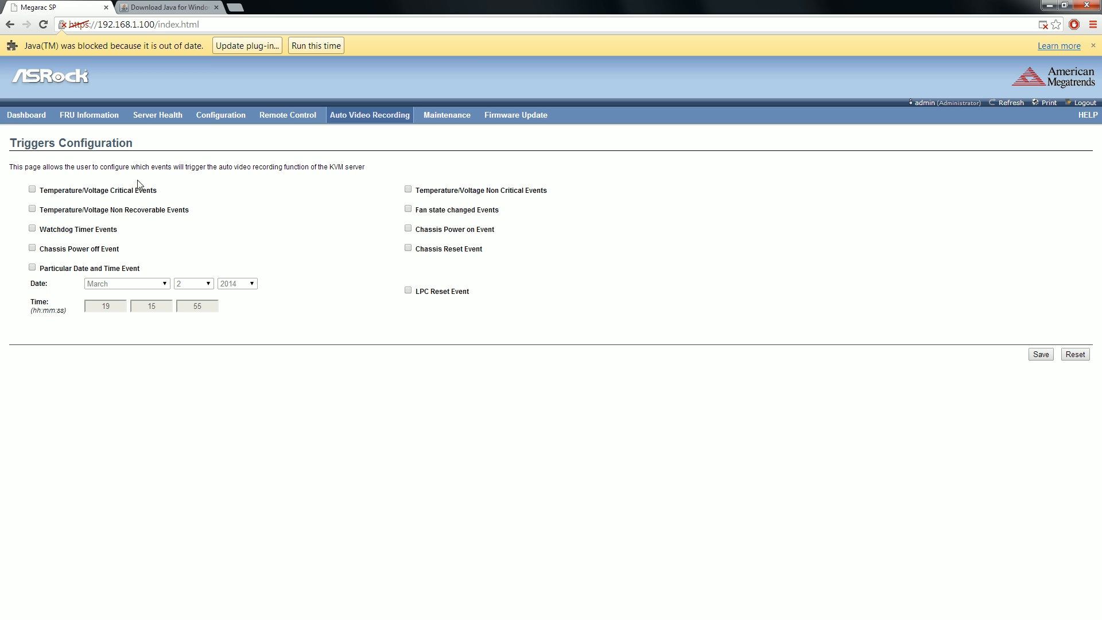
mouse_move(372, 117)
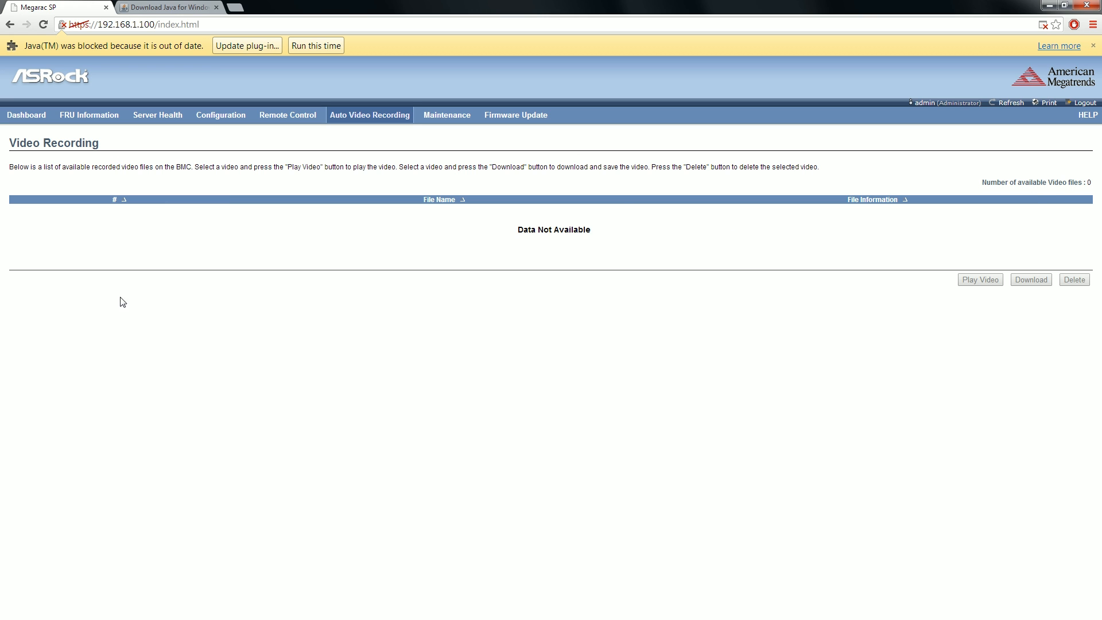
mouse_move(367, 279)
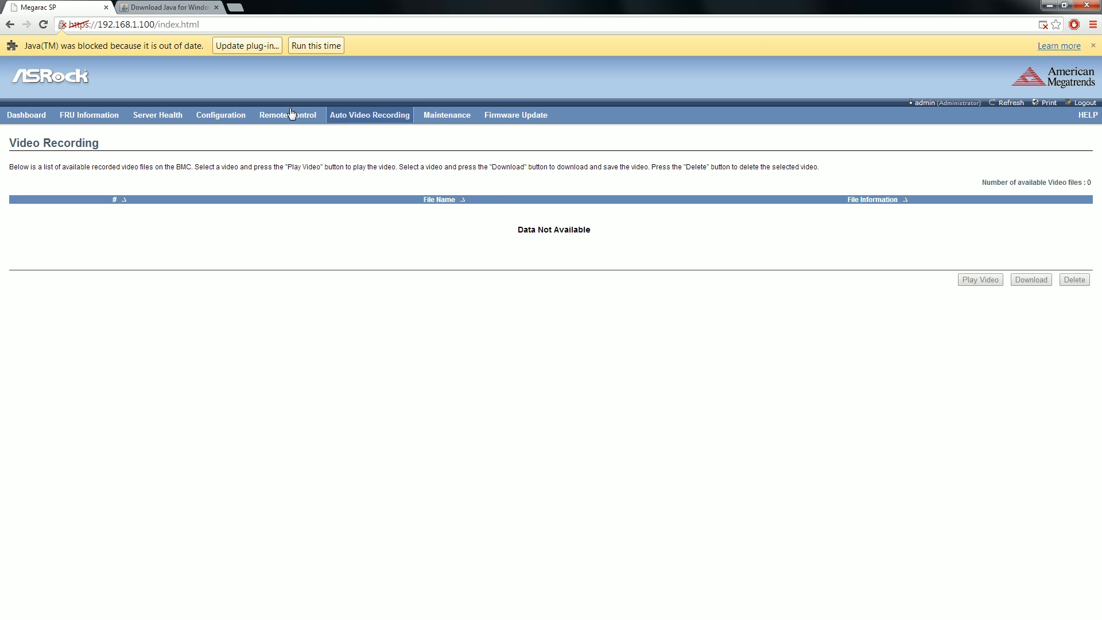
mouse_move(35, 118)
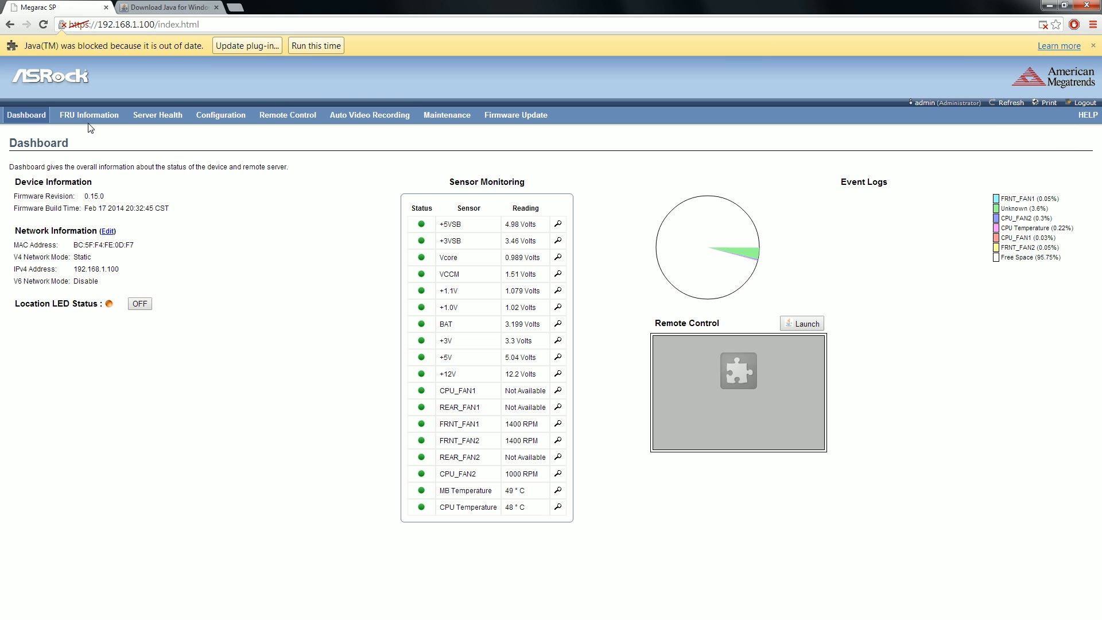
left_click(89, 115)
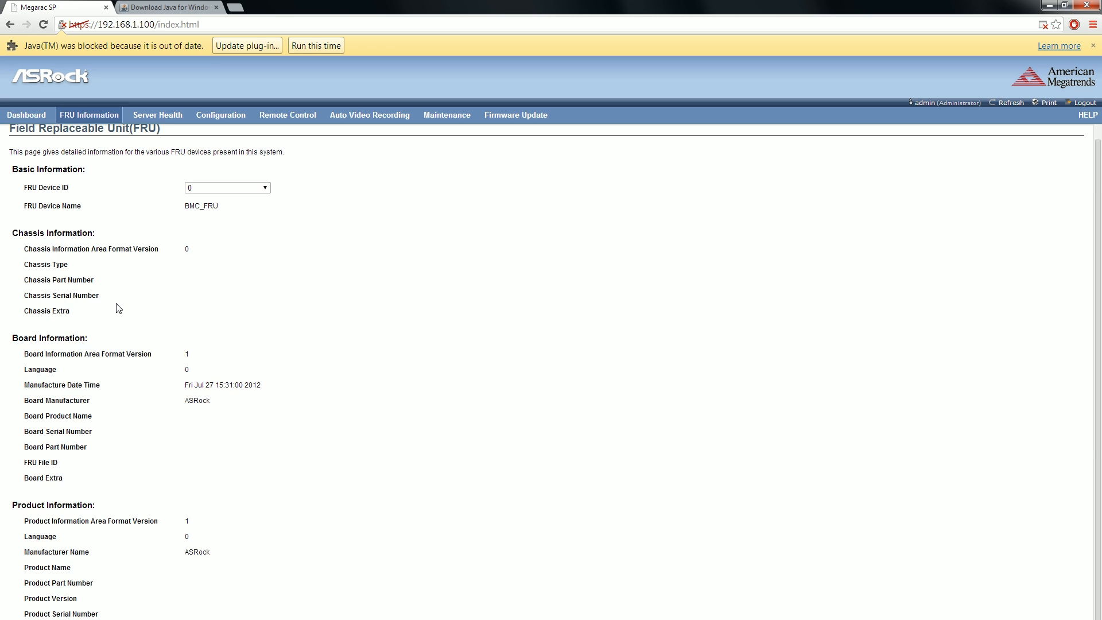
left_click(157, 115)
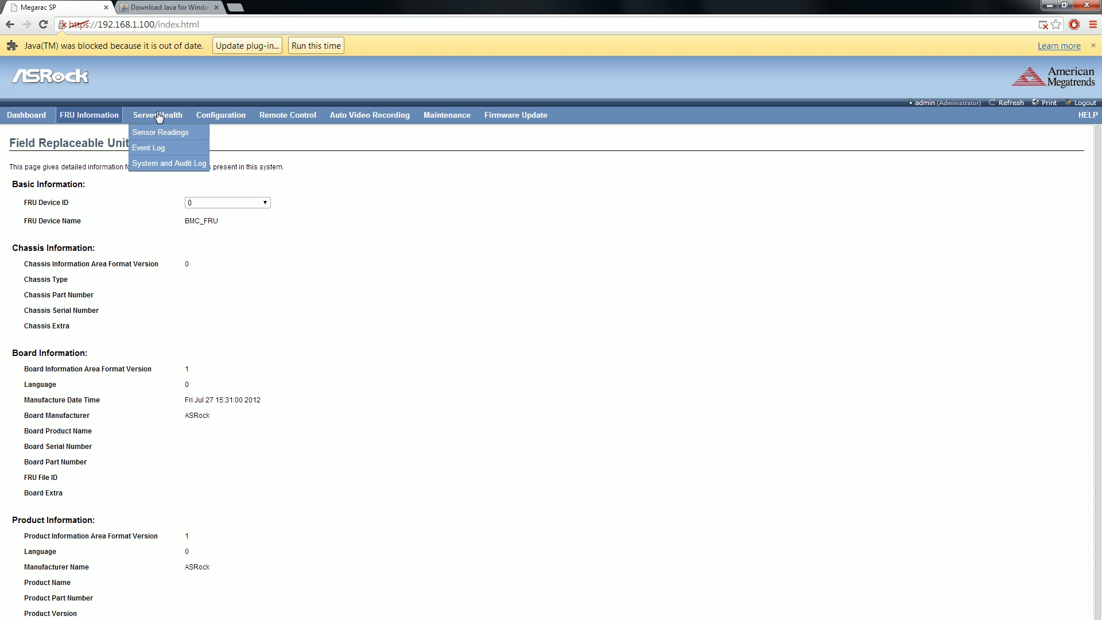
left_click(160, 132)
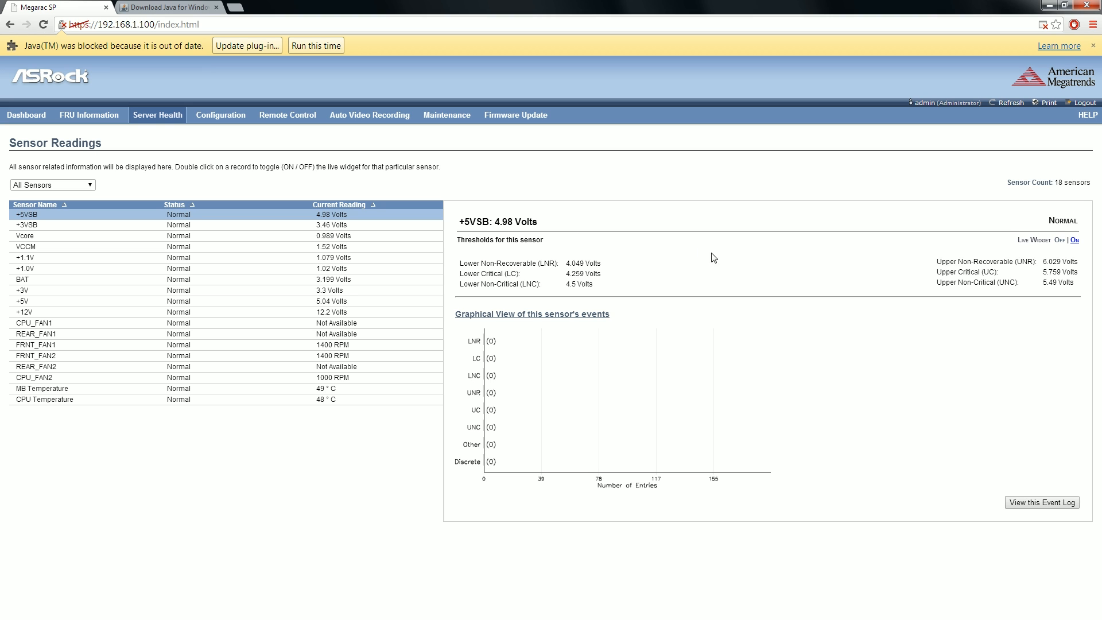
mouse_move(569, 241)
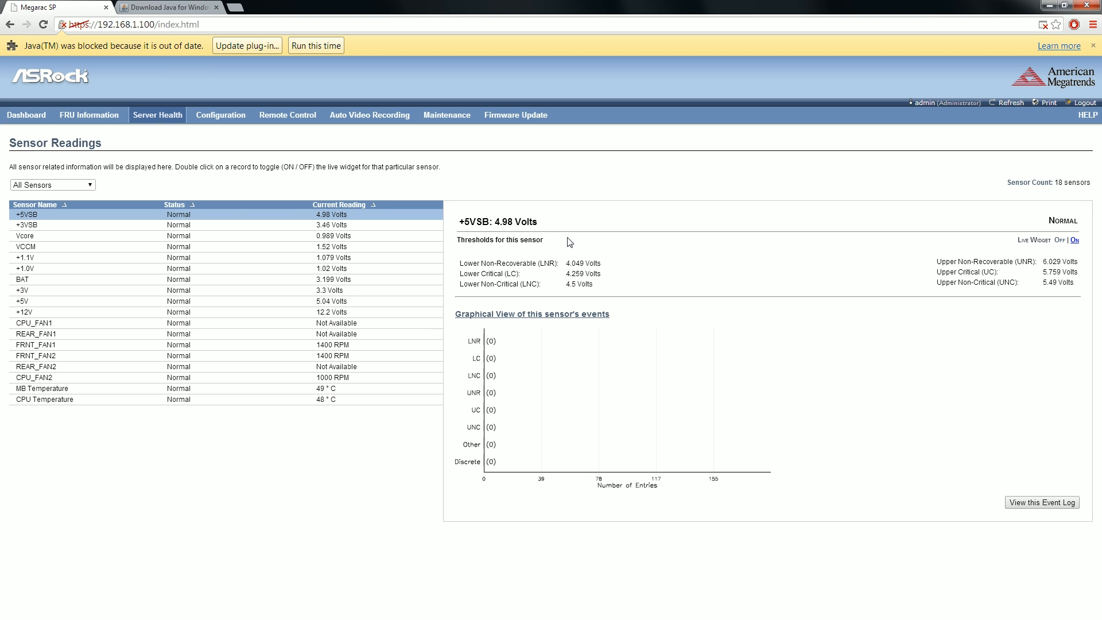
mouse_move(550, 244)
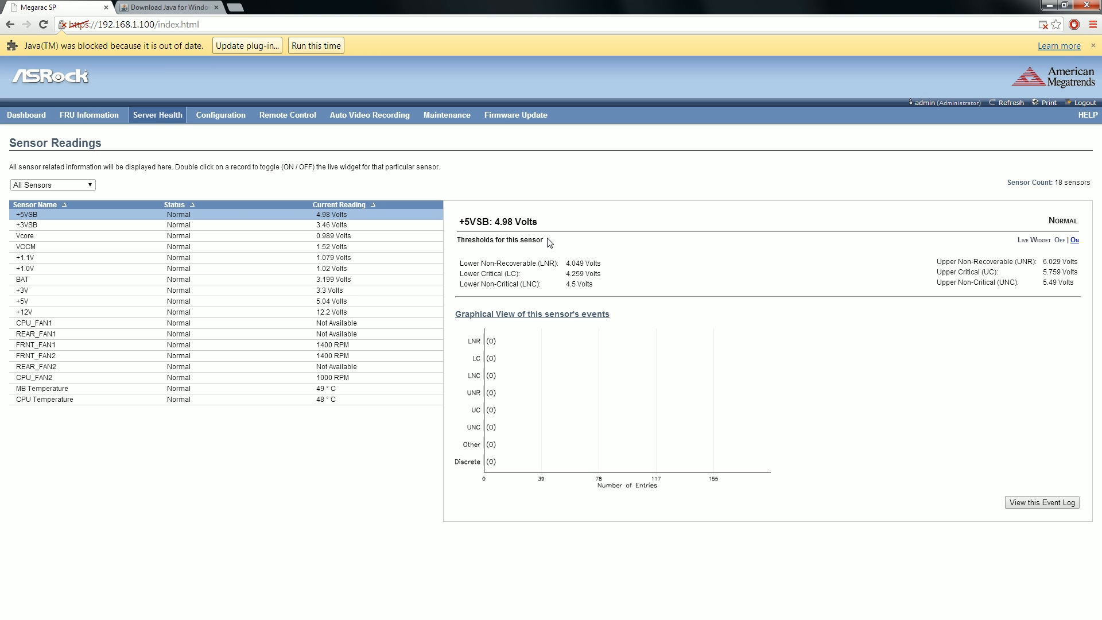
mouse_move(276, 250)
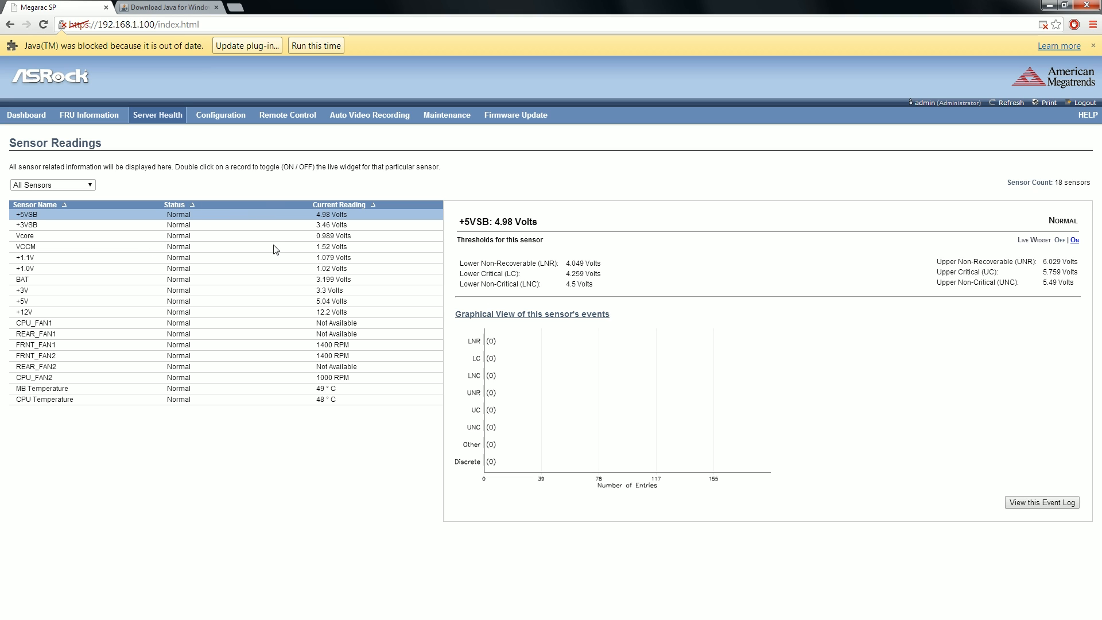
mouse_move(348, 227)
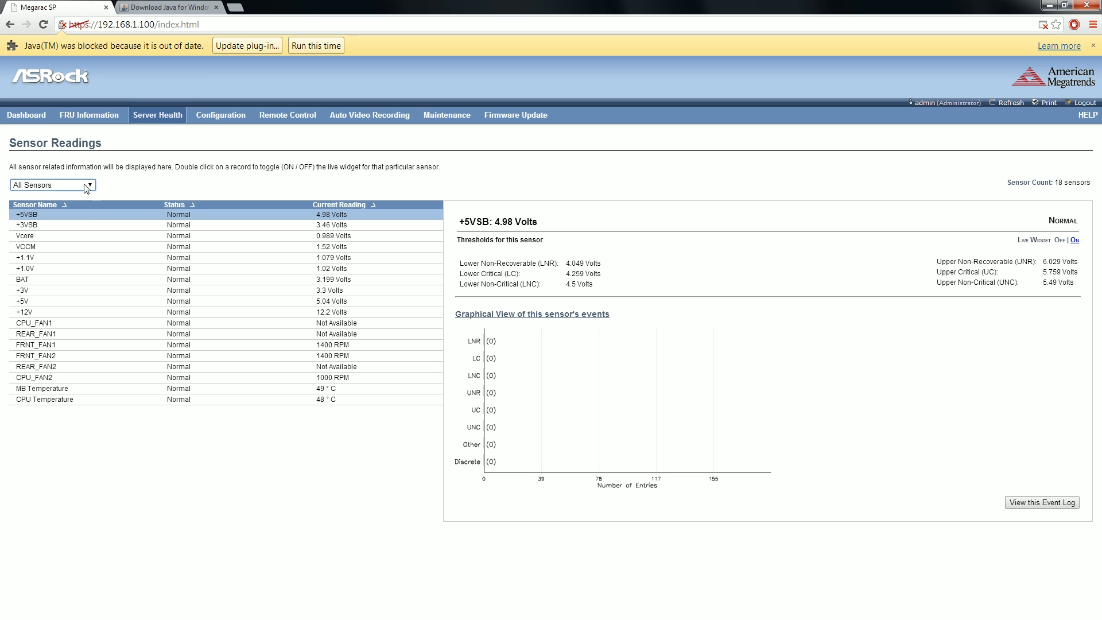
Open Network Bond settings and check Default Interfaces options, keeping 'both'
left_click(220, 115)
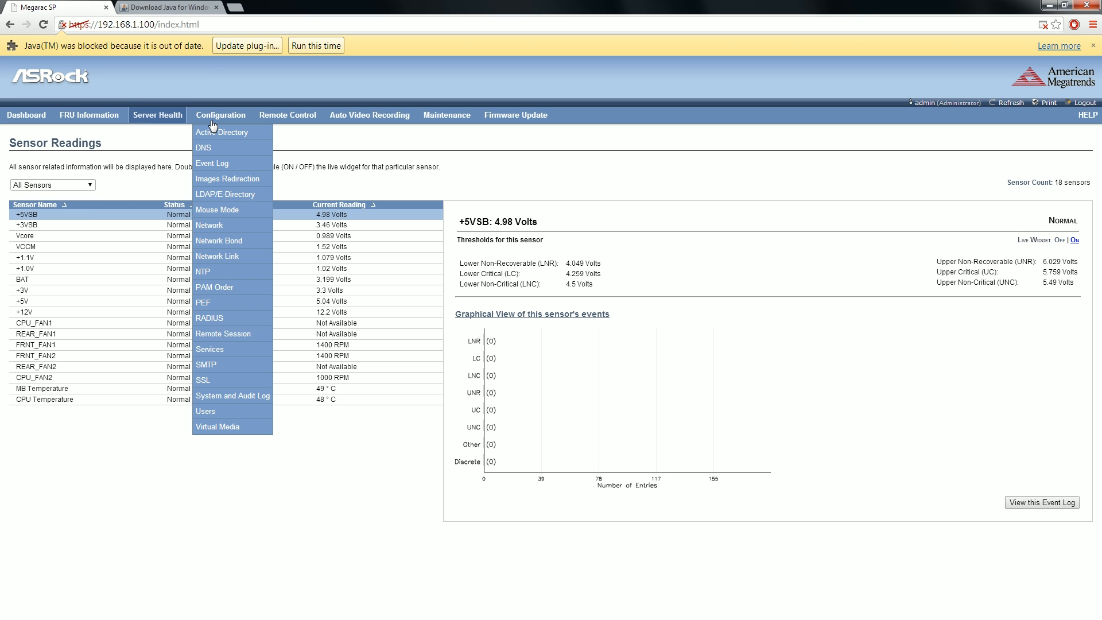
mouse_move(237, 260)
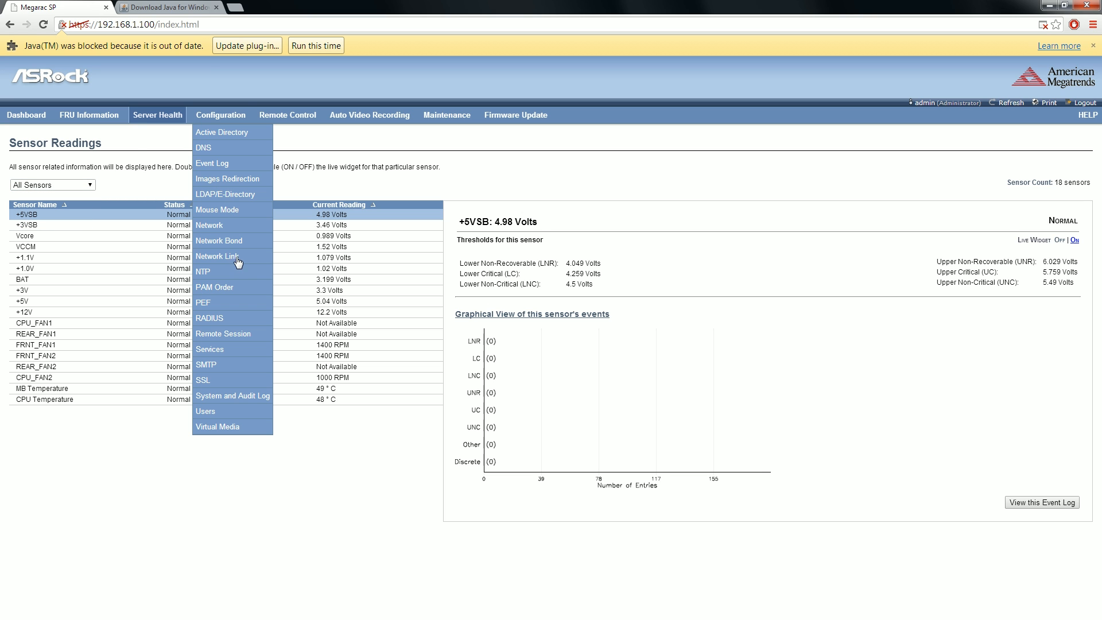
left_click(219, 240)
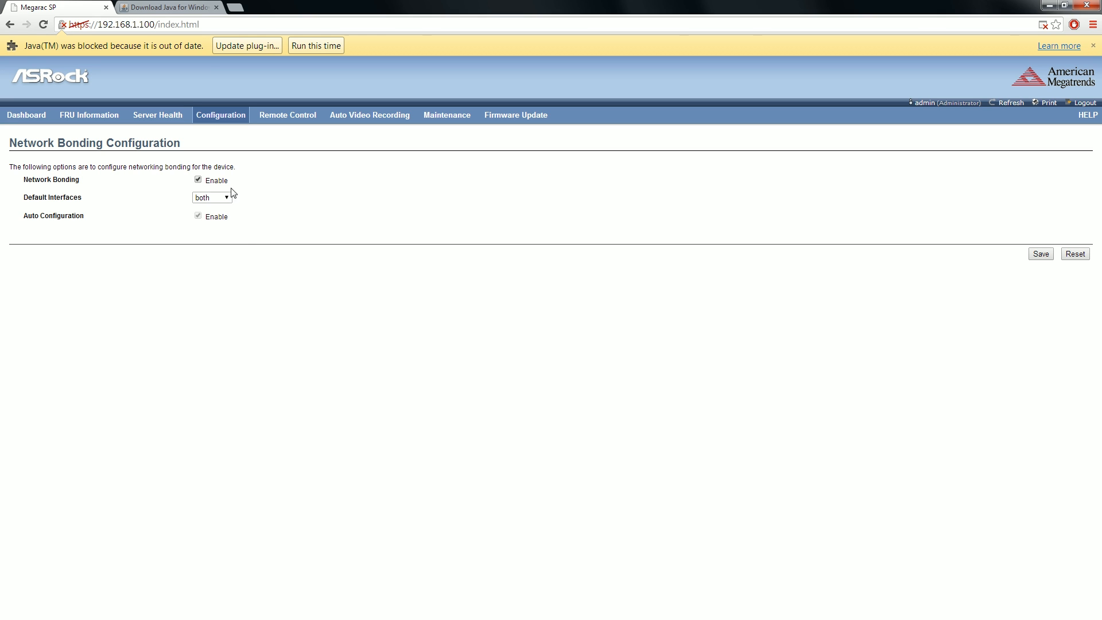
left_click(210, 196)
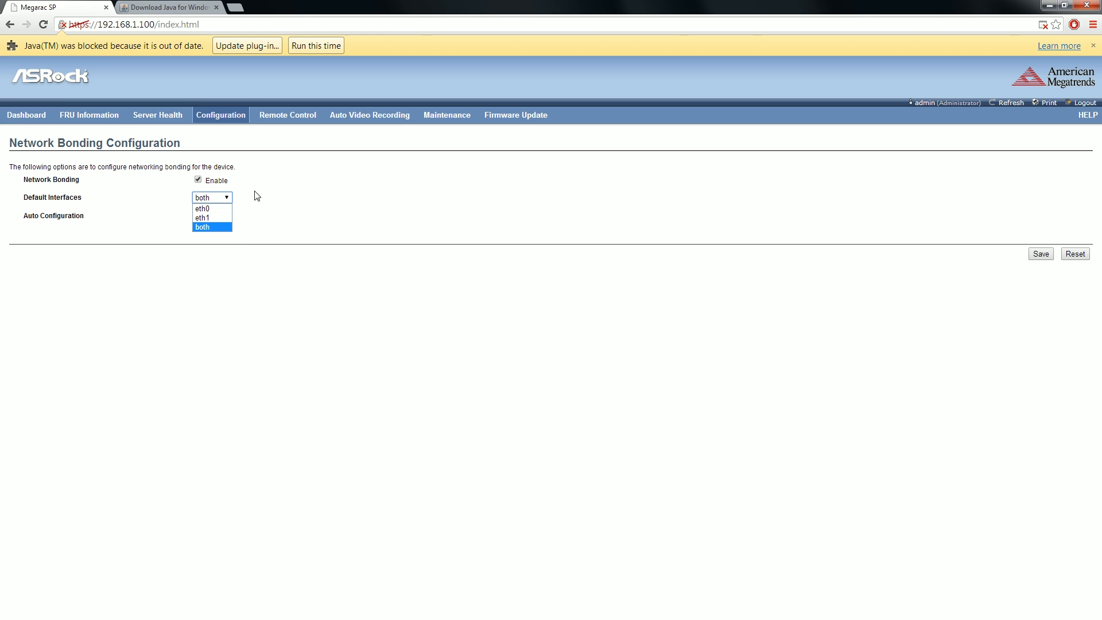
mouse_move(270, 202)
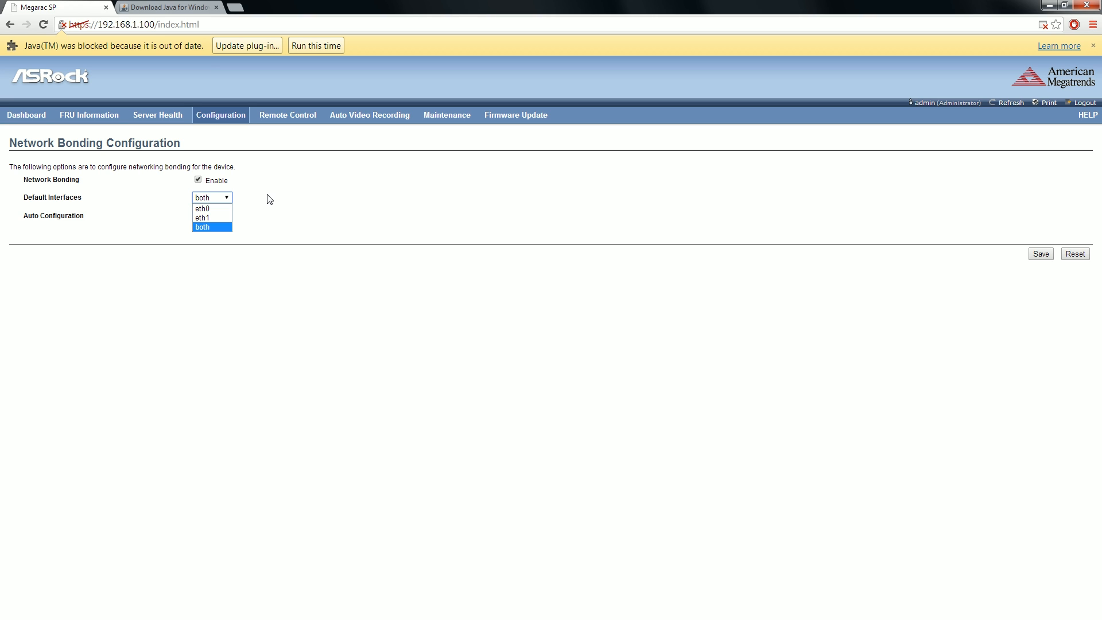
left_click(212, 226)
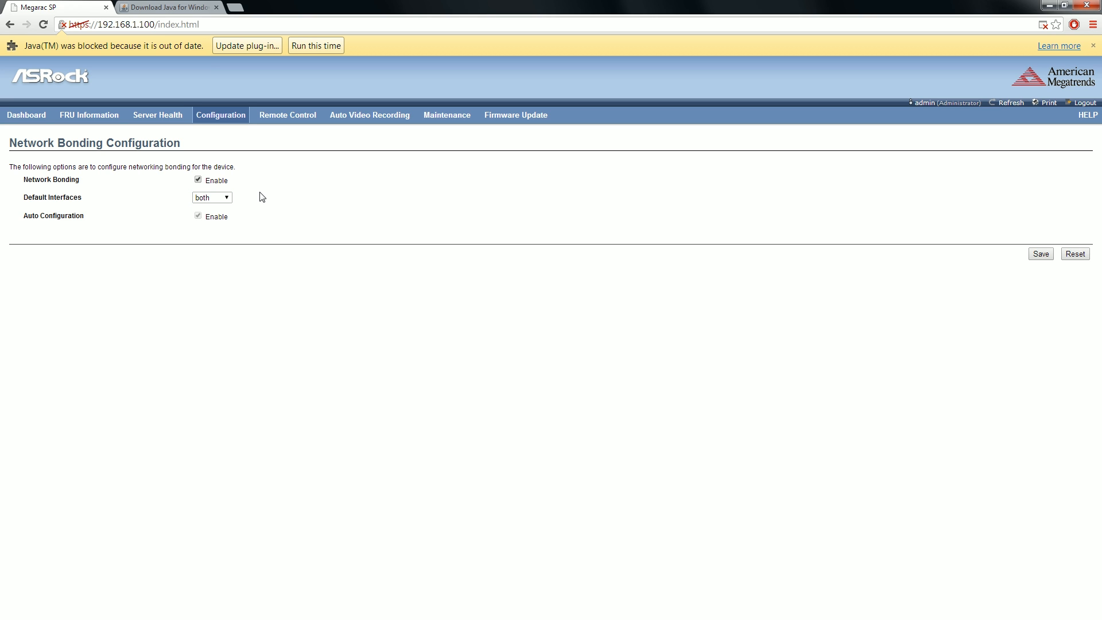
mouse_move(228, 178)
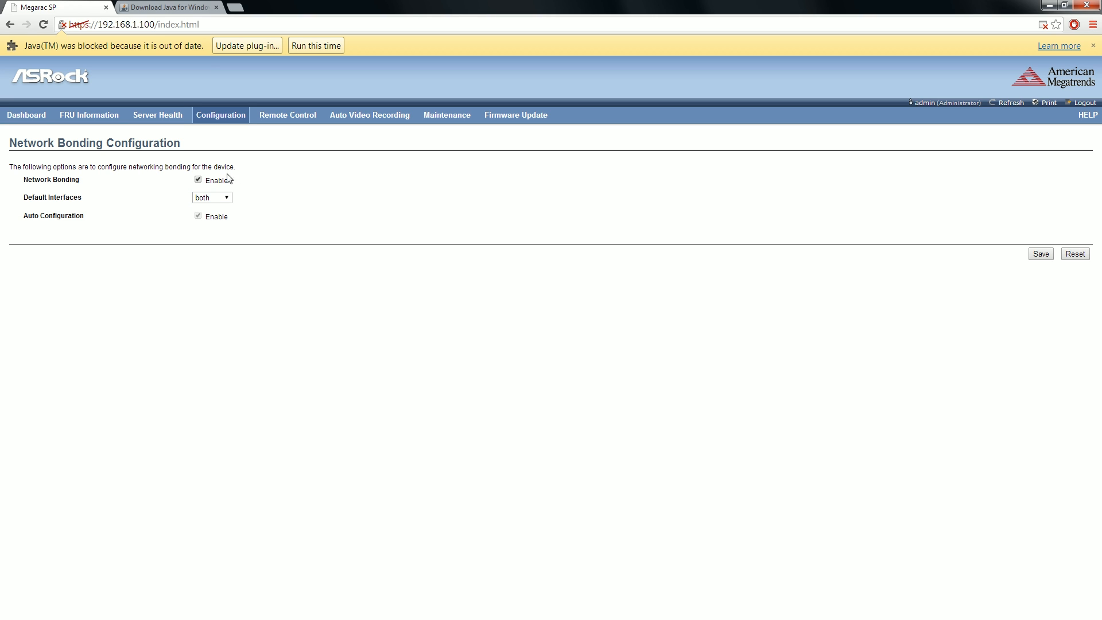
mouse_move(254, 234)
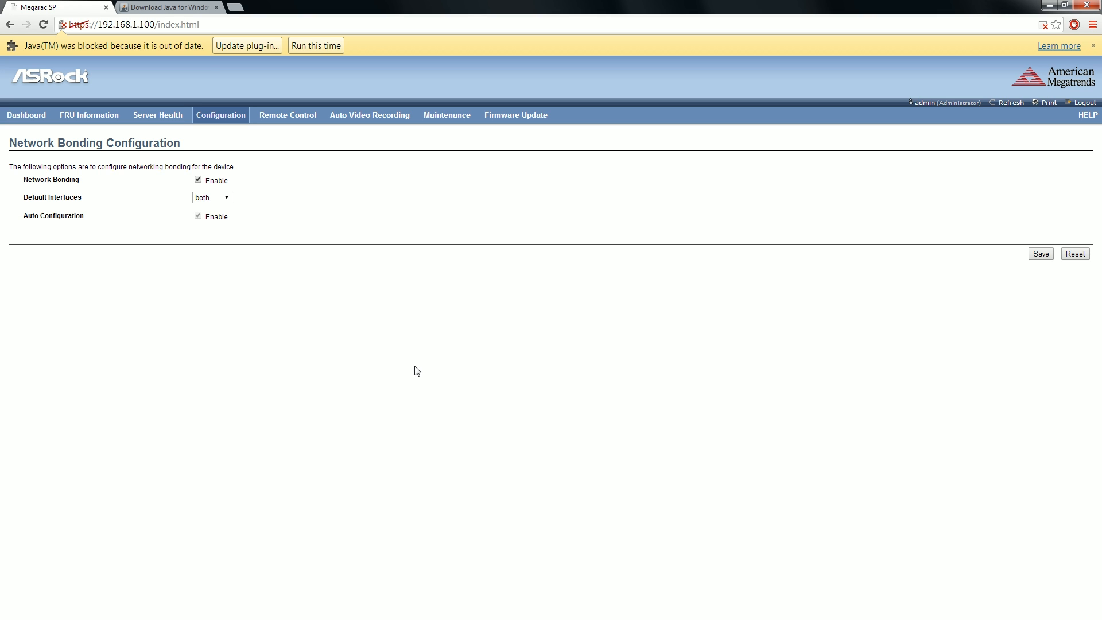
mouse_move(475, 384)
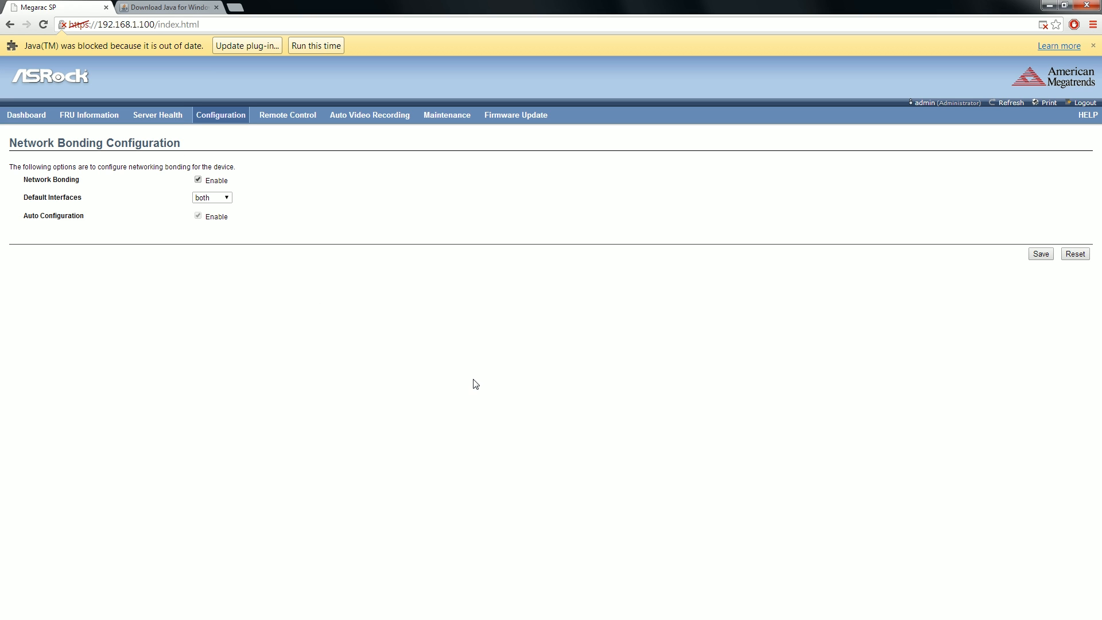
mouse_move(361, 412)
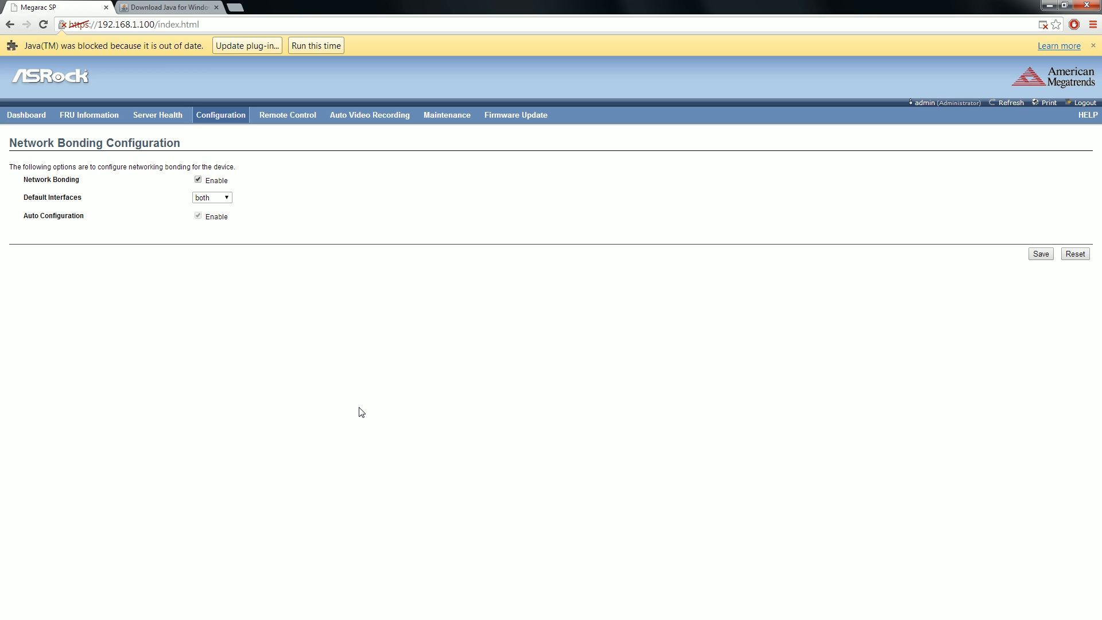
mouse_move(435, 455)
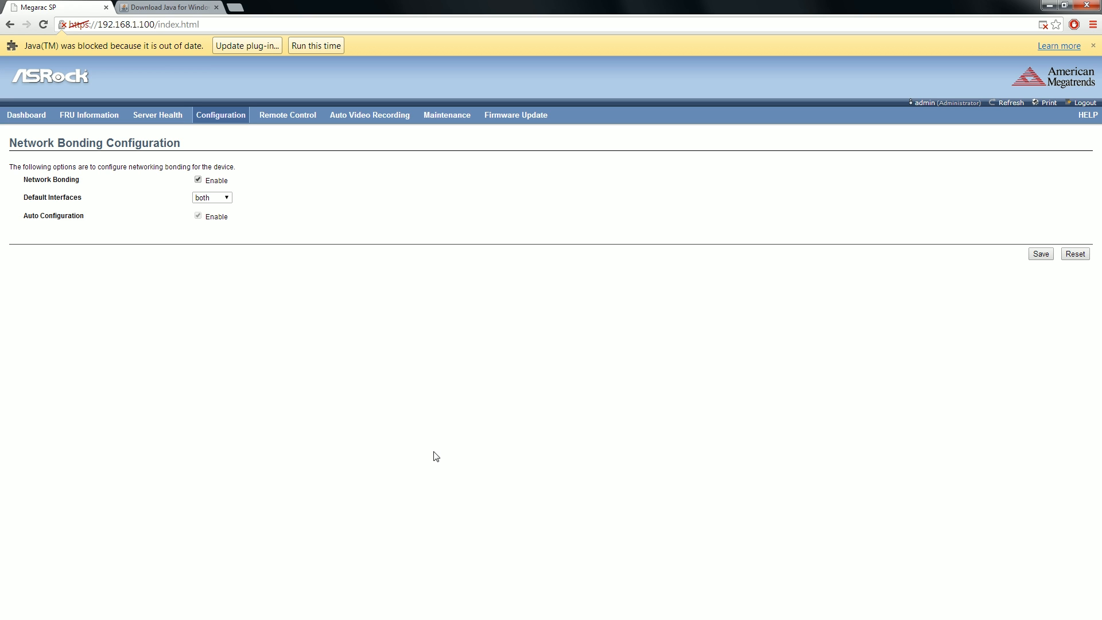
mouse_move(253, 417)
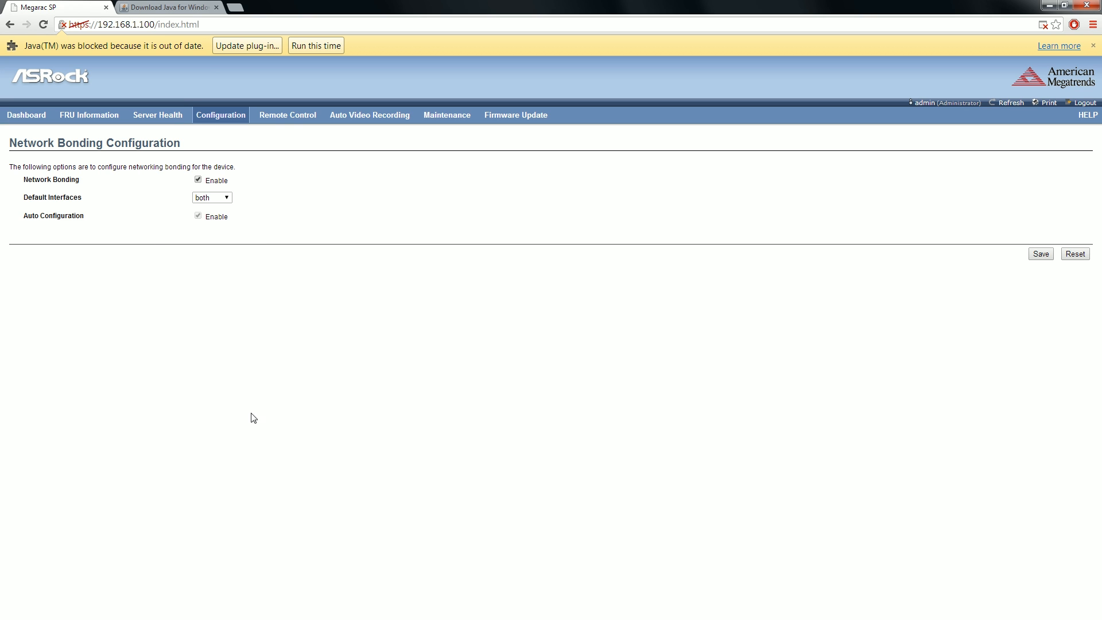
mouse_move(246, 460)
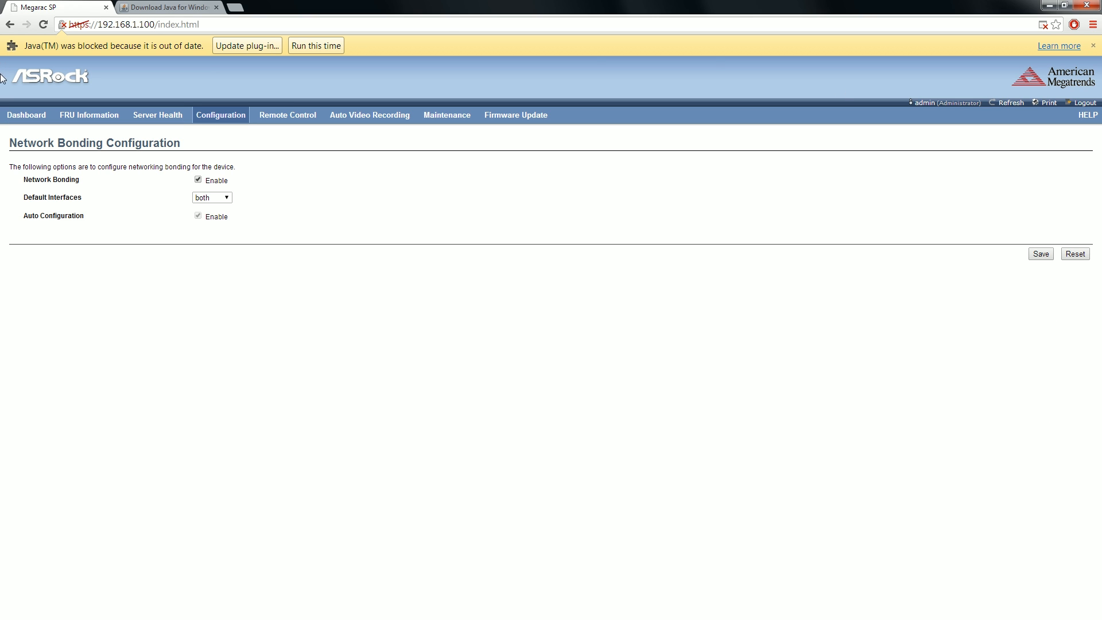
mouse_move(730, 375)
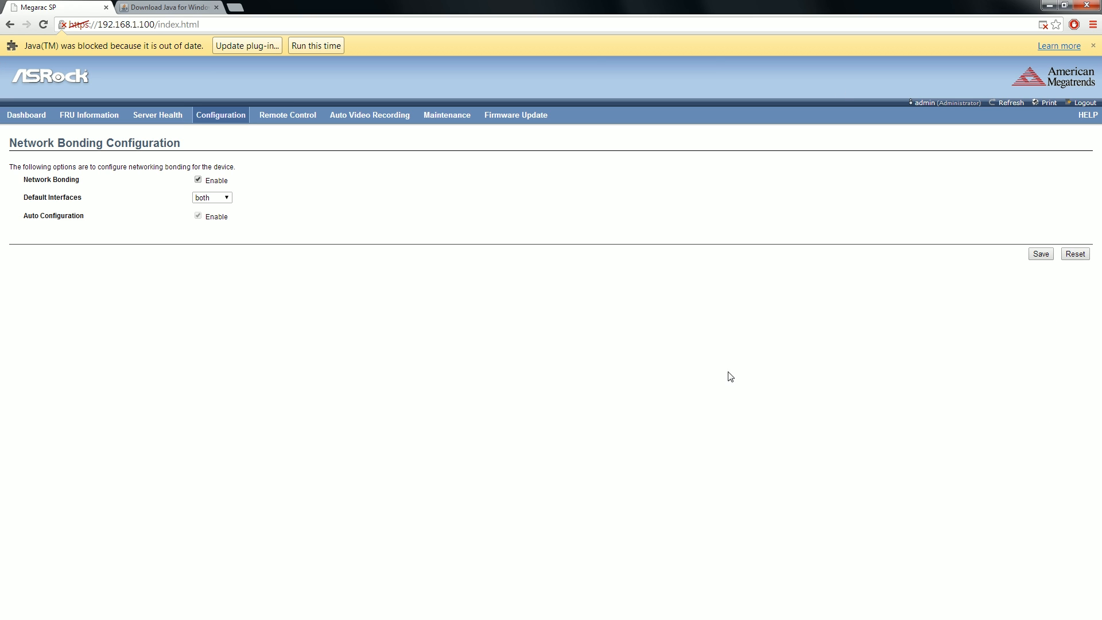
mouse_move(679, 461)
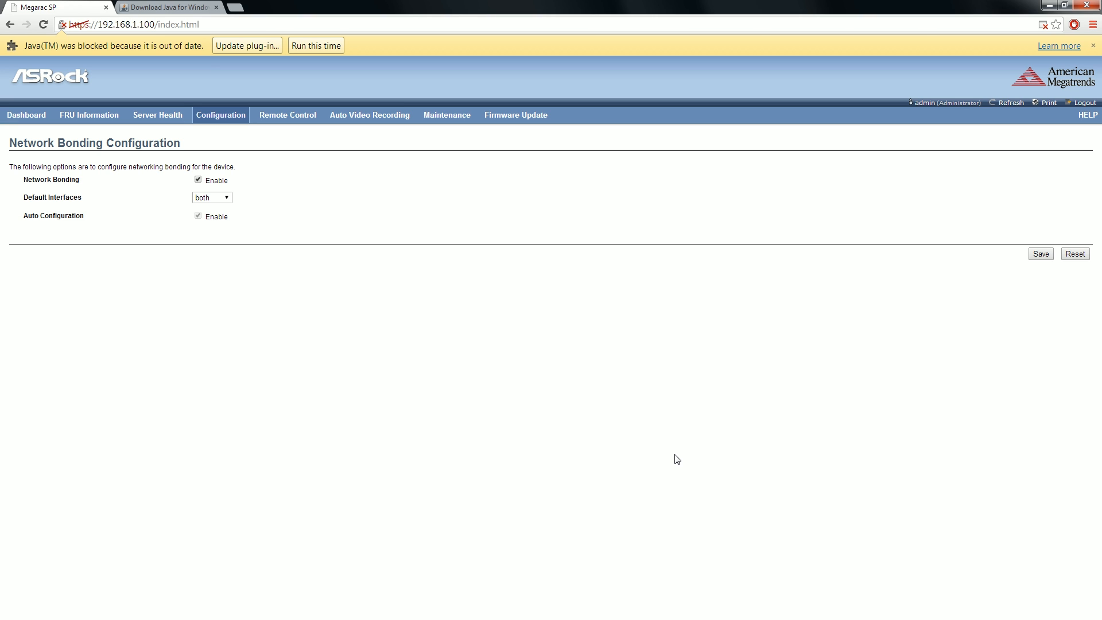
mouse_move(669, 453)
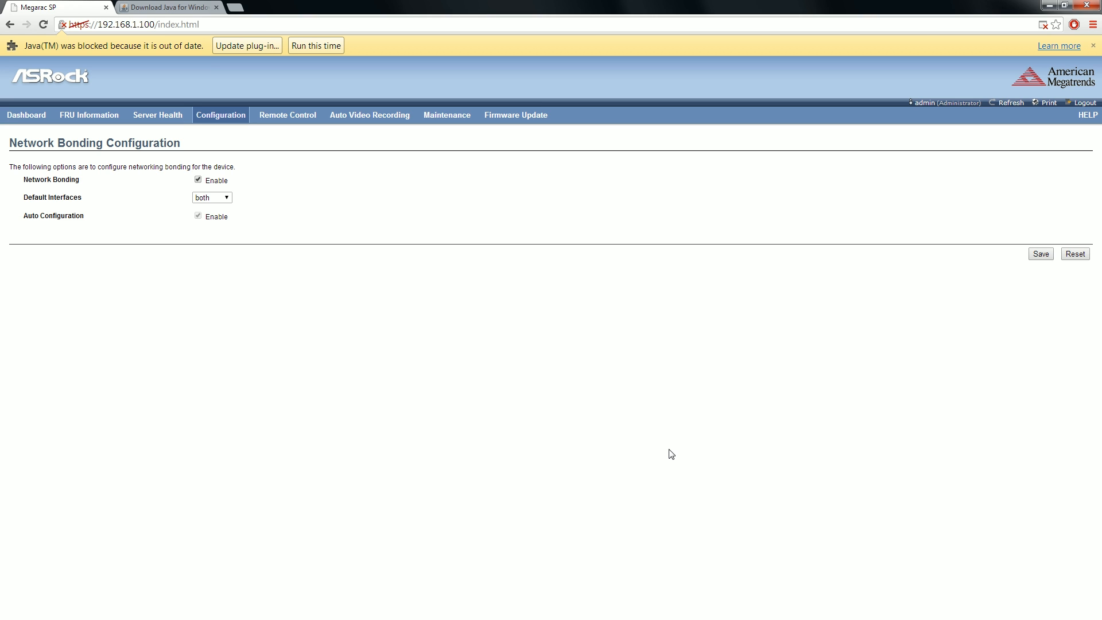
mouse_move(580, 322)
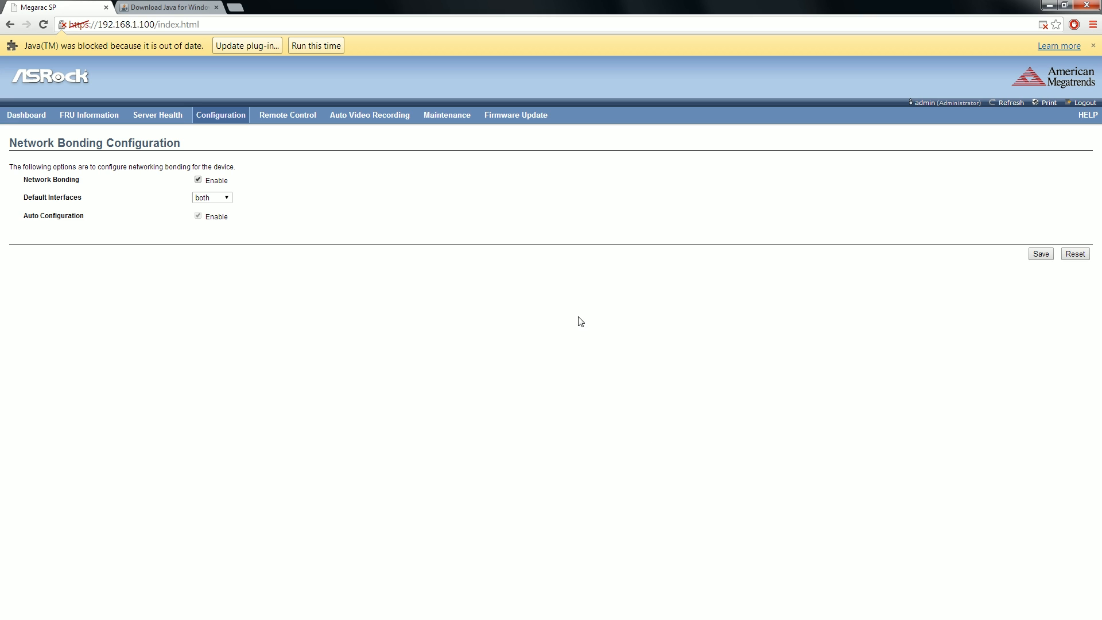
mouse_move(505, 248)
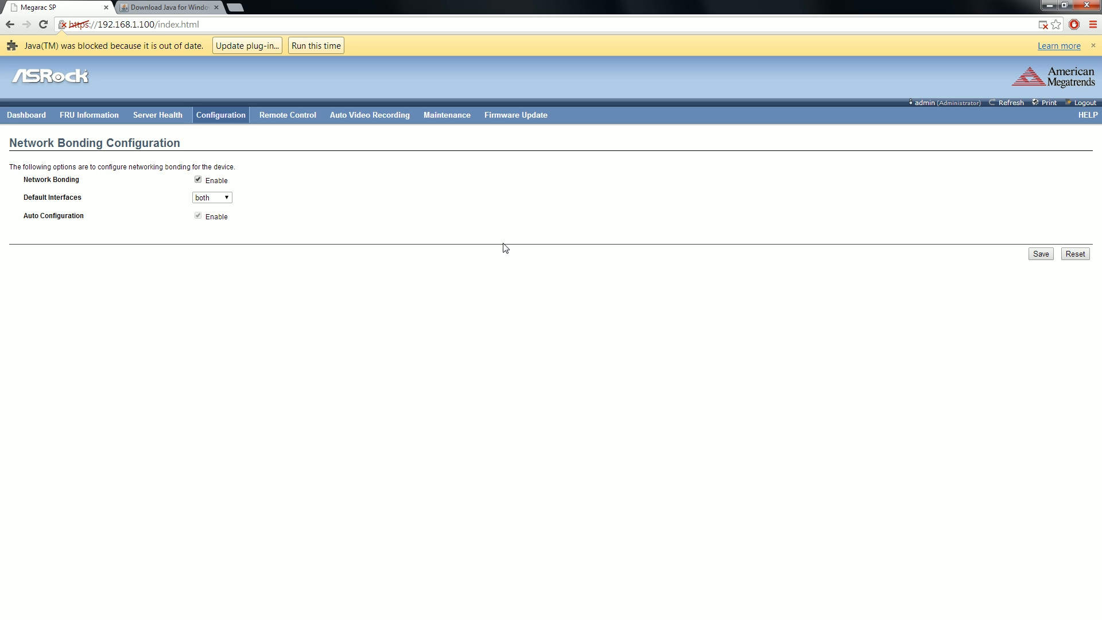
mouse_move(498, 242)
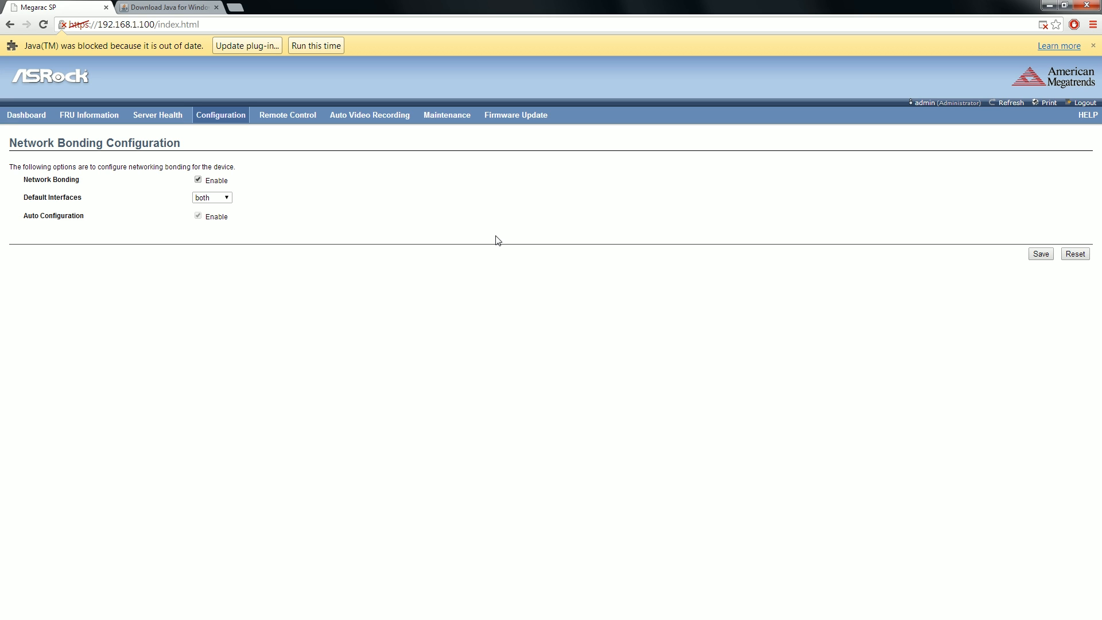
mouse_move(426, 188)
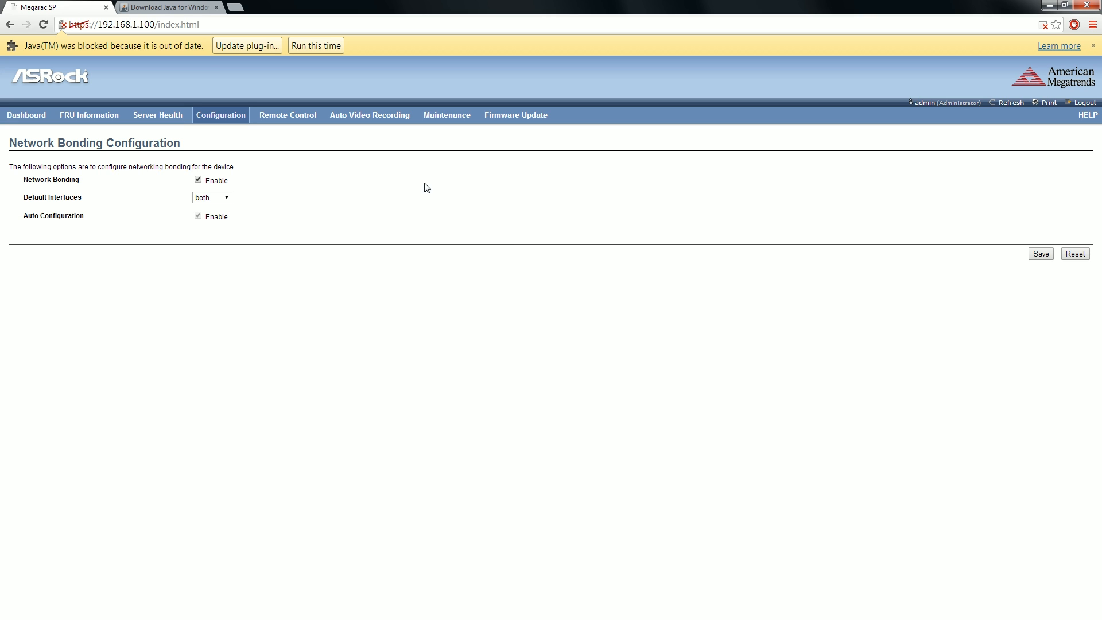
mouse_move(248, 250)
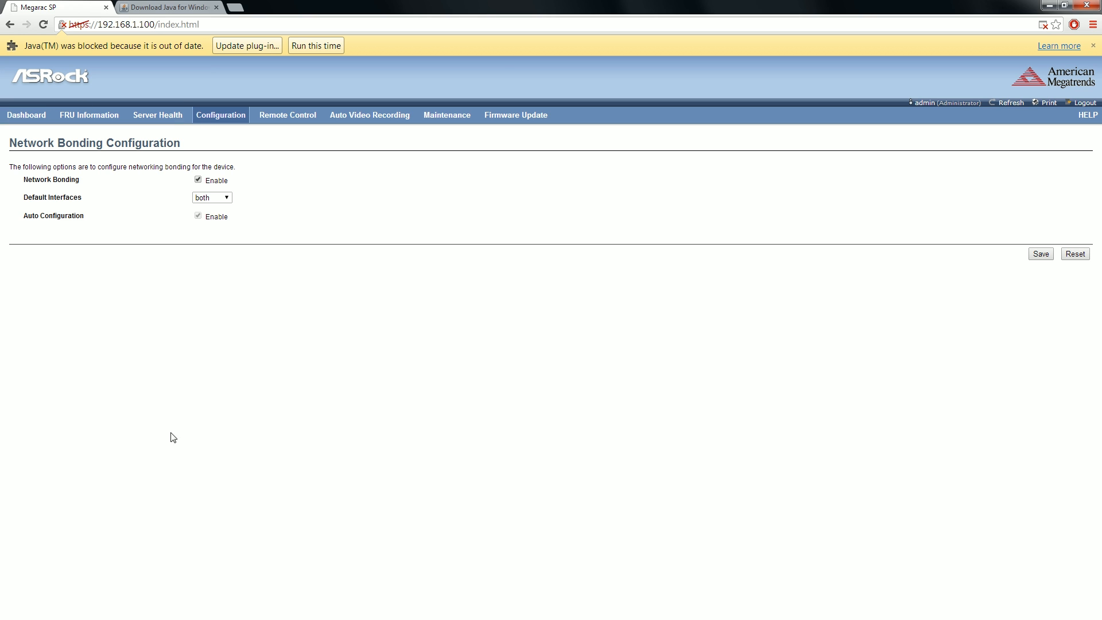
mouse_move(256, 432)
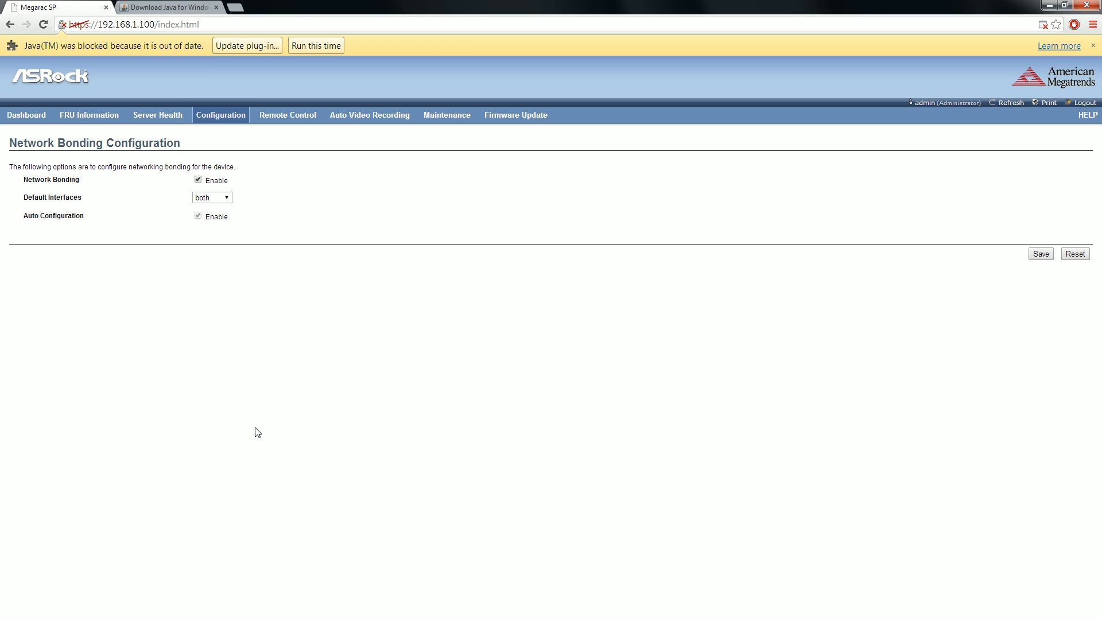
mouse_move(227, 131)
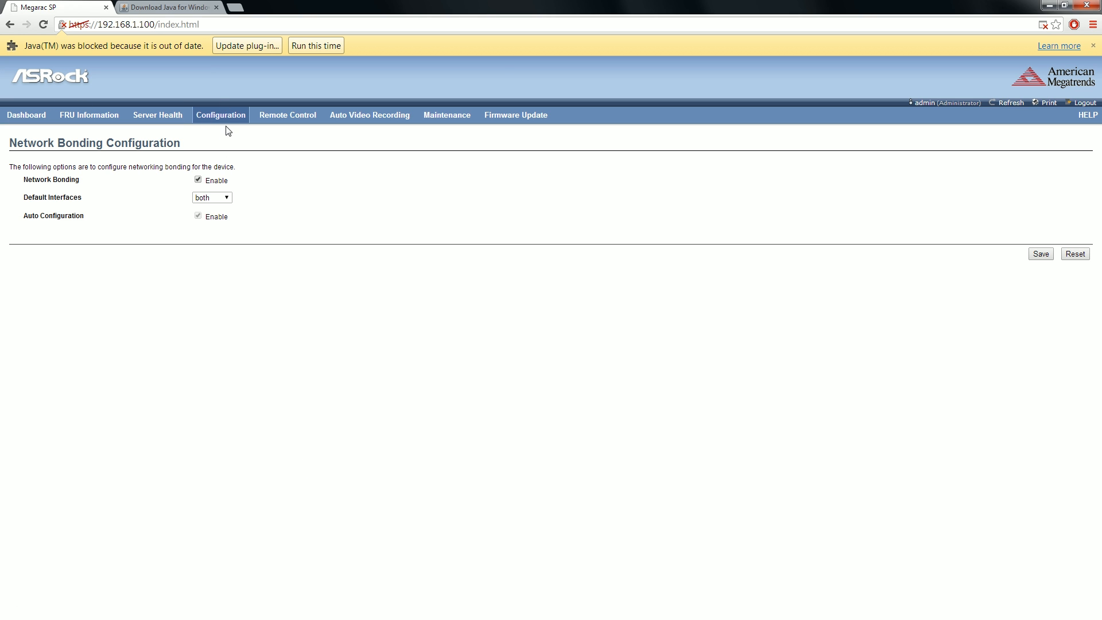
left_click(219, 114)
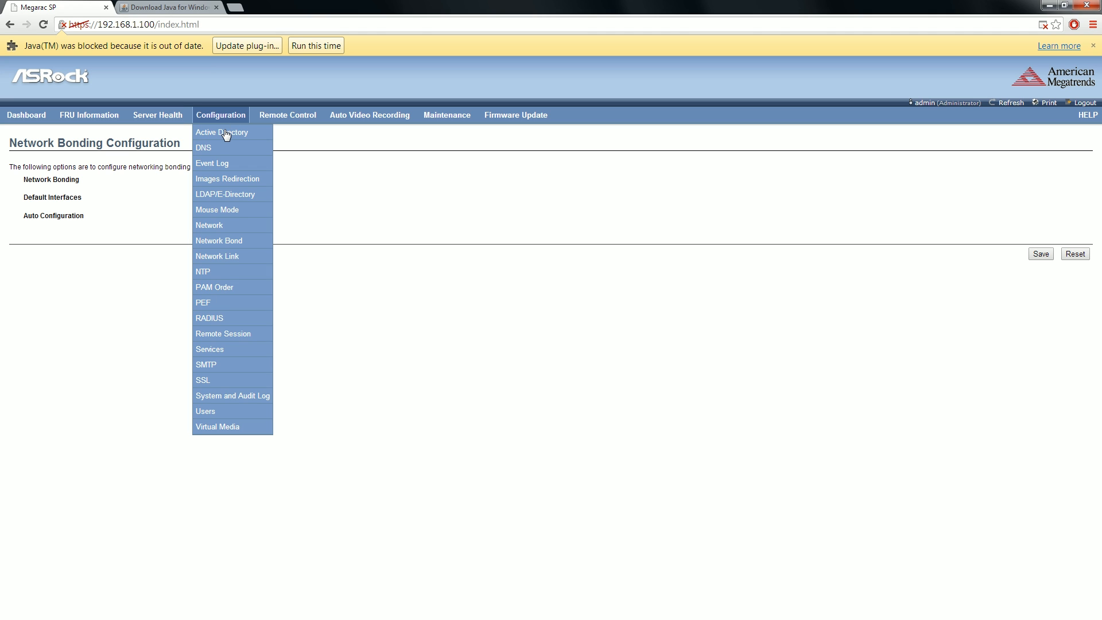
mouse_move(240, 272)
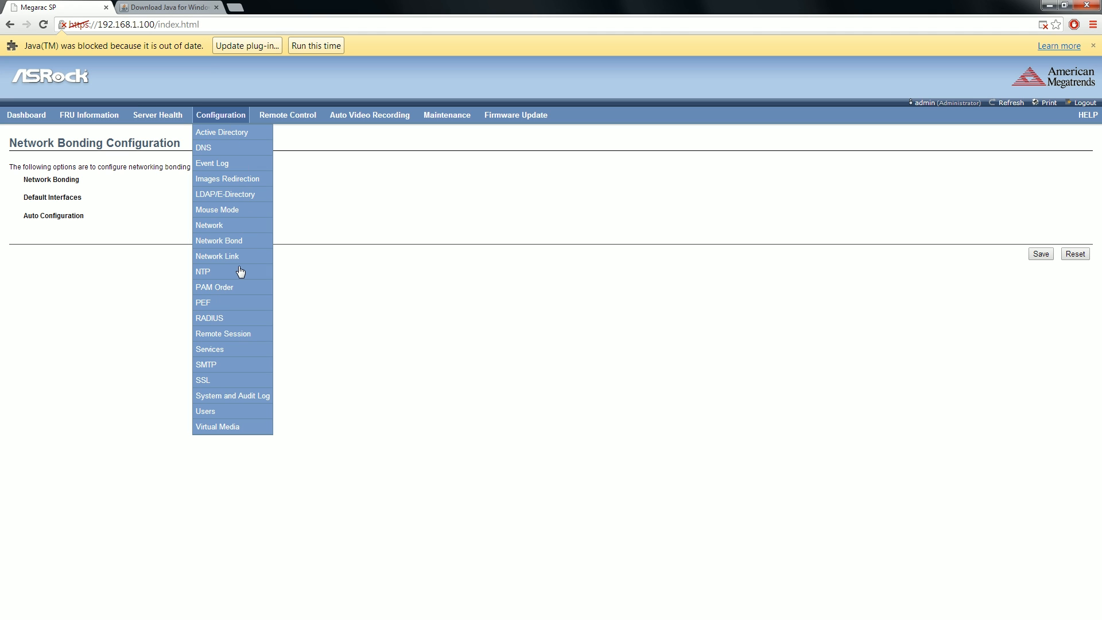
mouse_move(235, 471)
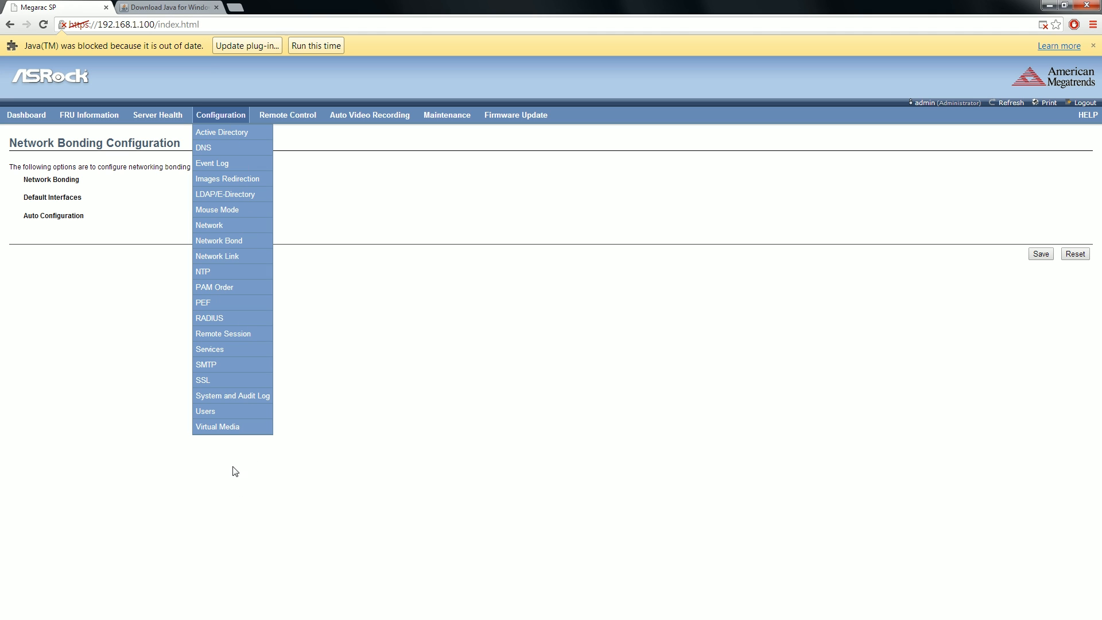
mouse_move(204, 380)
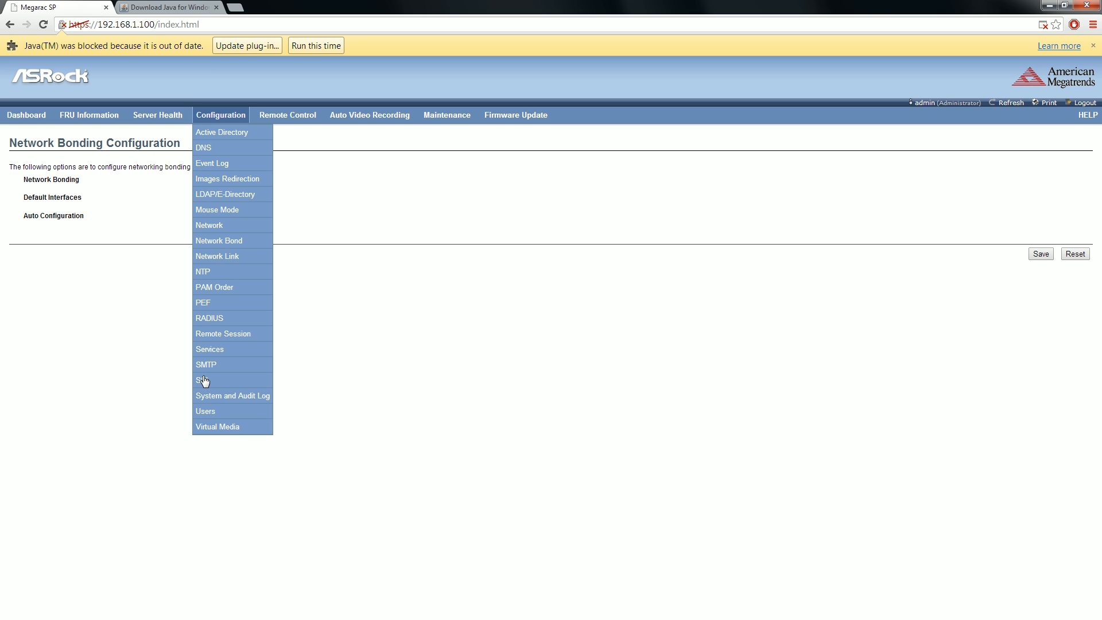
mouse_move(204, 387)
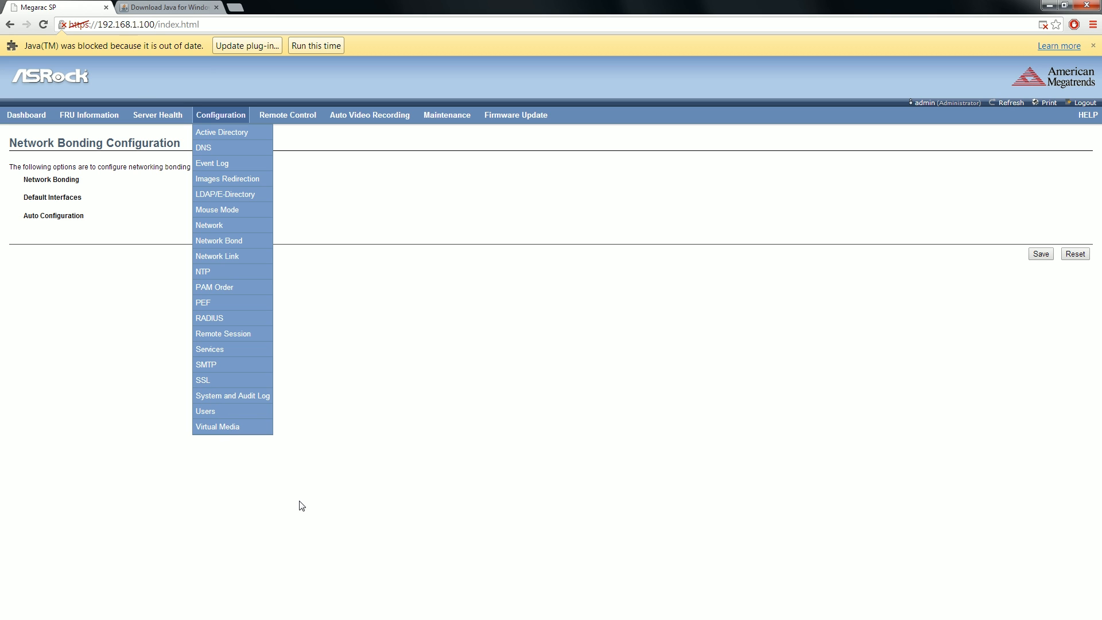
mouse_move(343, 442)
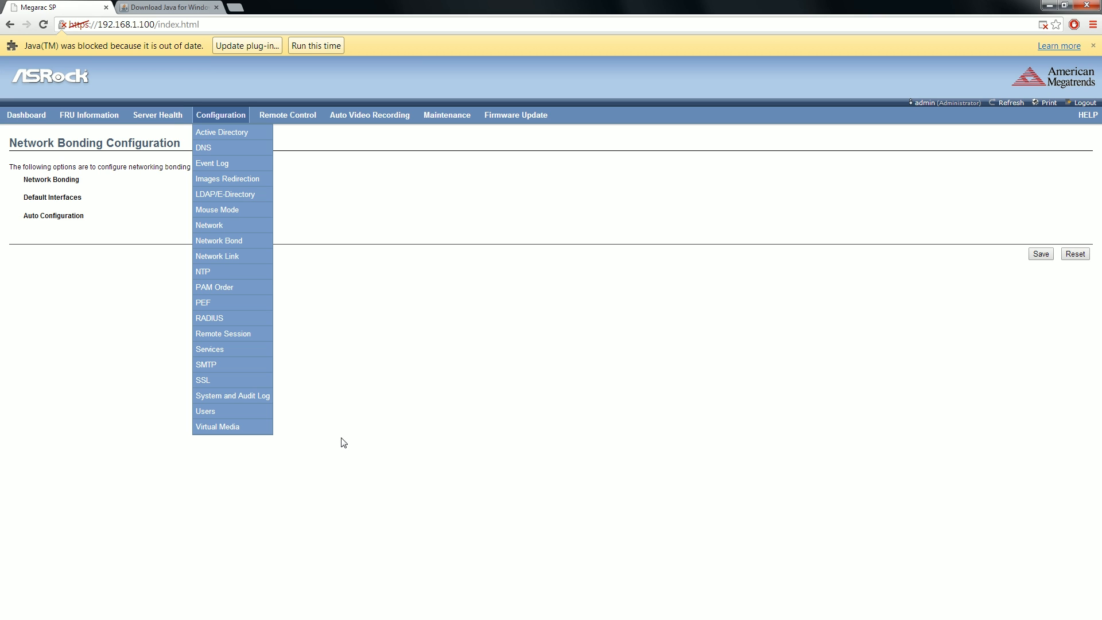
mouse_move(220, 432)
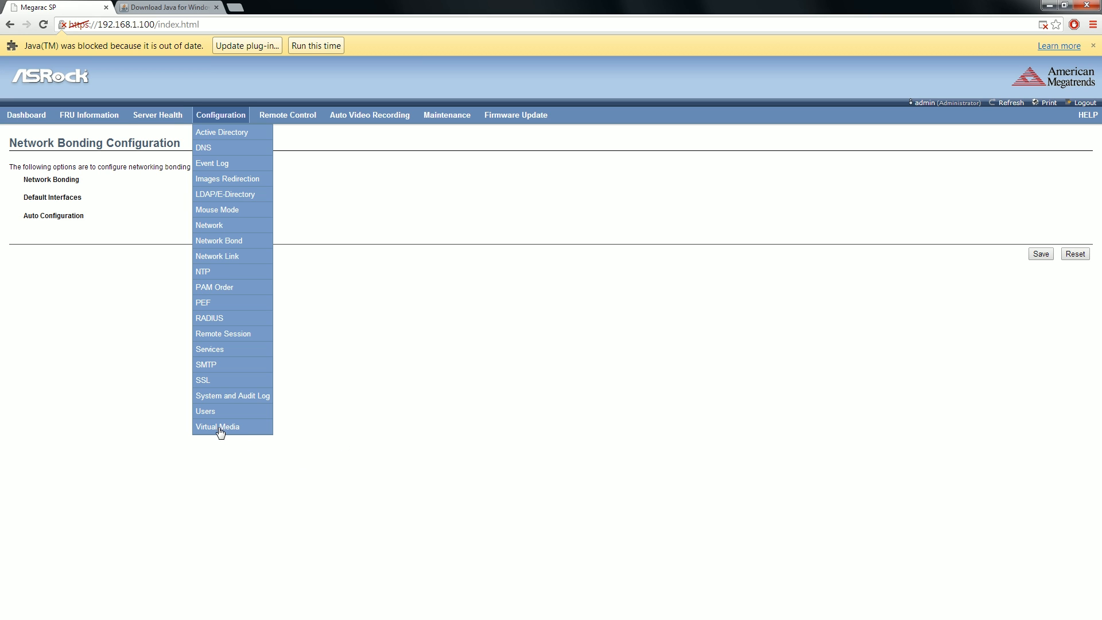
Open Configuration > Virtual Media to view floppy, CD/DVD, hard disk and SD settings
left_click(219, 426)
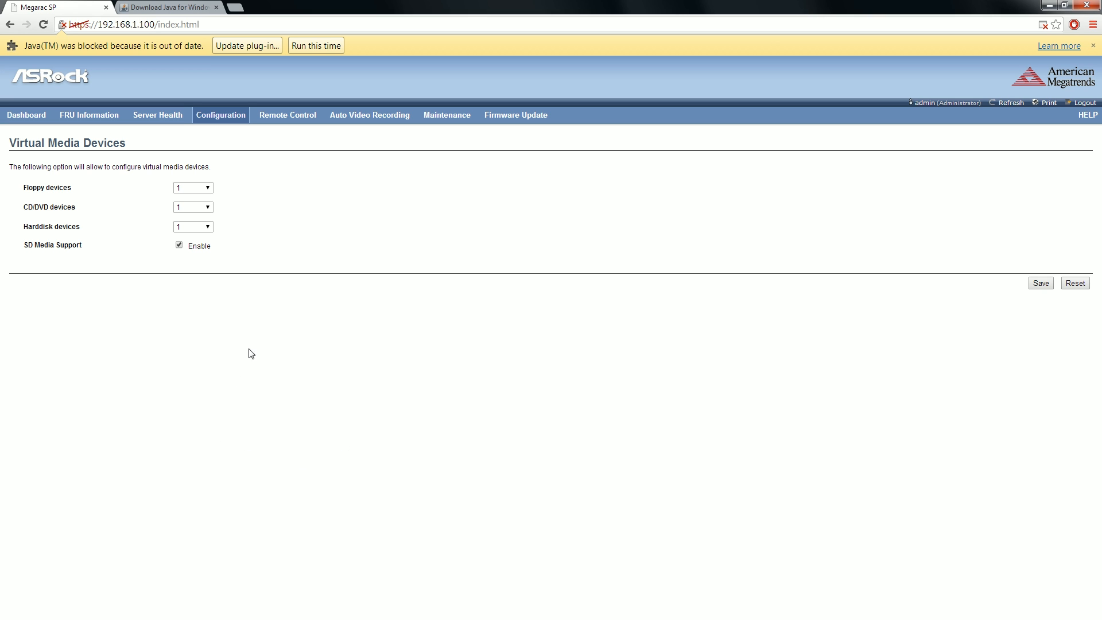
left_click(193, 207)
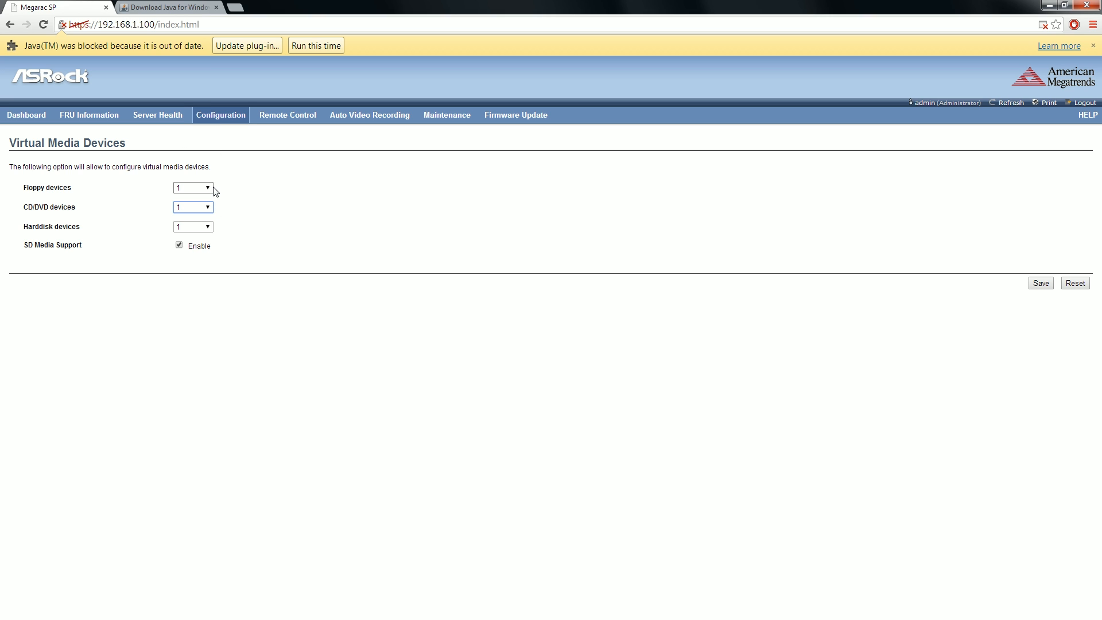
mouse_move(214, 191)
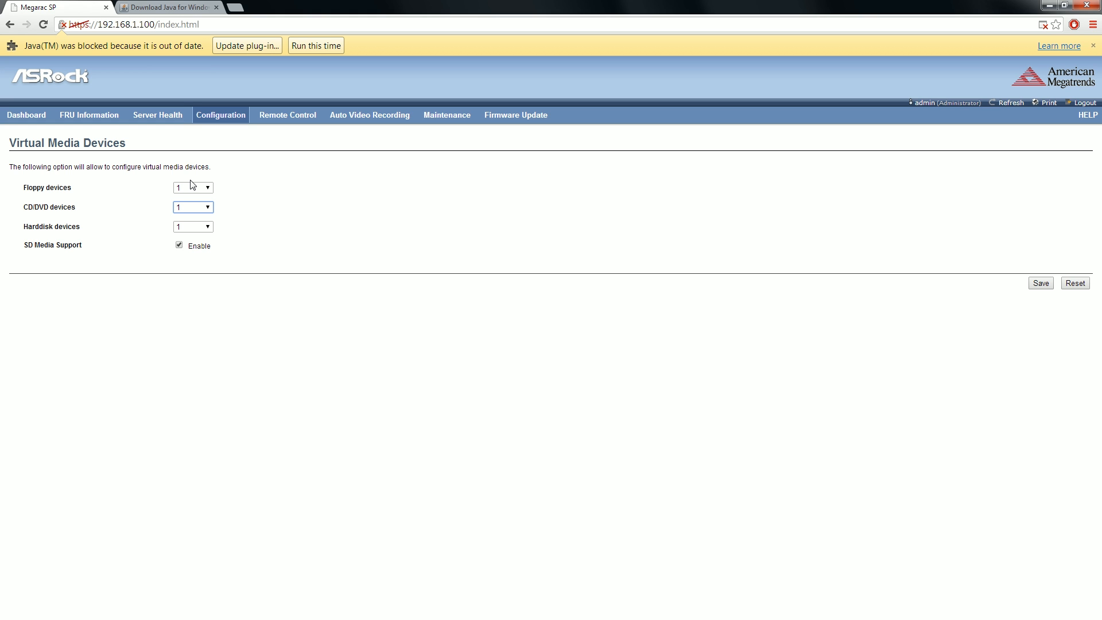
mouse_move(186, 185)
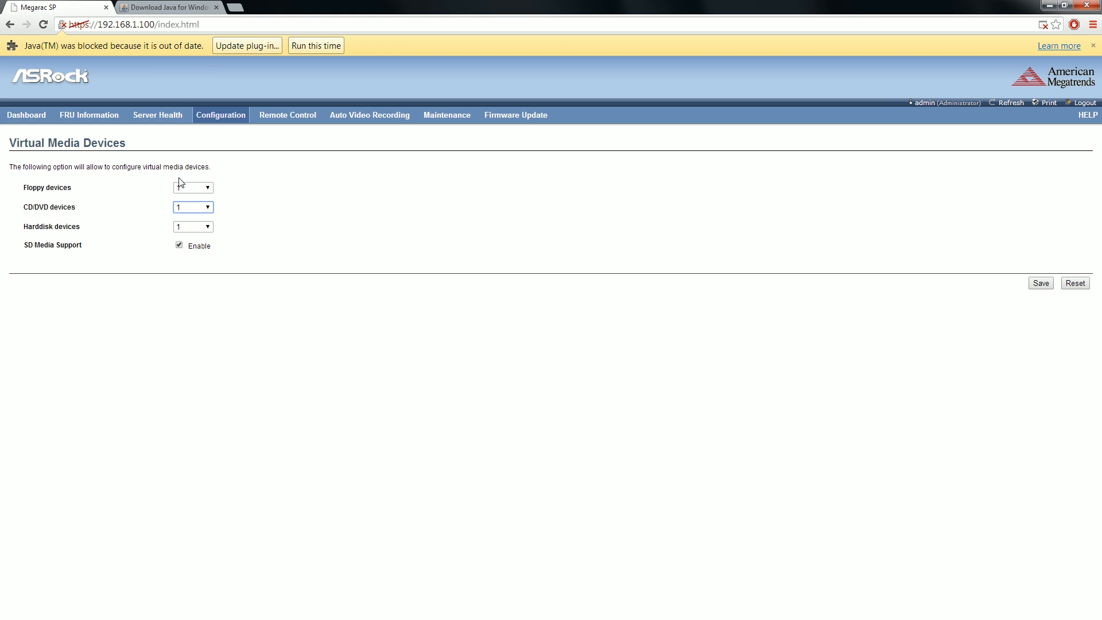
left_click(193, 187)
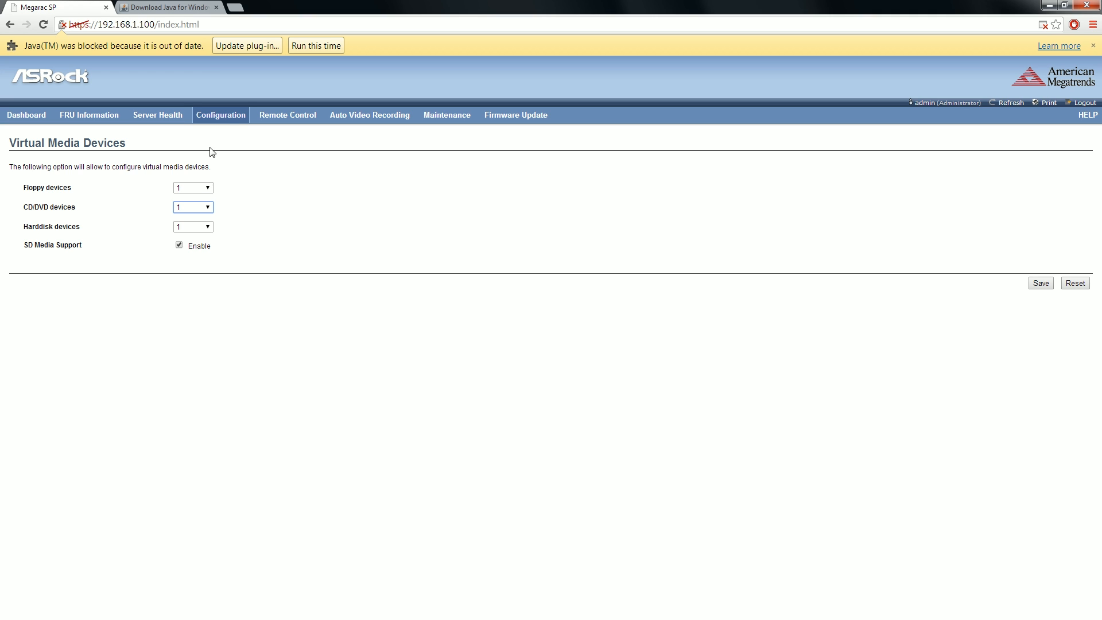
mouse_move(235, 121)
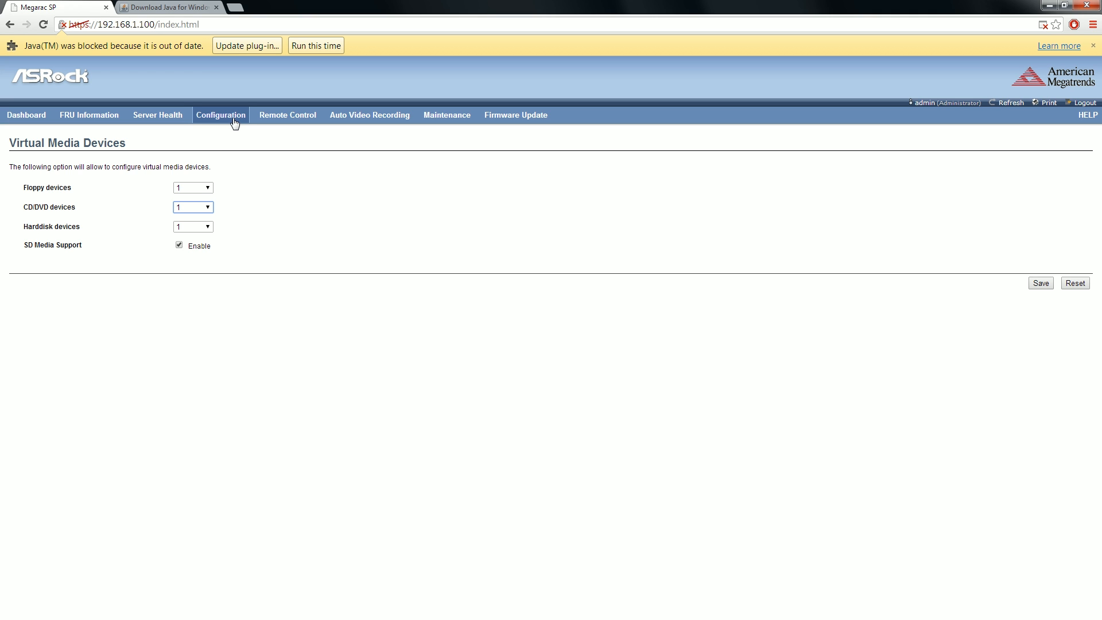
mouse_move(274, 122)
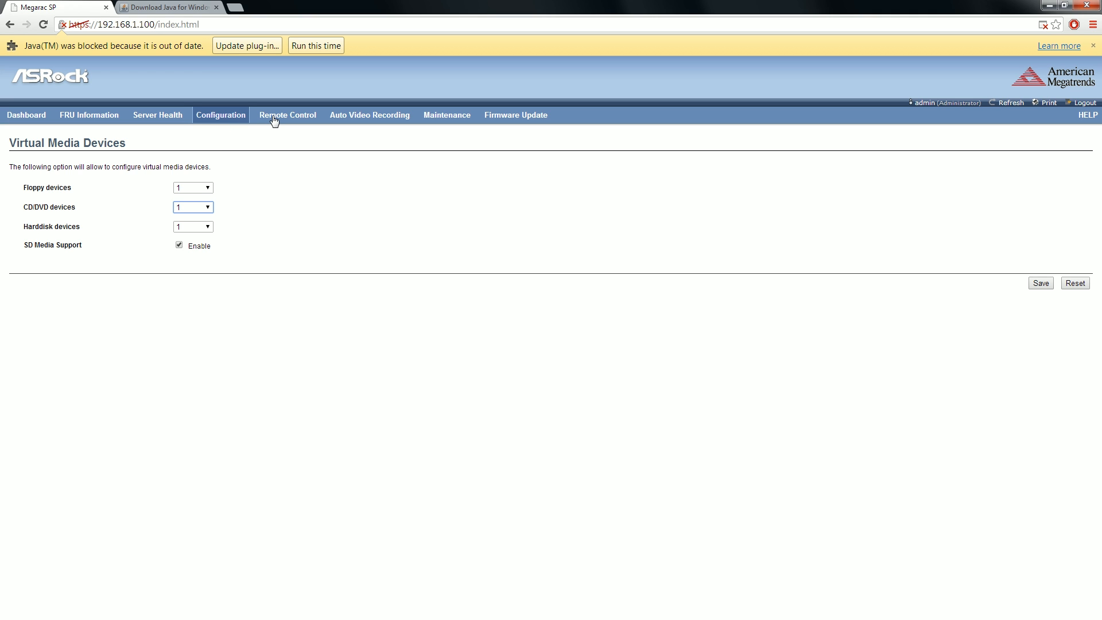
left_click(219, 115)
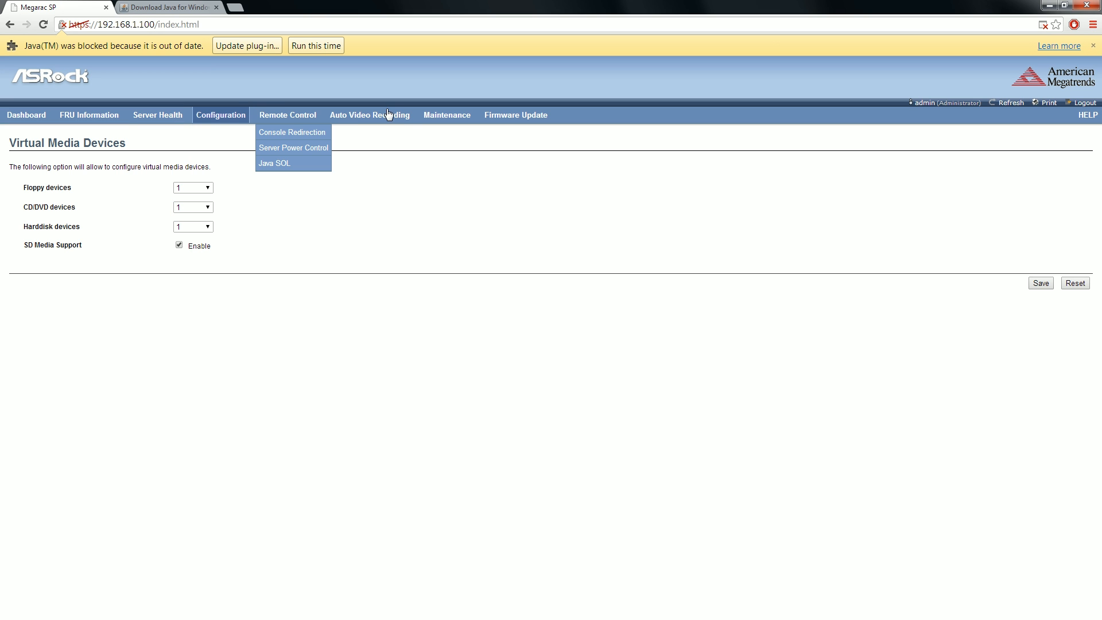
mouse_move(447, 114)
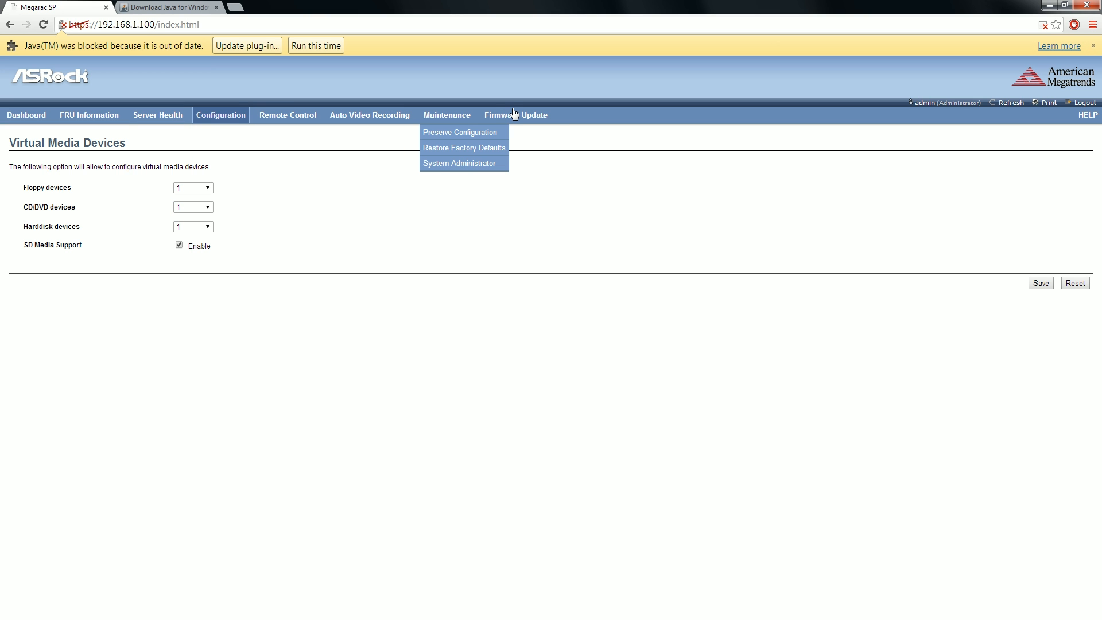
left_click(515, 115)
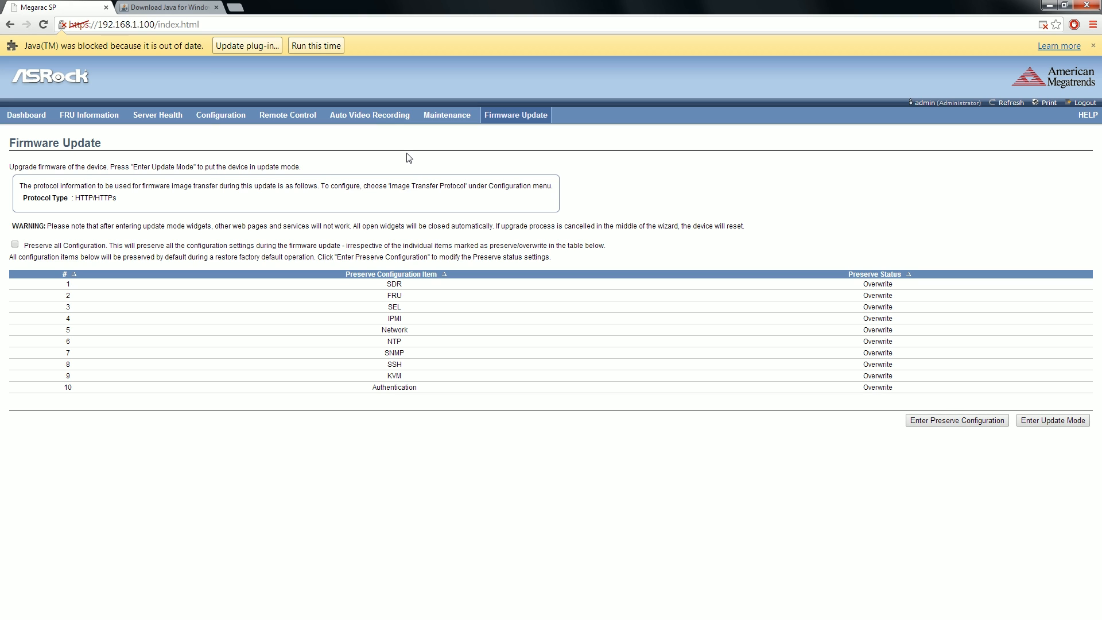
mouse_move(488, 199)
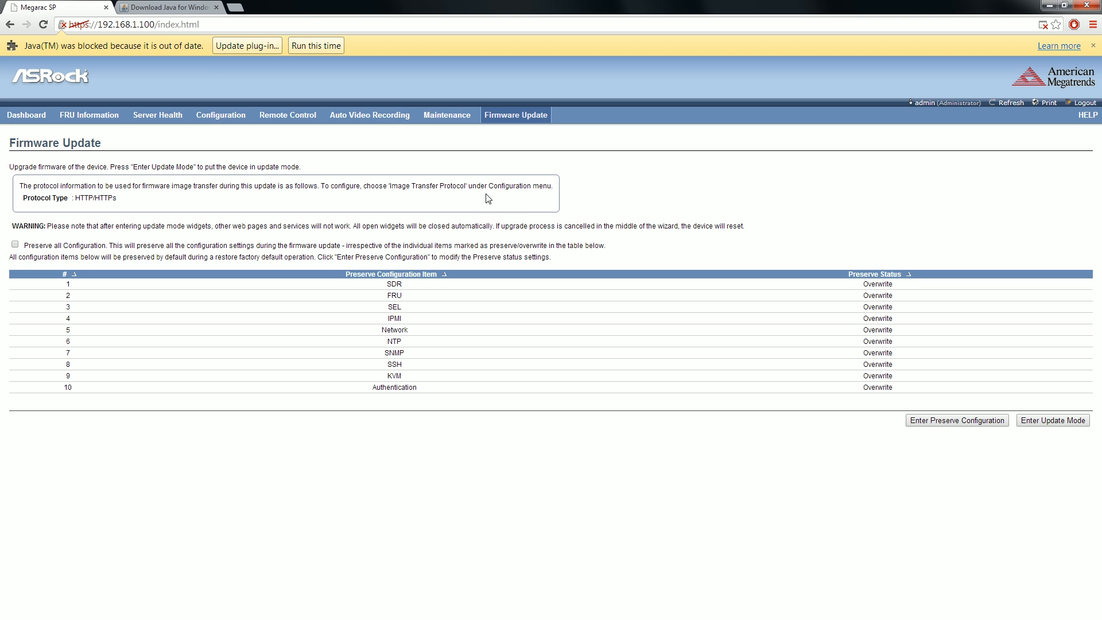
mouse_move(461, 200)
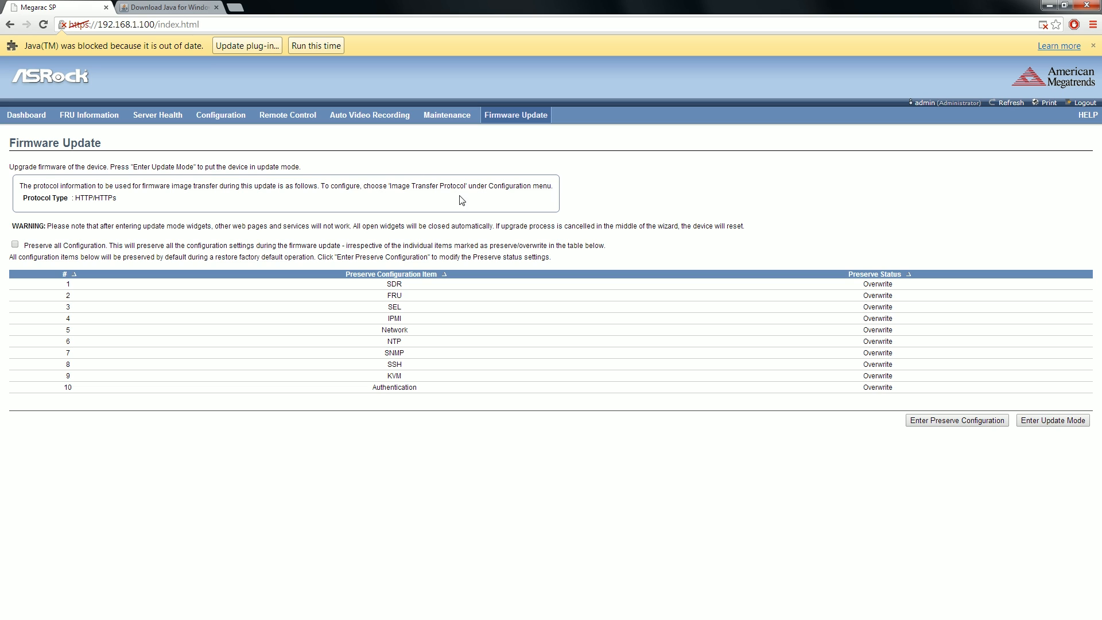
mouse_move(469, 217)
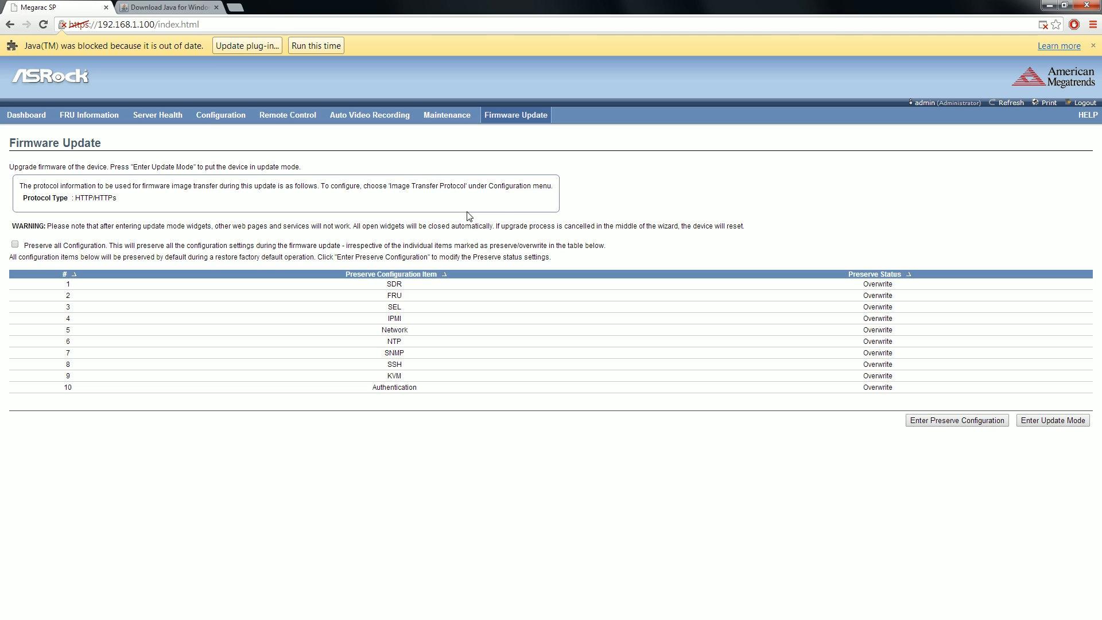
mouse_move(395, 240)
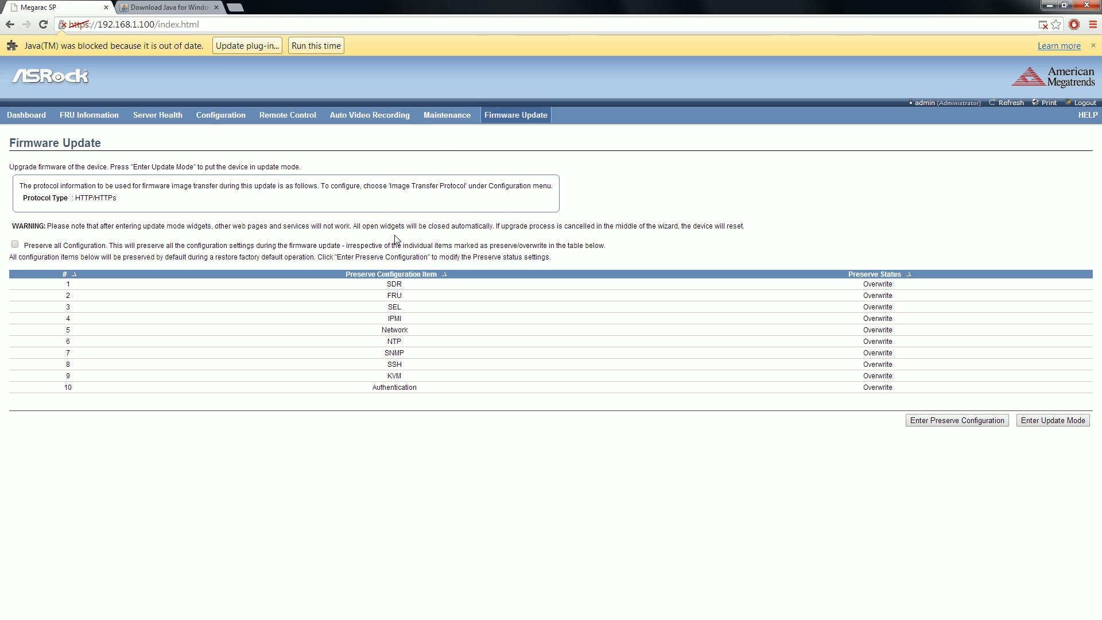
mouse_move(451, 256)
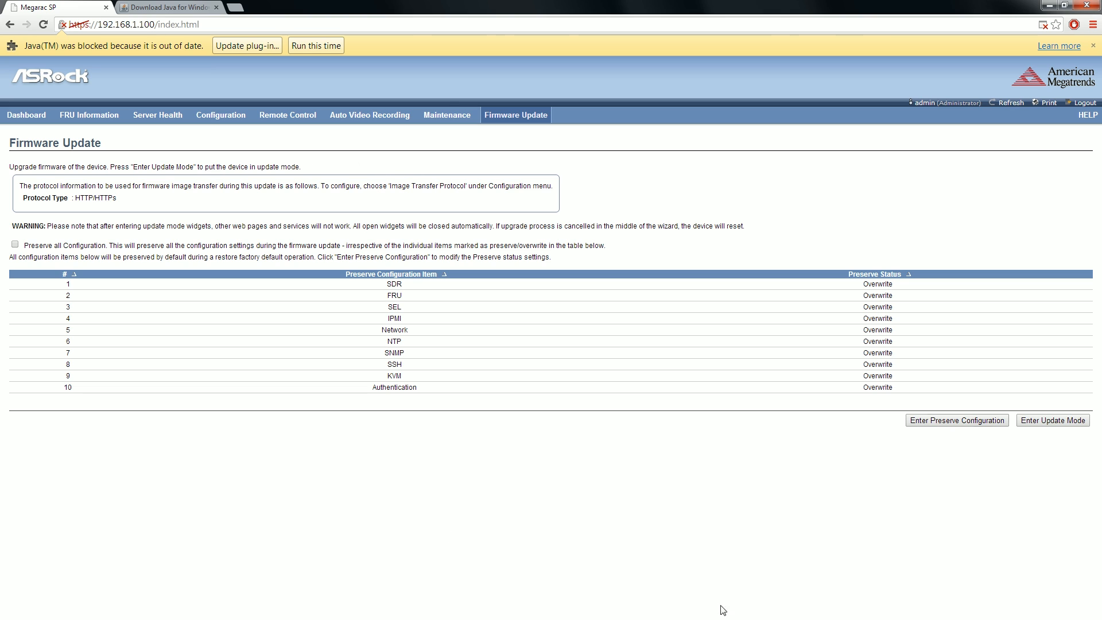
mouse_move(505, 124)
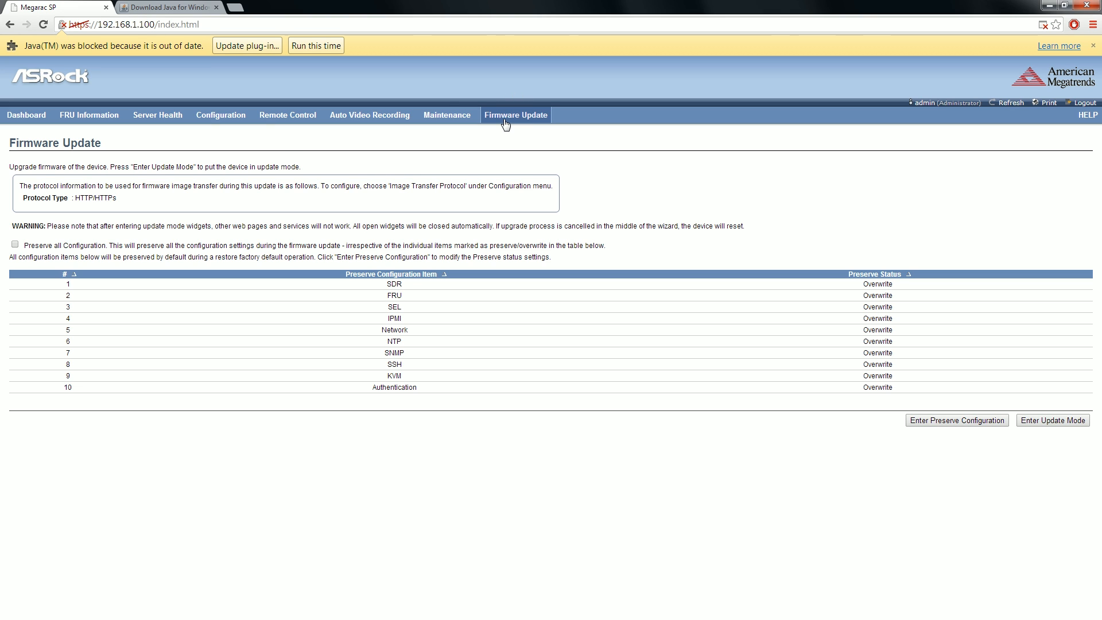
mouse_move(511, 123)
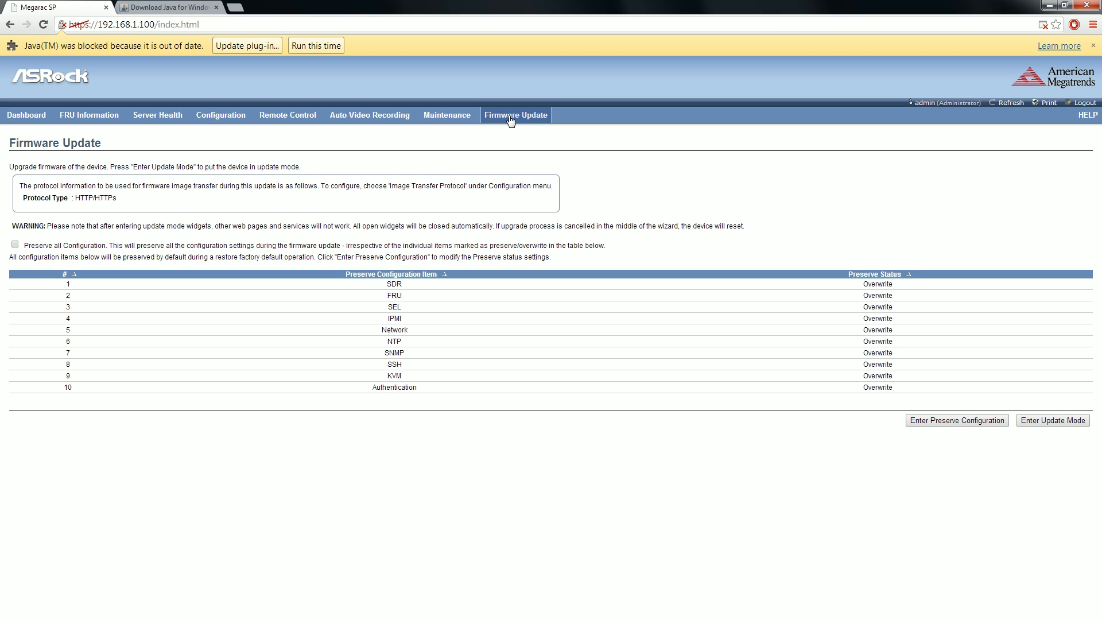
mouse_move(507, 123)
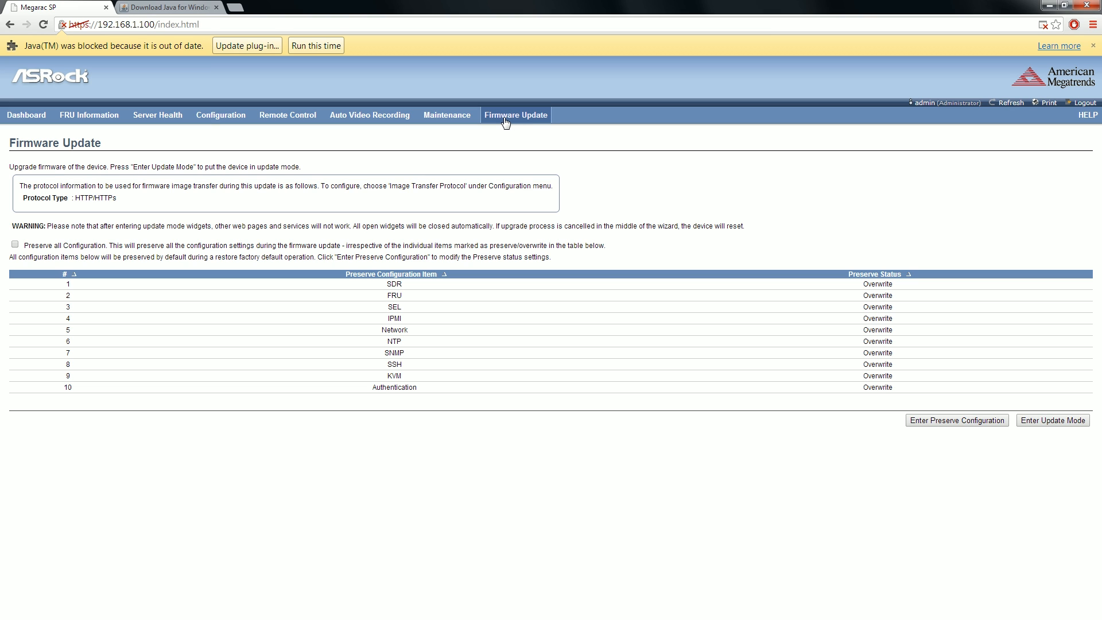
mouse_move(502, 124)
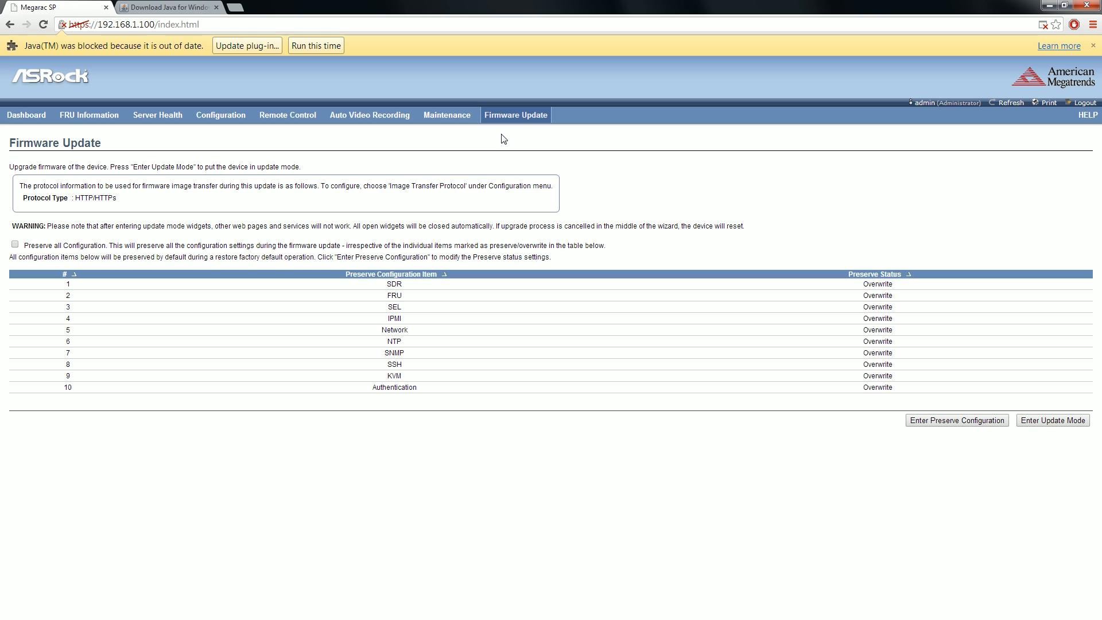
mouse_move(478, 112)
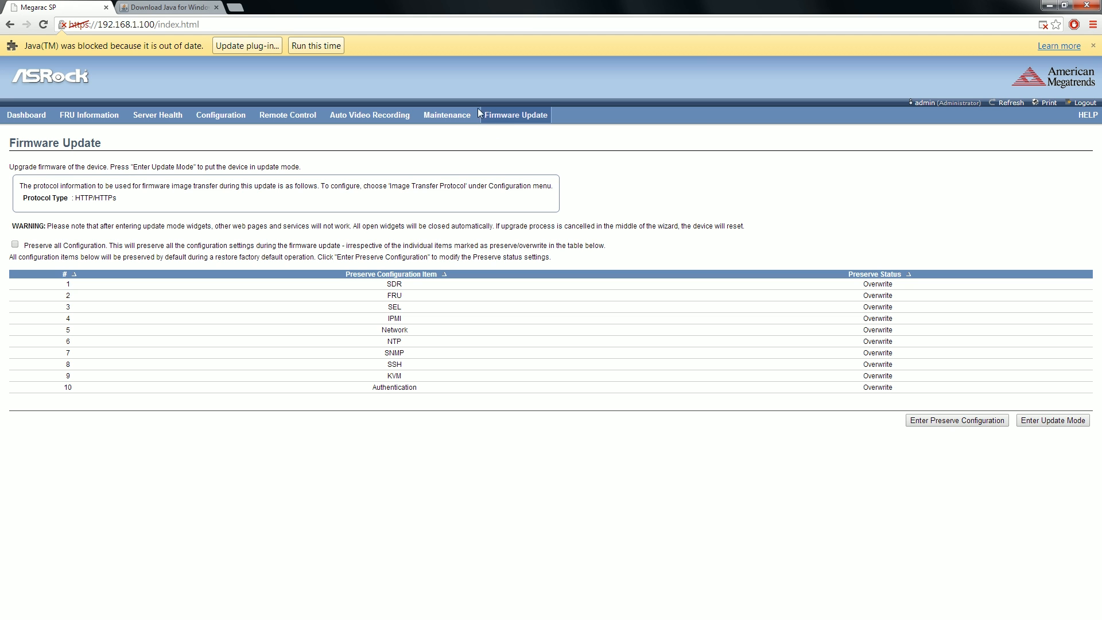
mouse_move(357, 137)
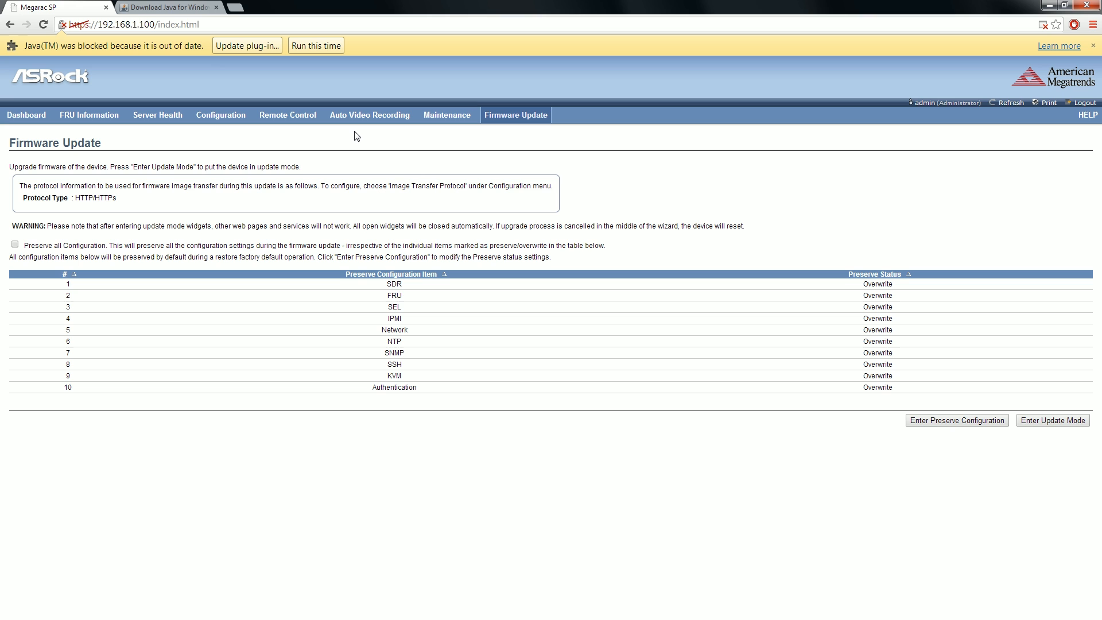
Return to the Dashboard showing firmware 0.15.0, network details and sensor readings
left_click(26, 114)
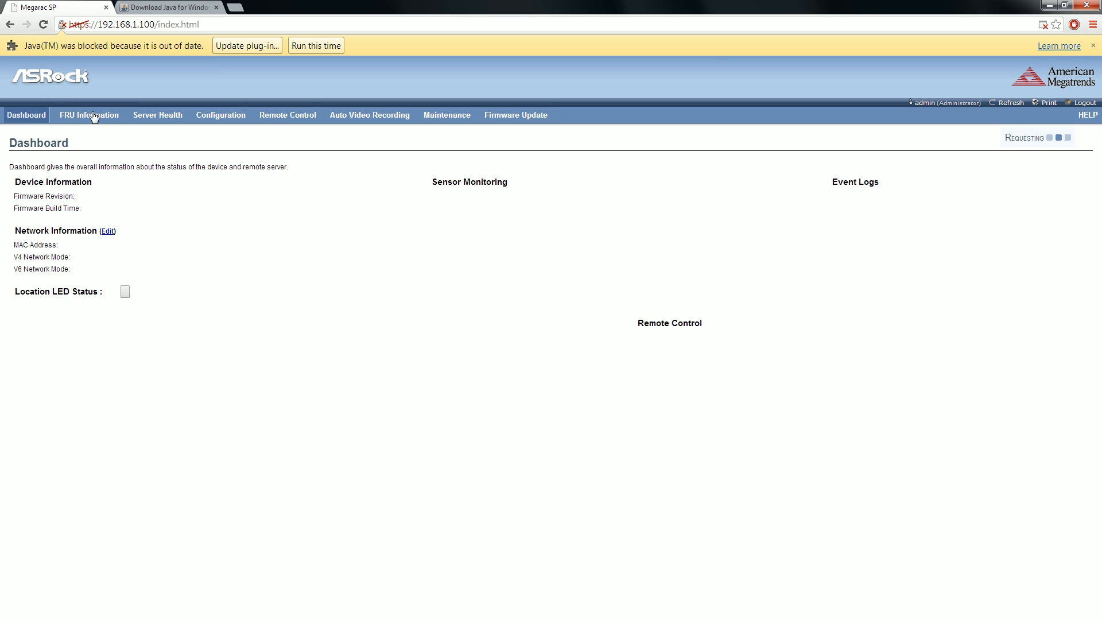
left_click(286, 115)
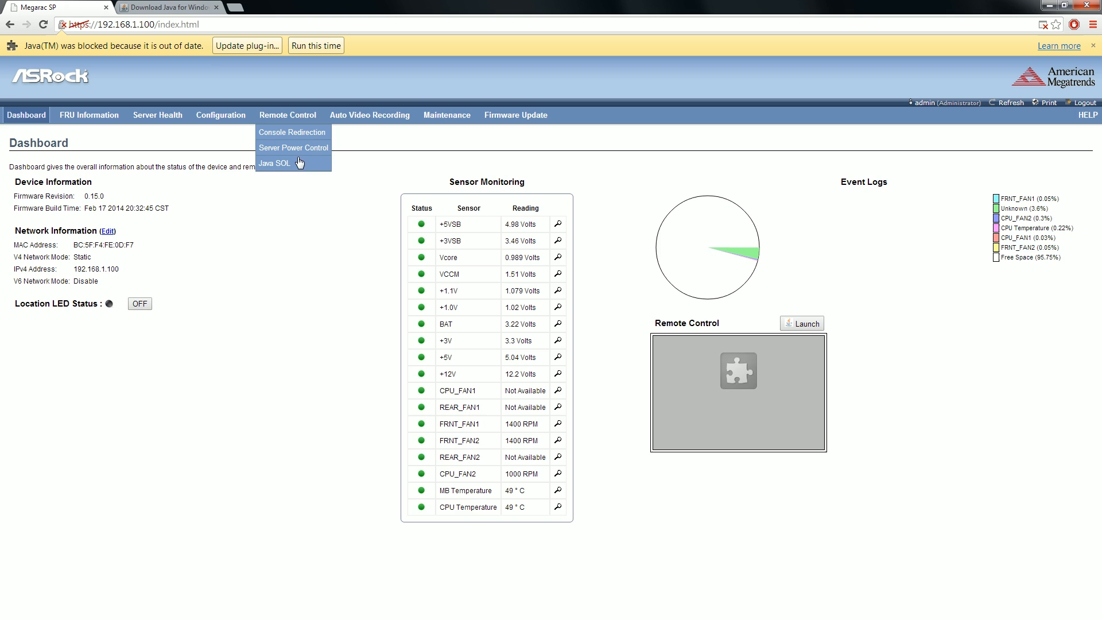
Review Server Power Control with the host on, then open Console Redirection
left_click(294, 147)
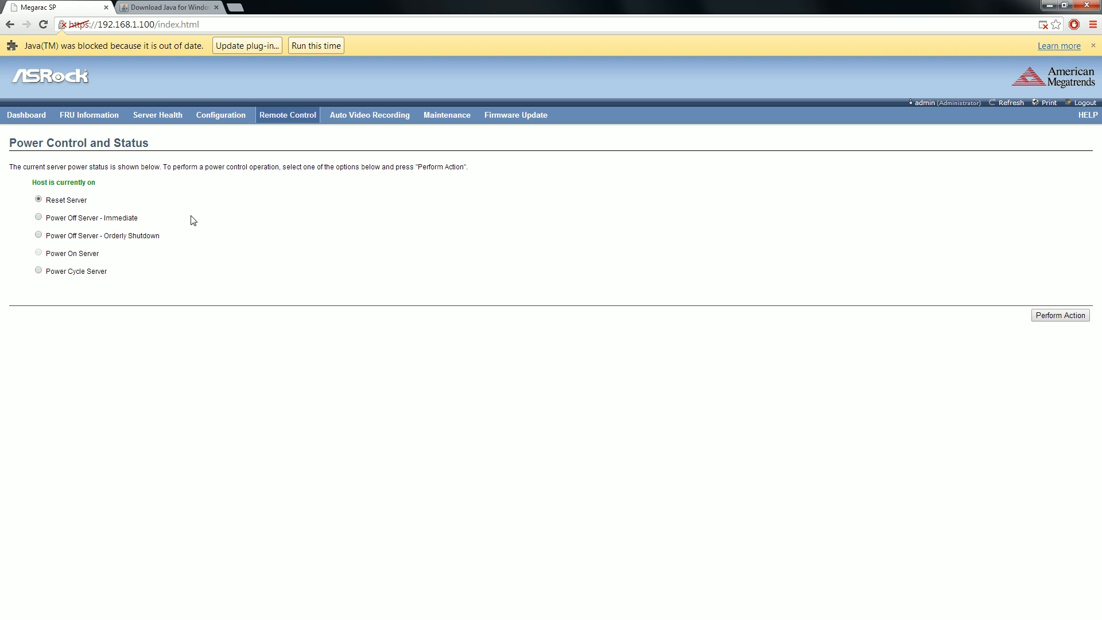
mouse_move(169, 223)
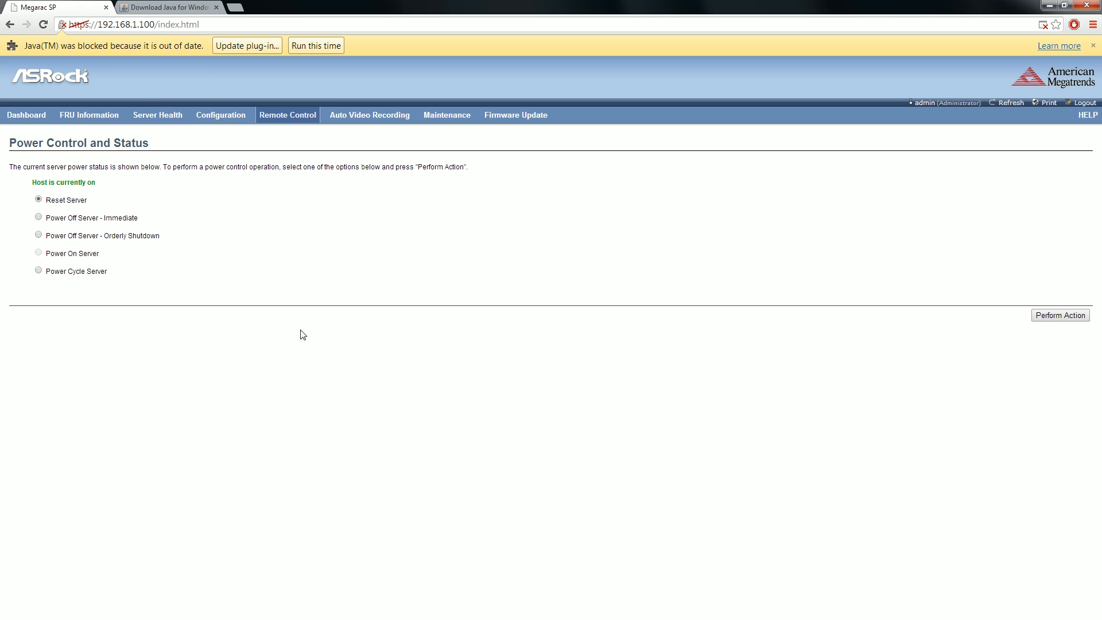
mouse_move(285, 252)
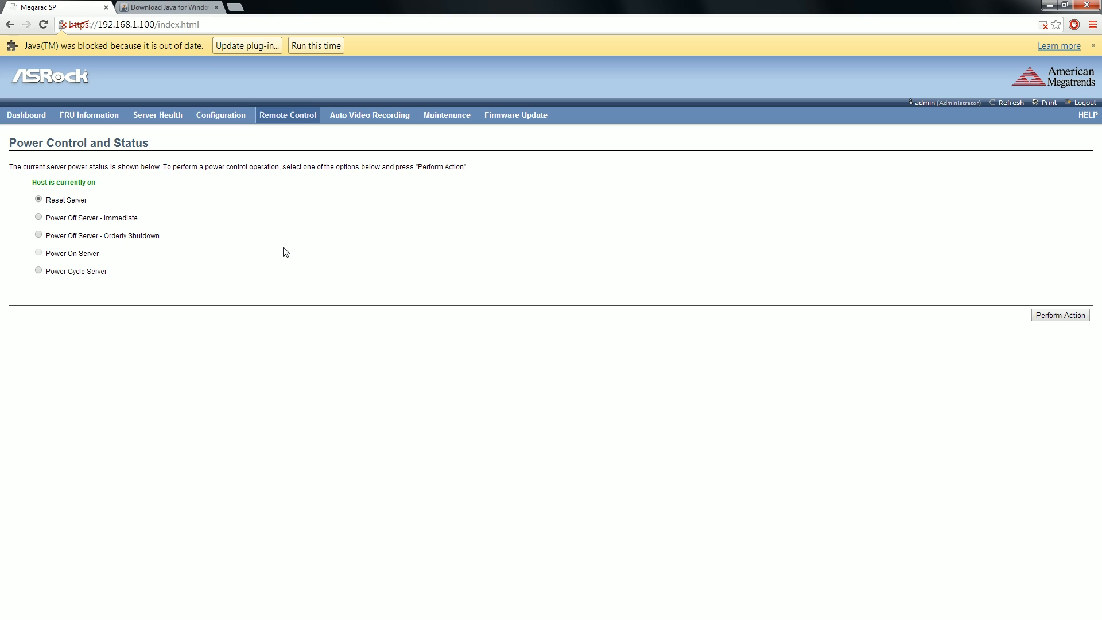
mouse_move(251, 218)
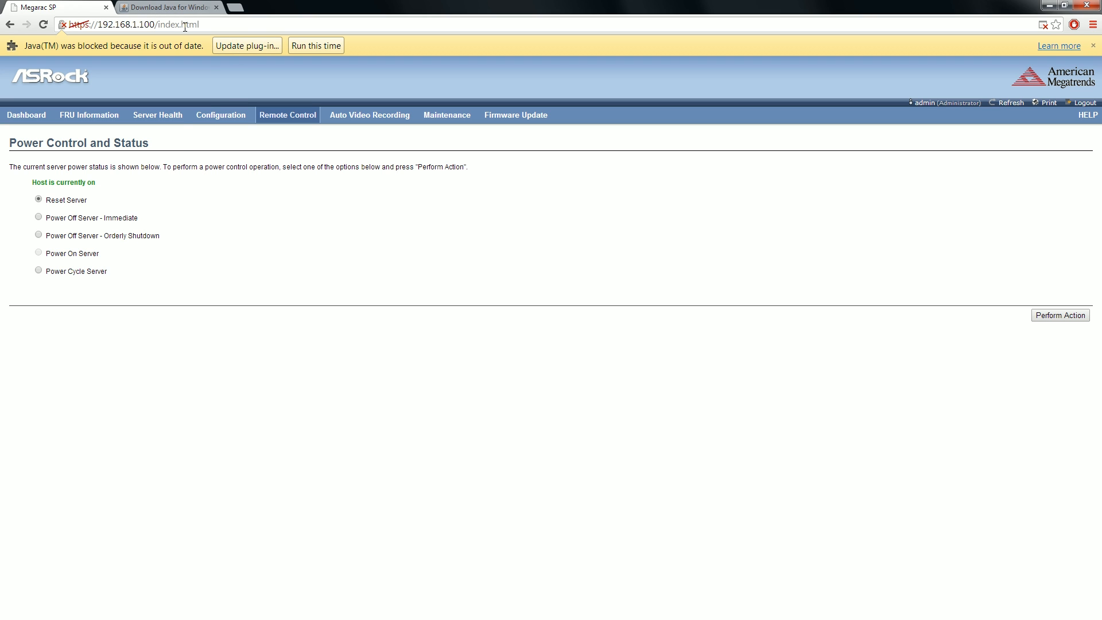
mouse_move(275, 118)
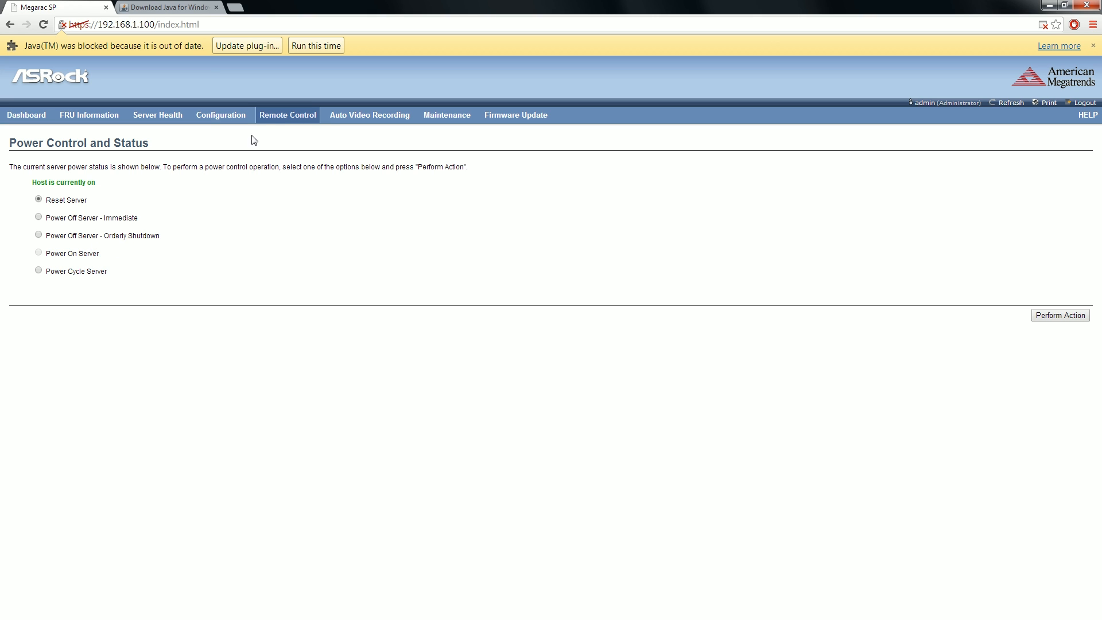
left_click(287, 115)
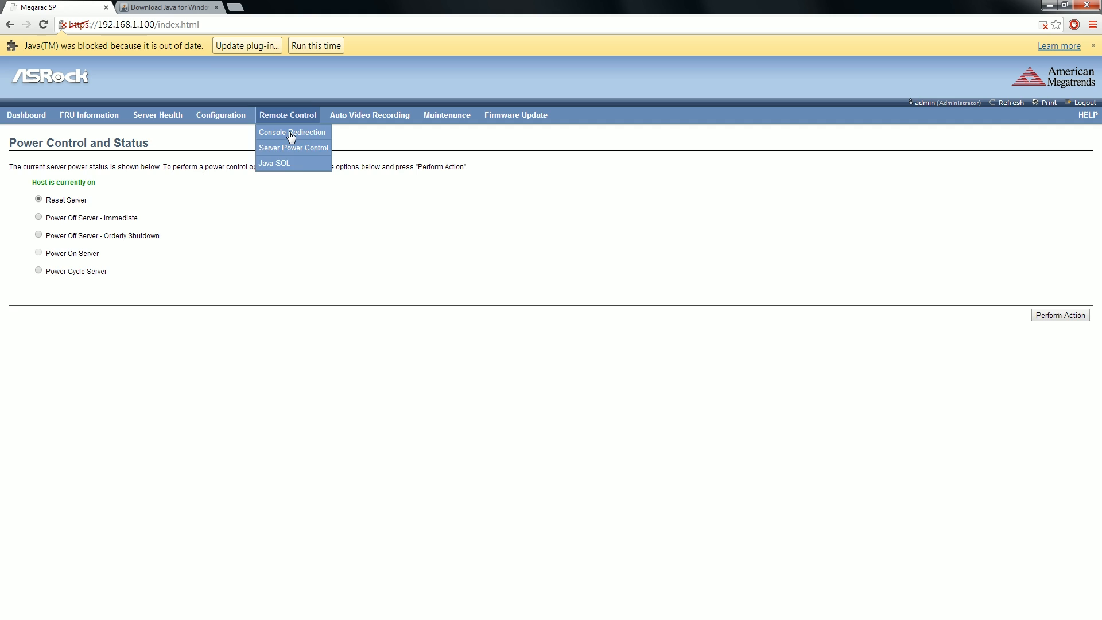
left_click(292, 132)
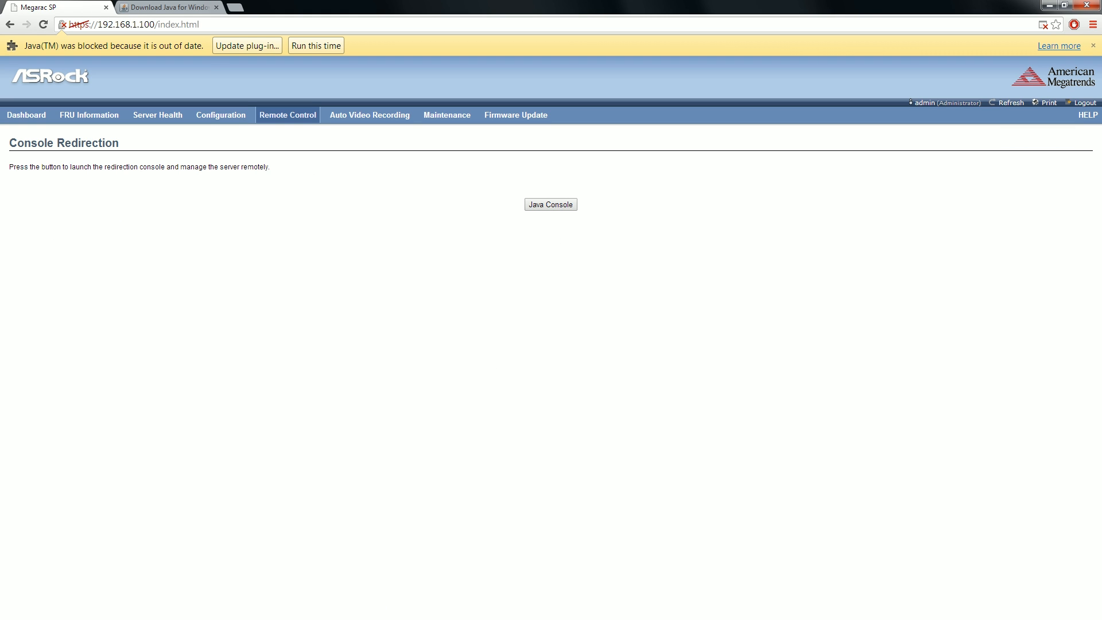
mouse_move(382, 6)
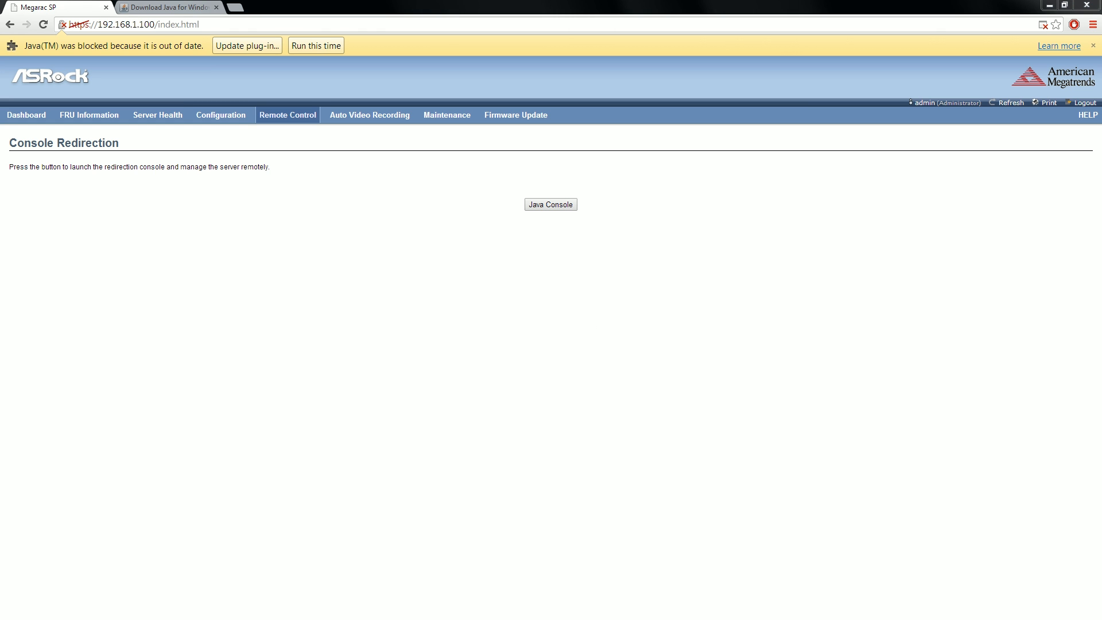
Launch the Java Console to view the server's Aptio Setup Event Logs screen
left_click(550, 204)
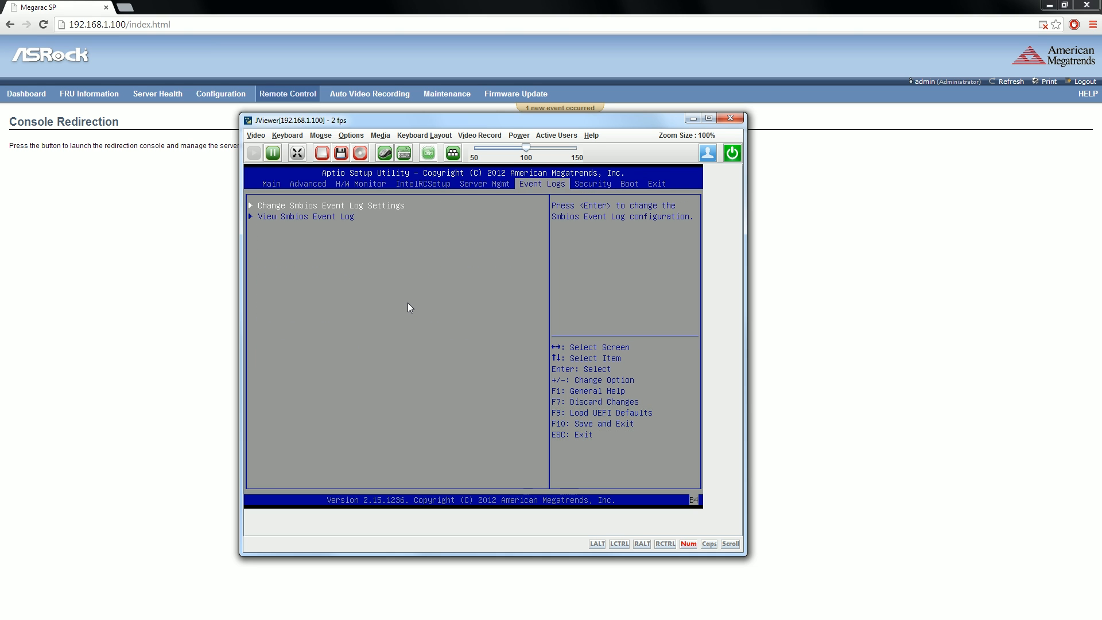
Reset the server from JViewer's Power menu and confirm with Yes
left_click(361, 184)
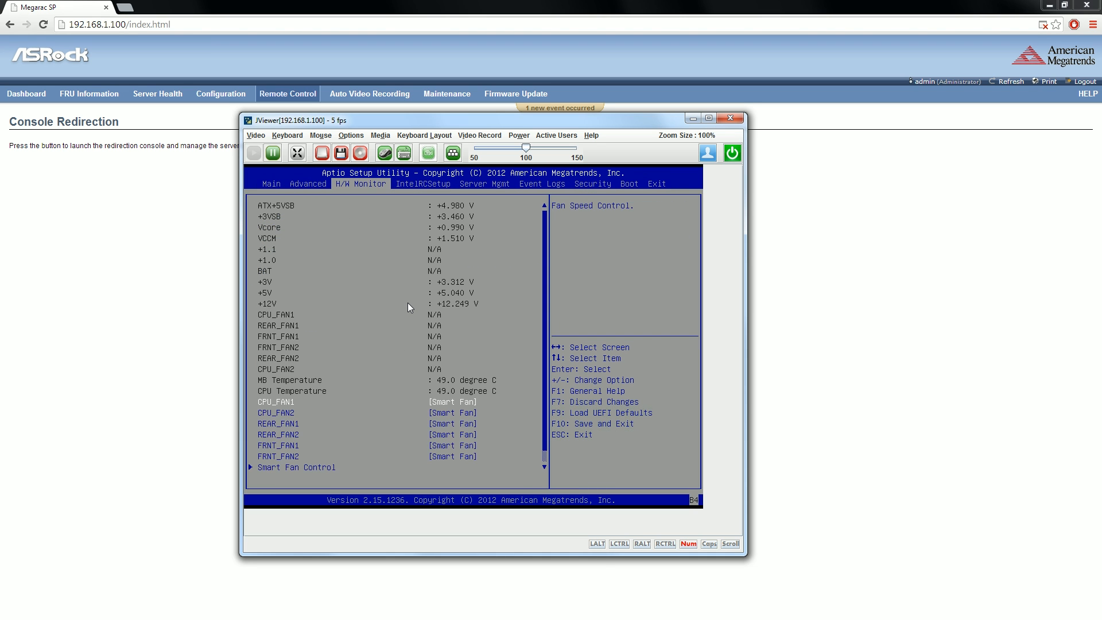
left_click(518, 135)
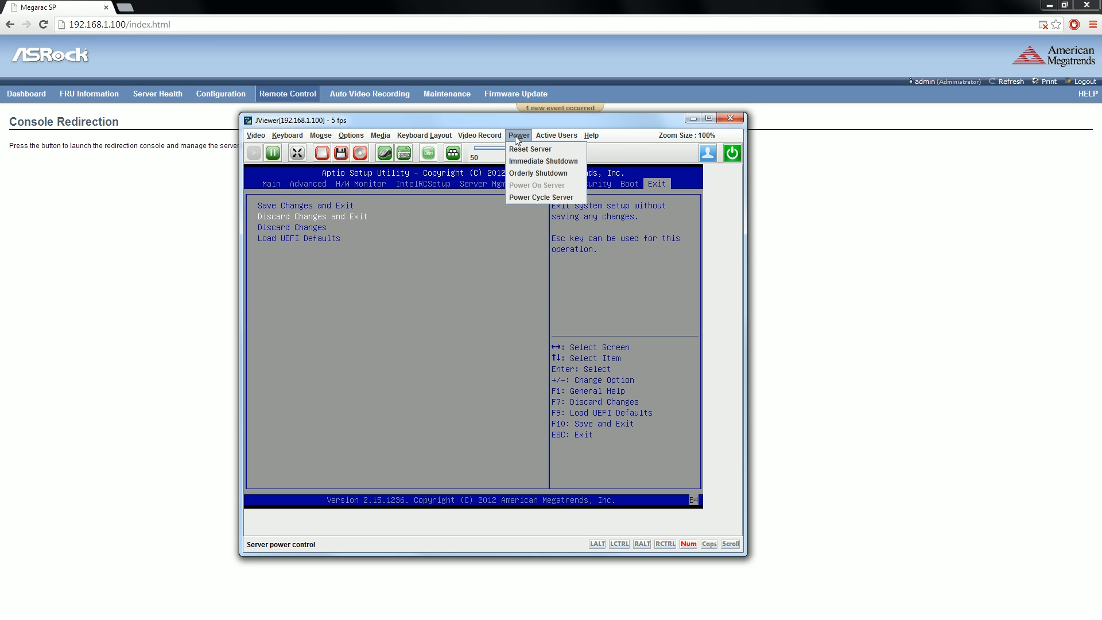
mouse_move(540, 196)
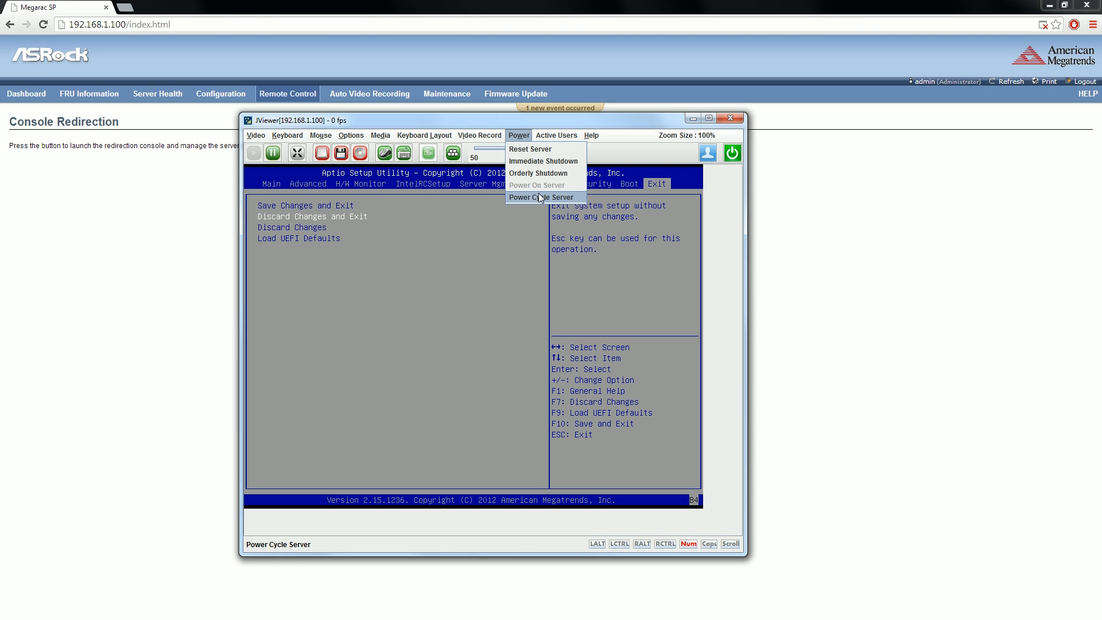
mouse_move(536, 148)
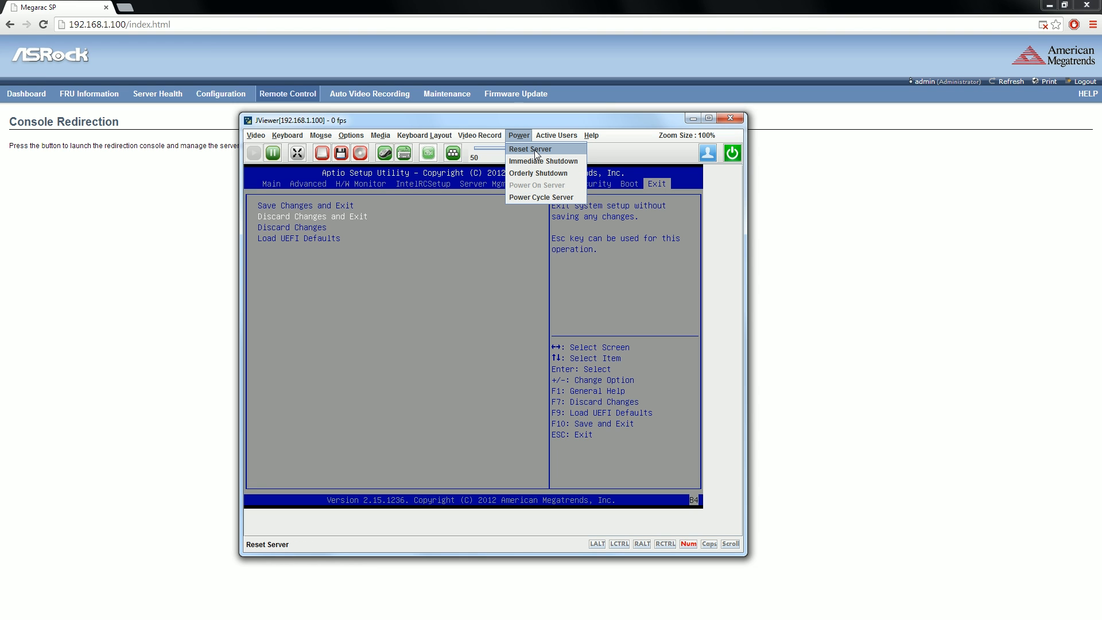
left_click(529, 148)
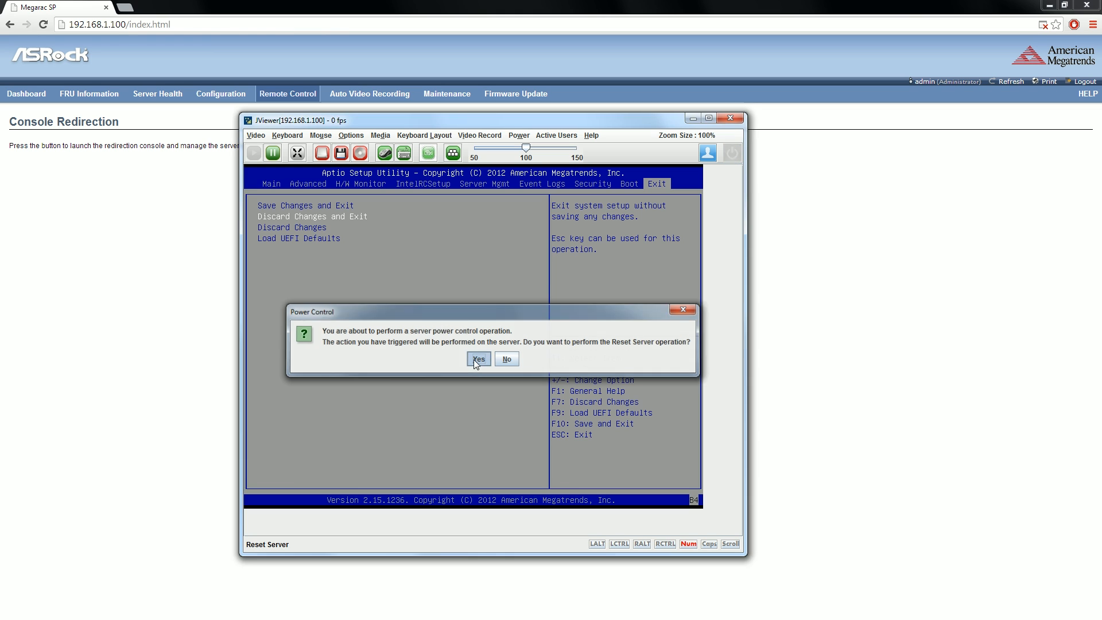
left_click(478, 358)
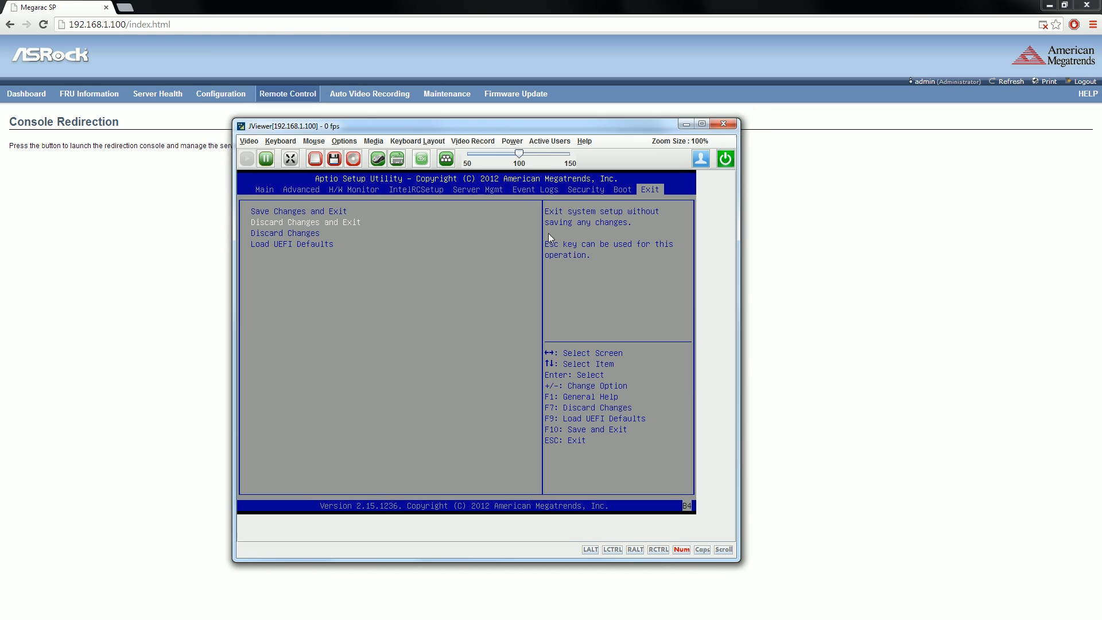
mouse_move(482, 284)
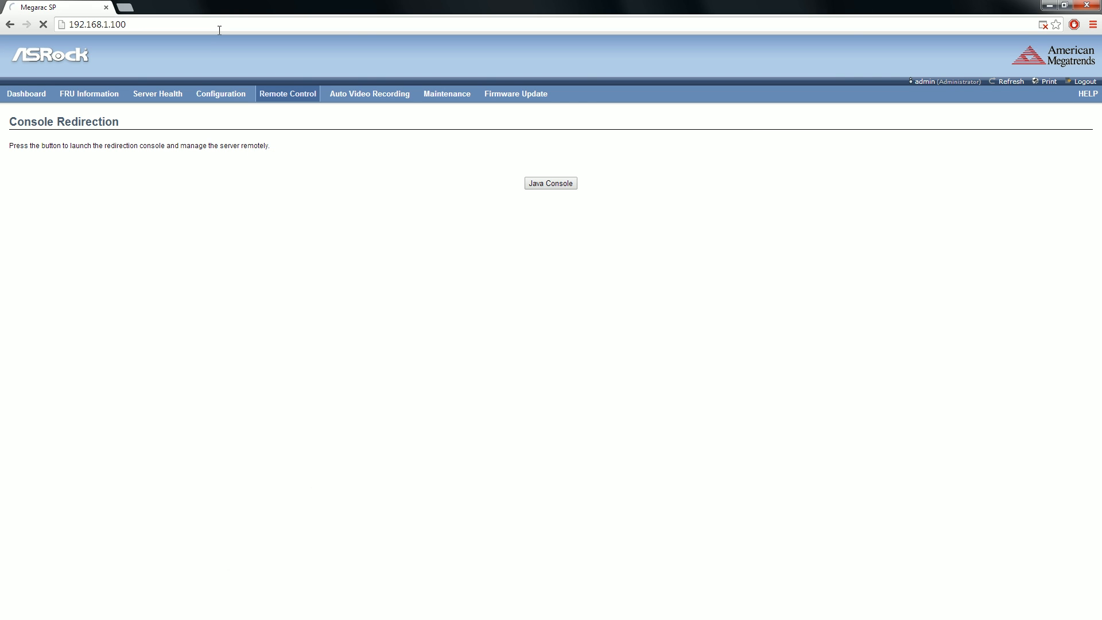
Reload the IPMI web interface to return to the Dashboard with its remote console preview
left_click(95, 24)
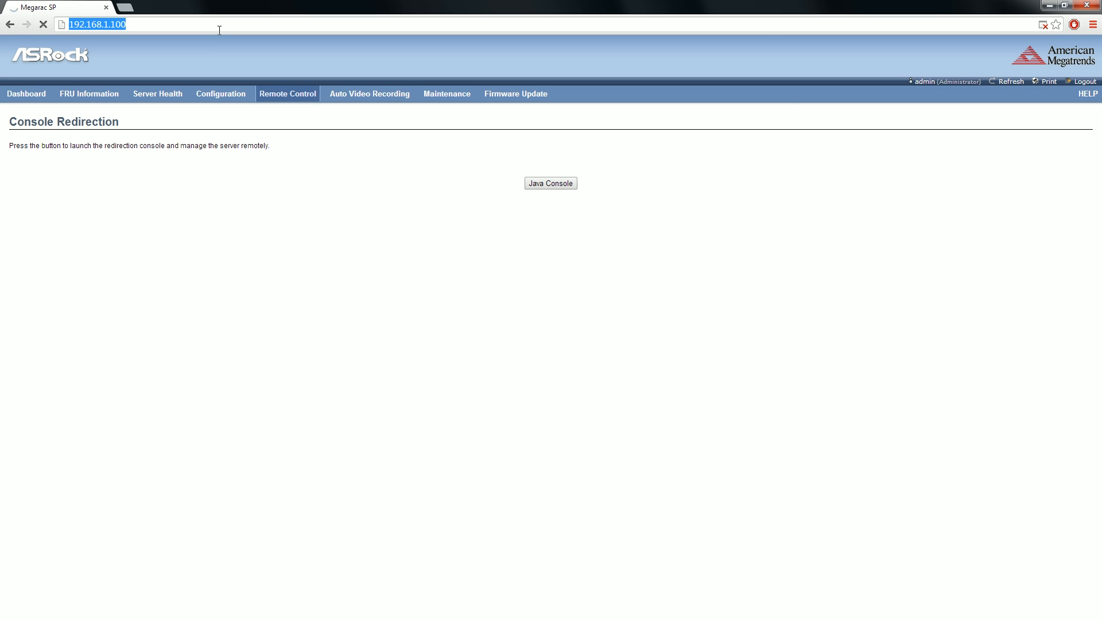
left_click(26, 94)
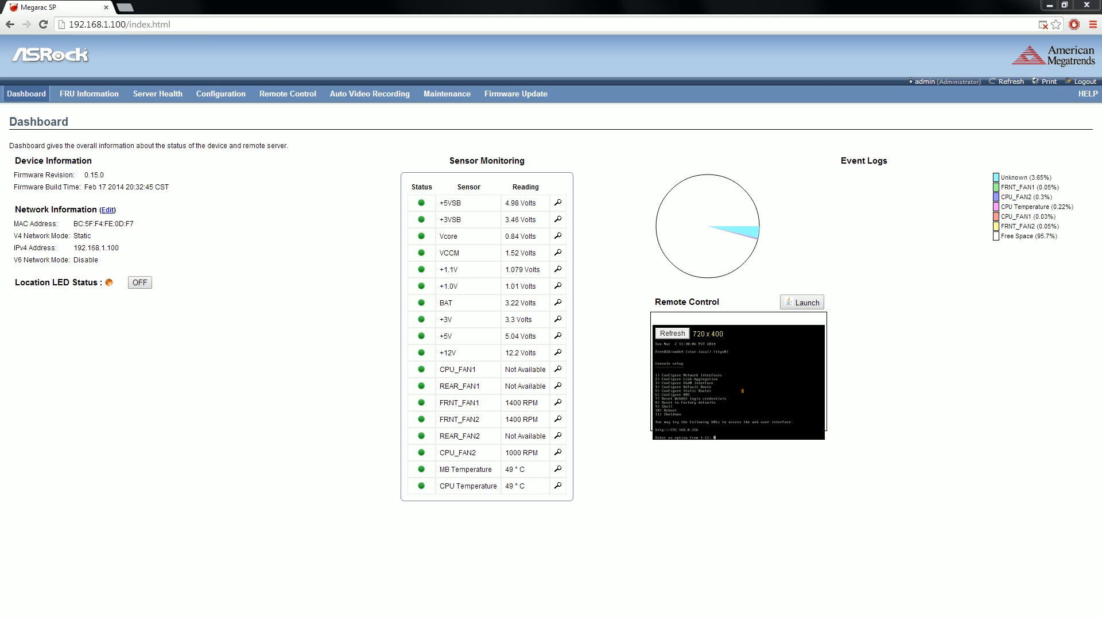
mouse_move(692, 330)
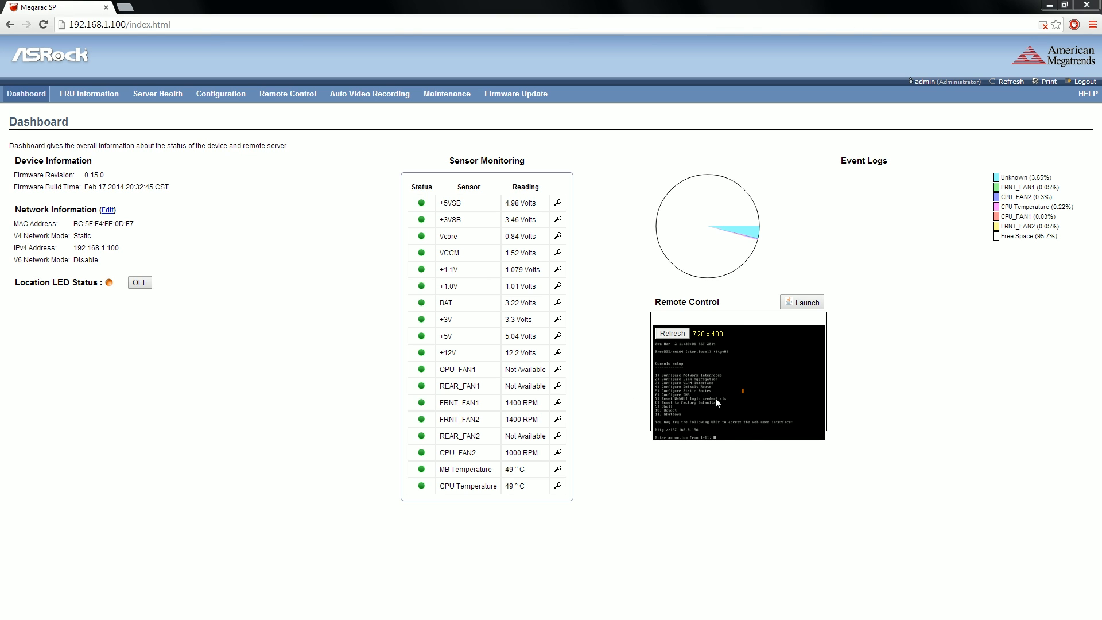
mouse_move(733, 388)
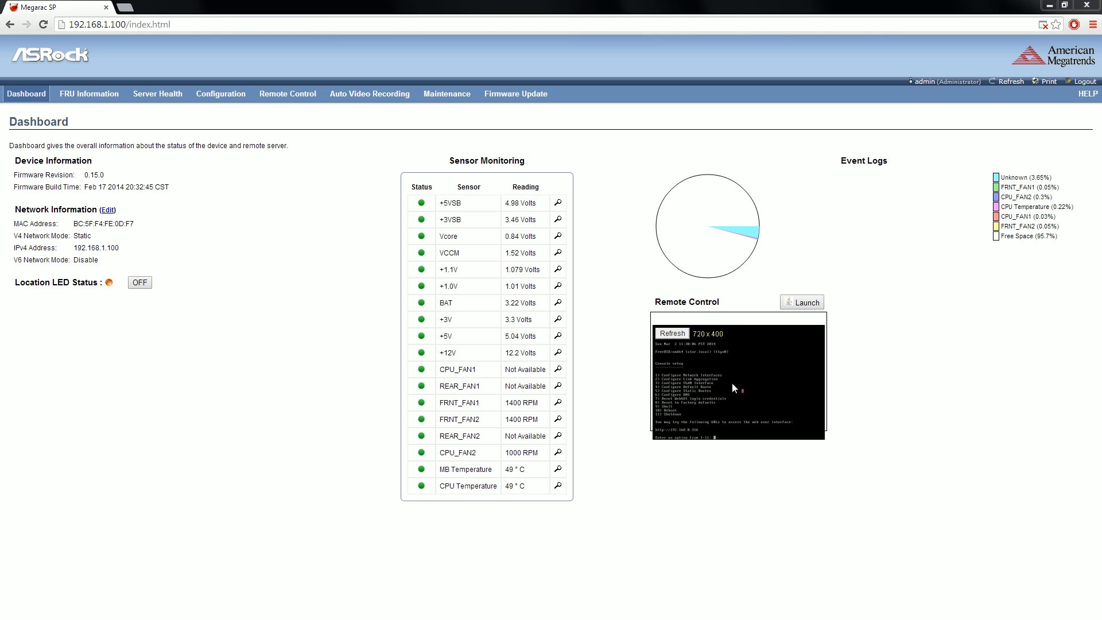
mouse_move(365, 367)
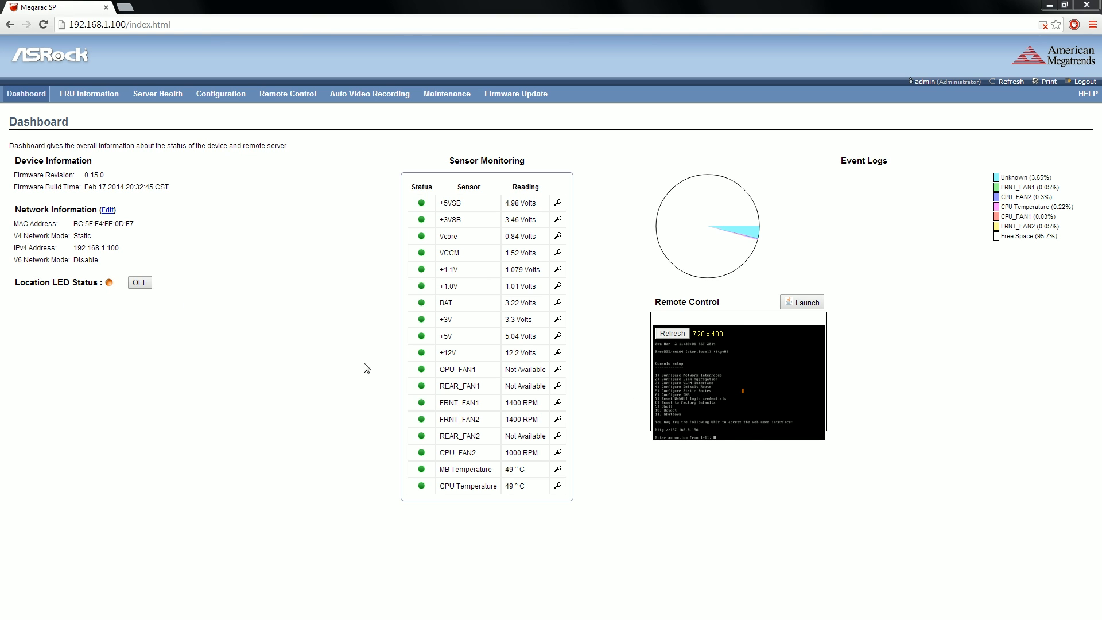
mouse_move(276, 139)
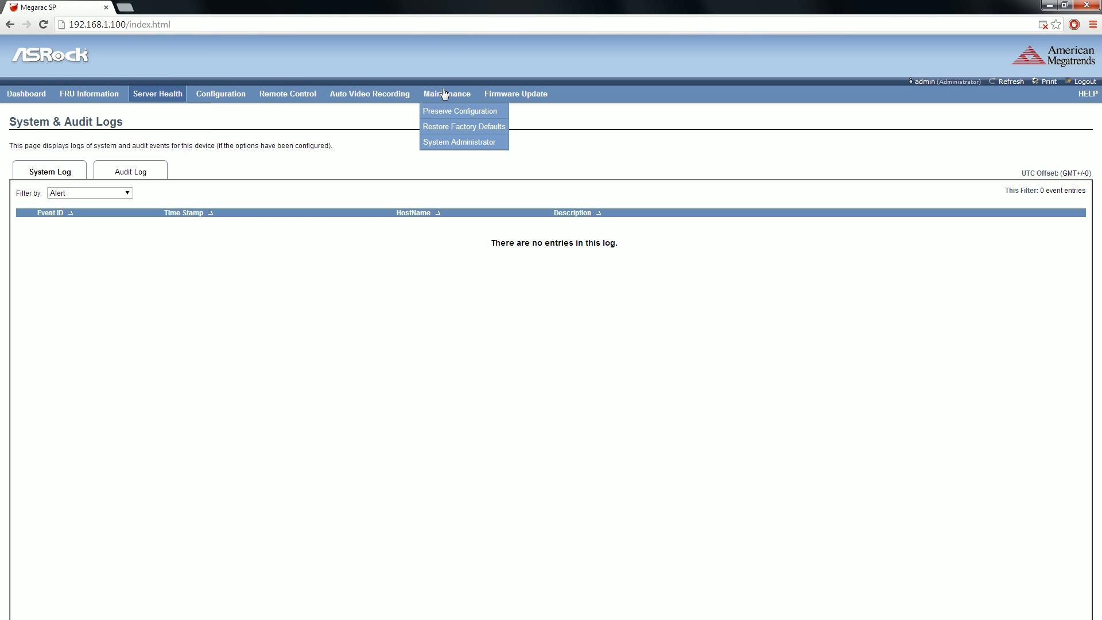
mouse_move(317, 98)
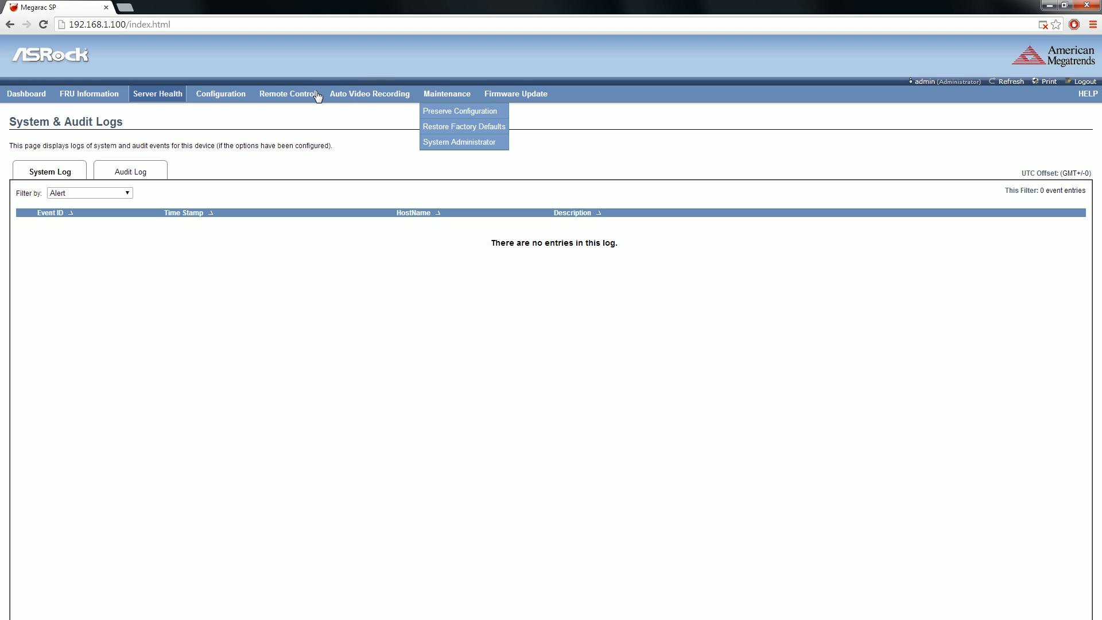
mouse_move(639, 55)
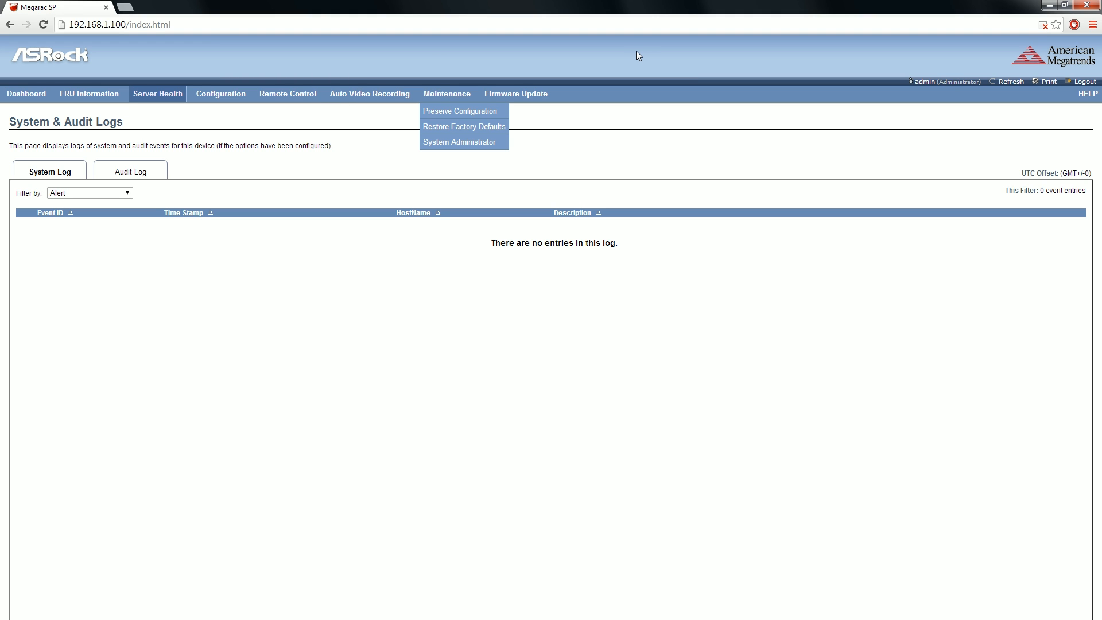
mouse_move(531, 174)
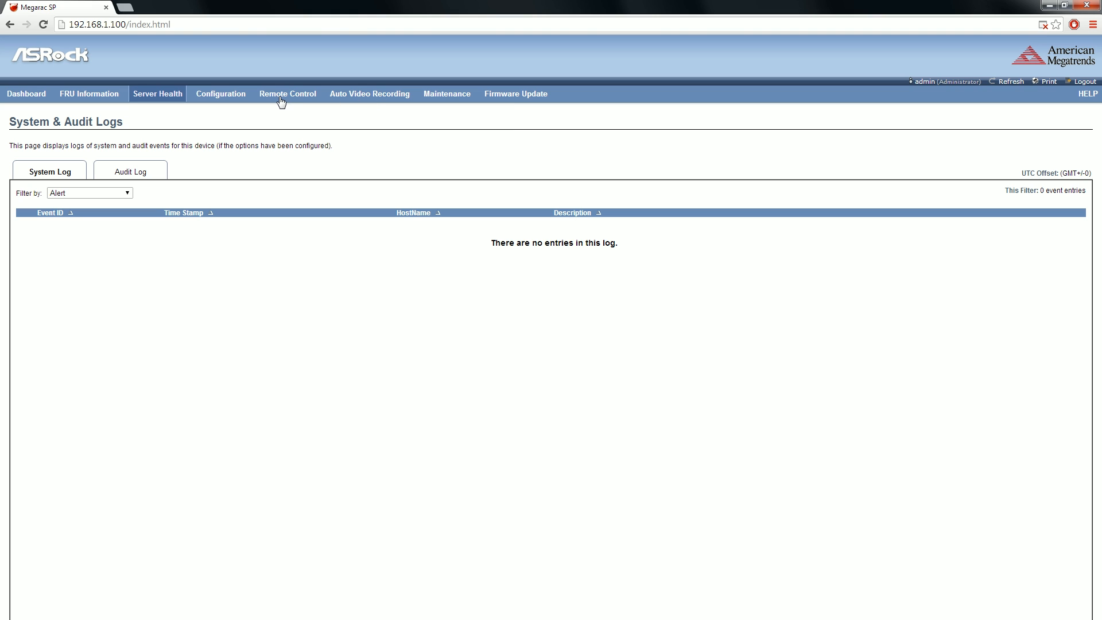
mouse_move(687, 90)
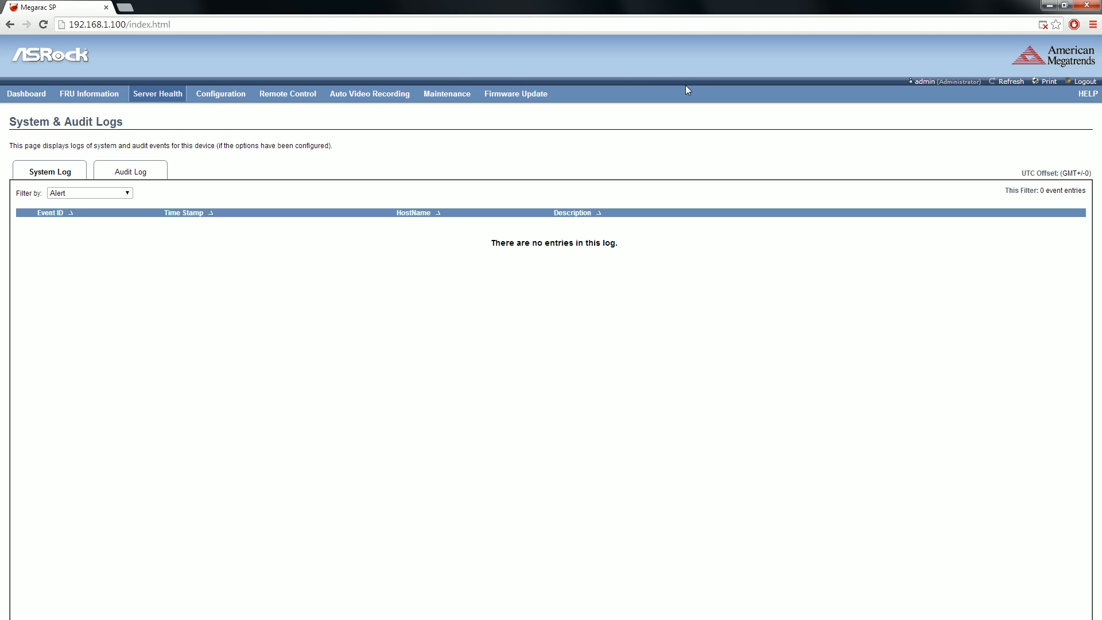
mouse_move(483, 160)
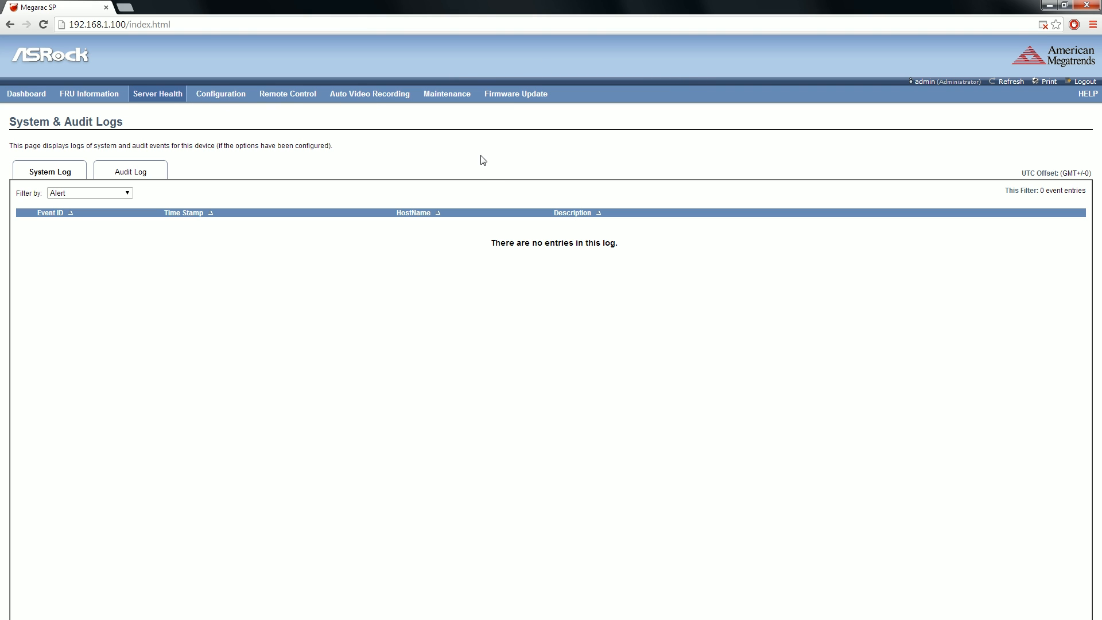
mouse_move(479, 158)
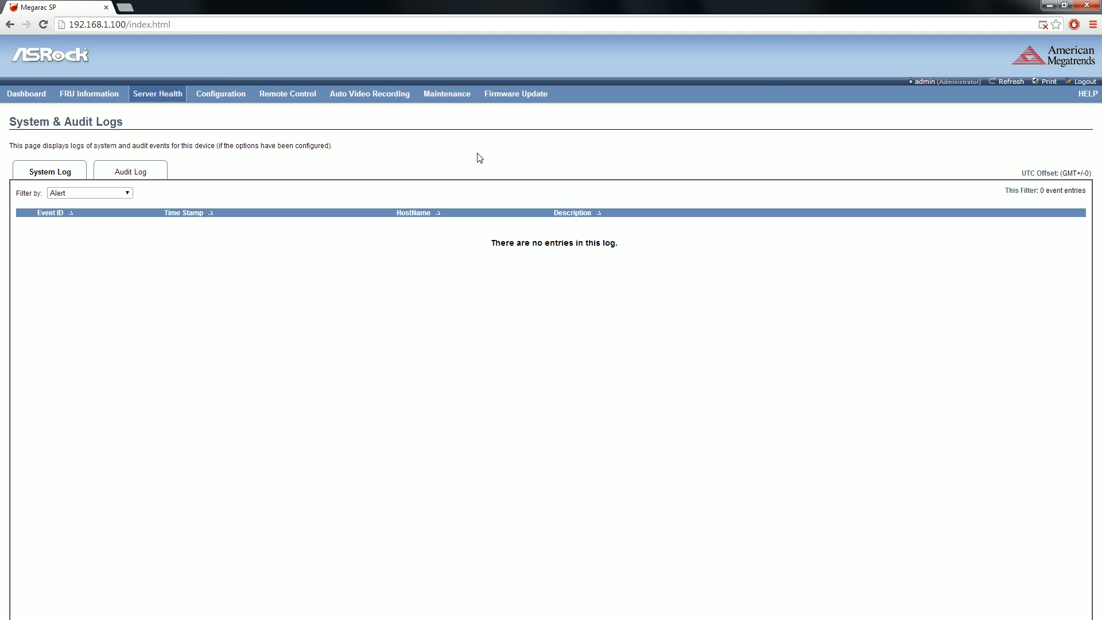
mouse_move(469, 148)
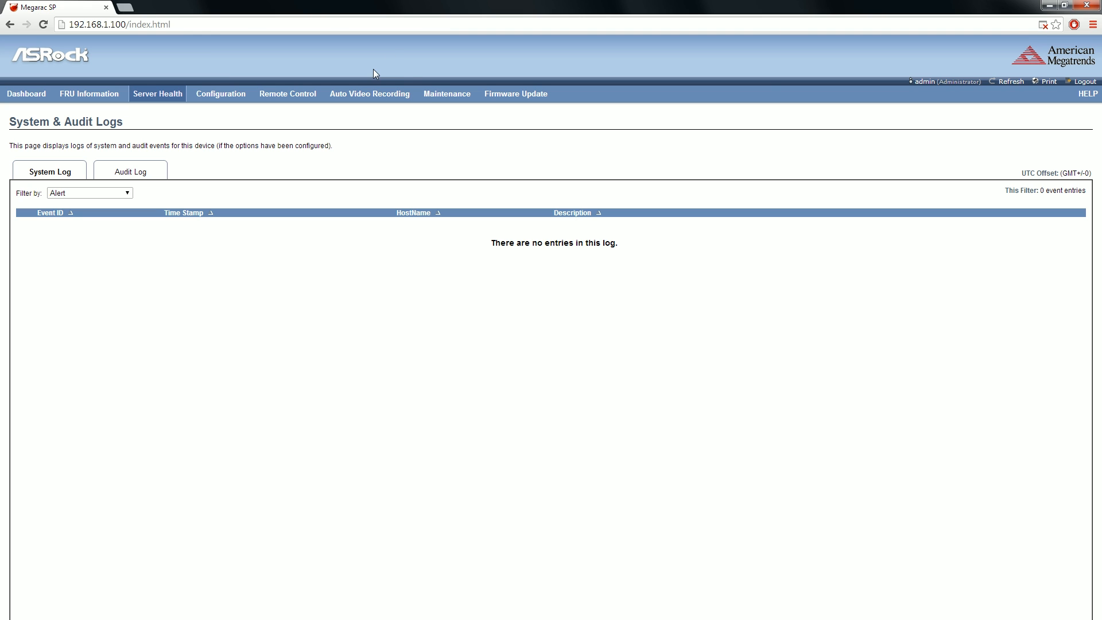
mouse_move(366, 100)
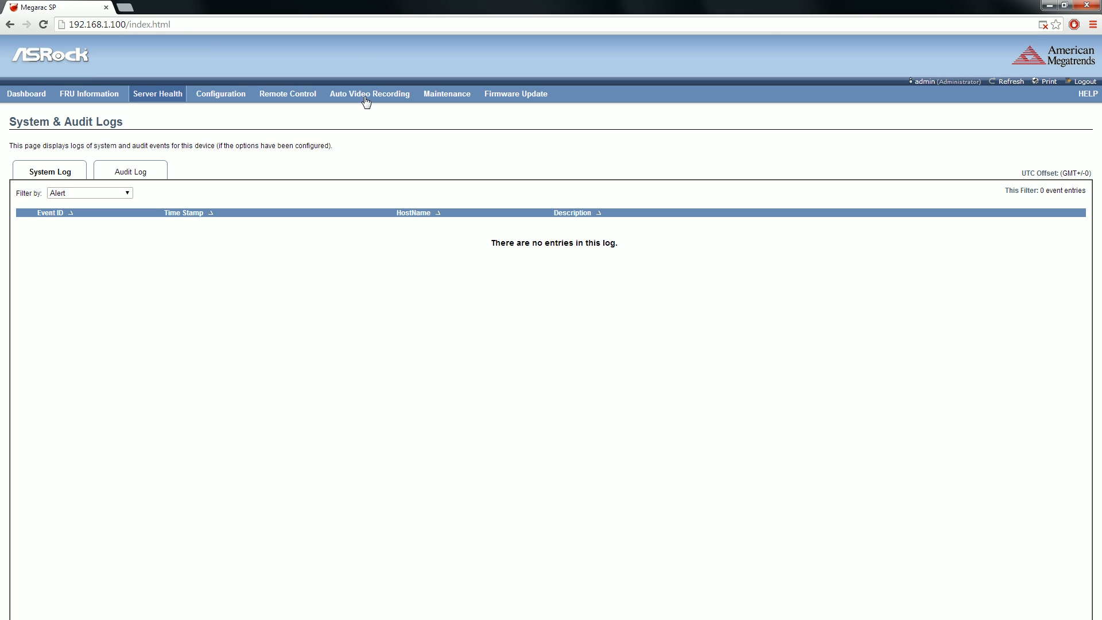
mouse_move(512, 98)
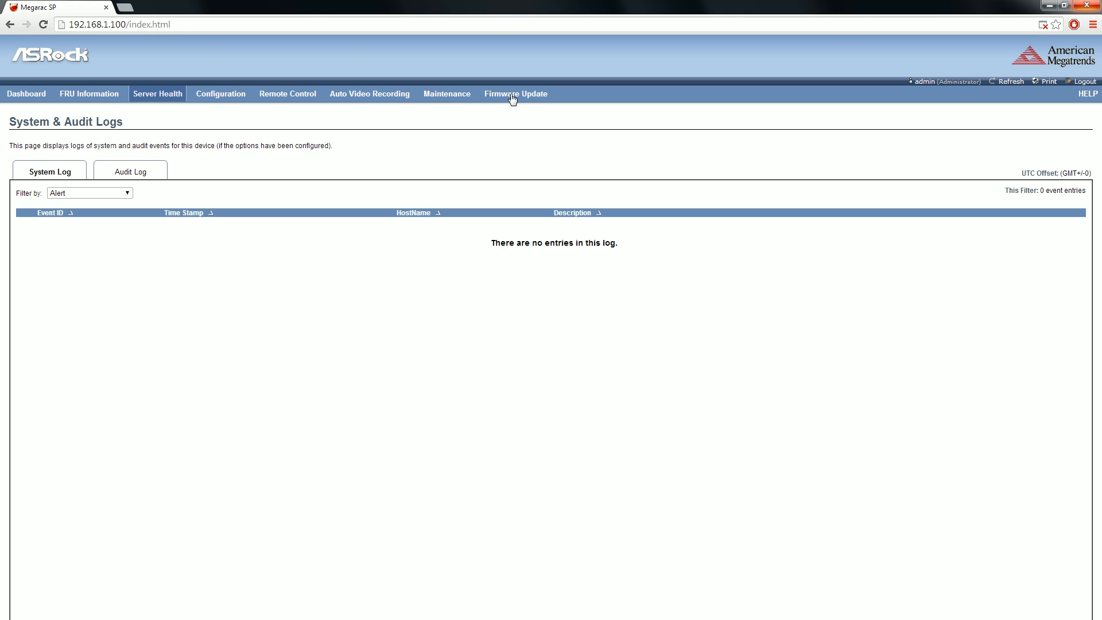
mouse_move(443, 83)
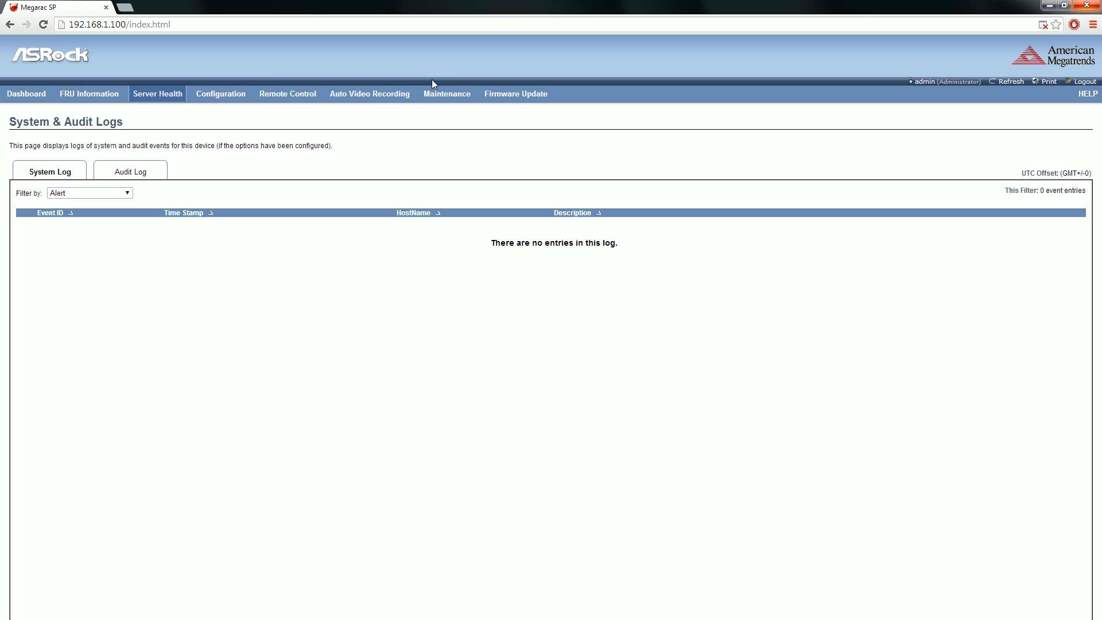
mouse_move(429, 82)
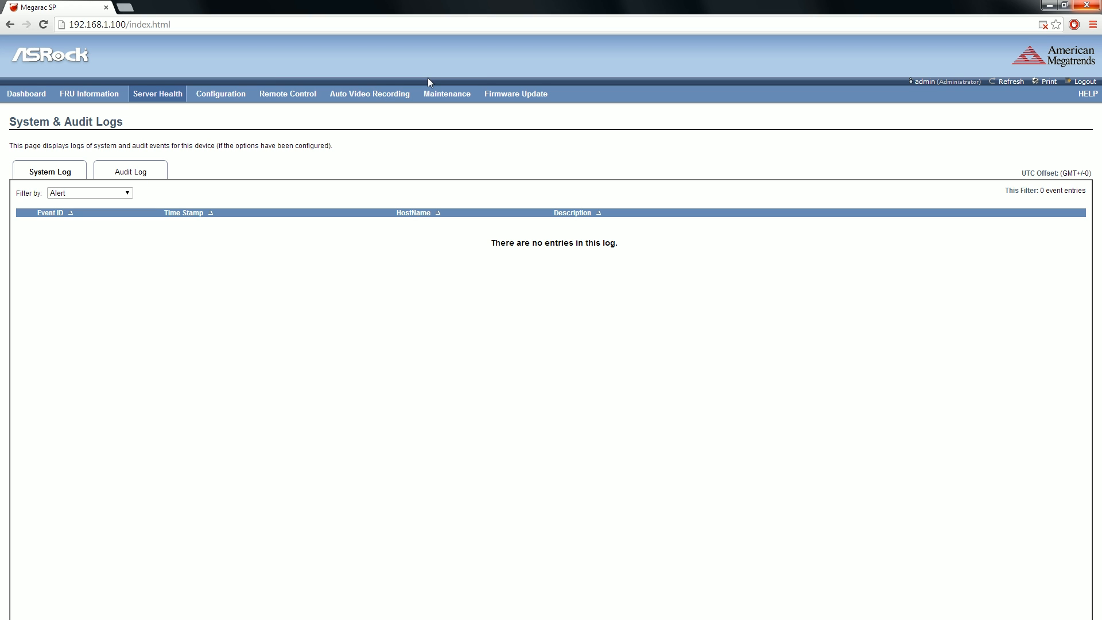
mouse_move(454, 121)
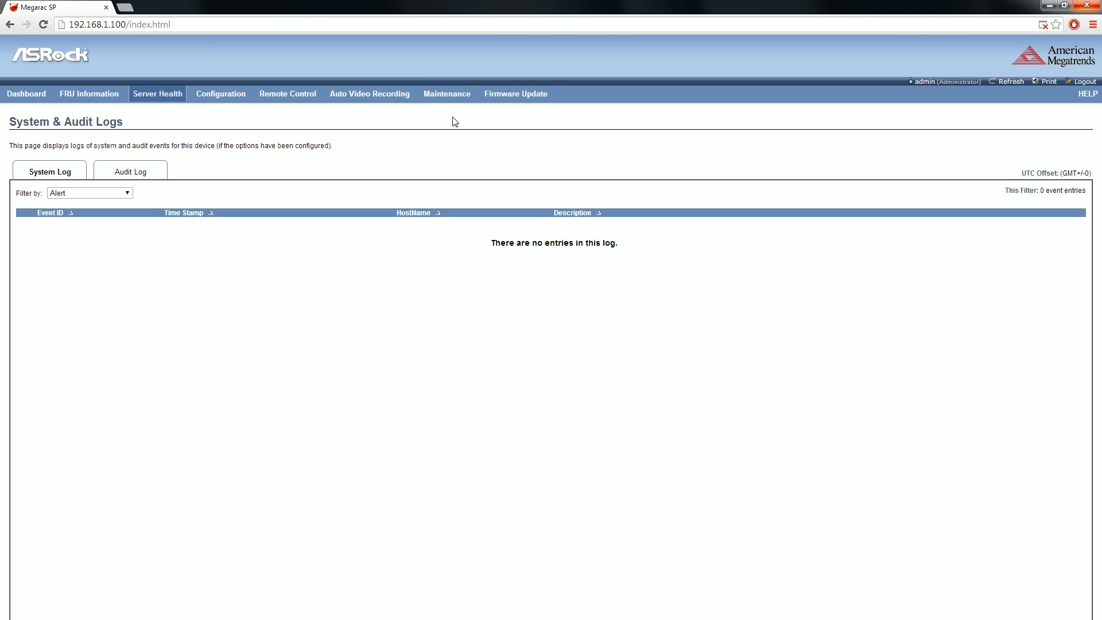
mouse_move(290, 114)
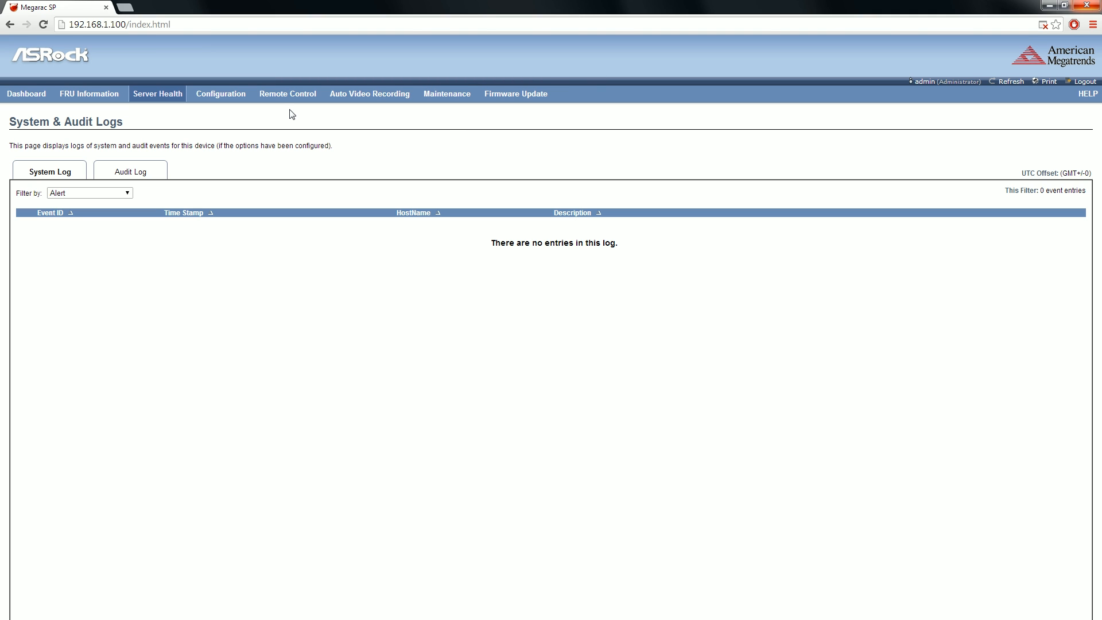
mouse_move(345, 187)
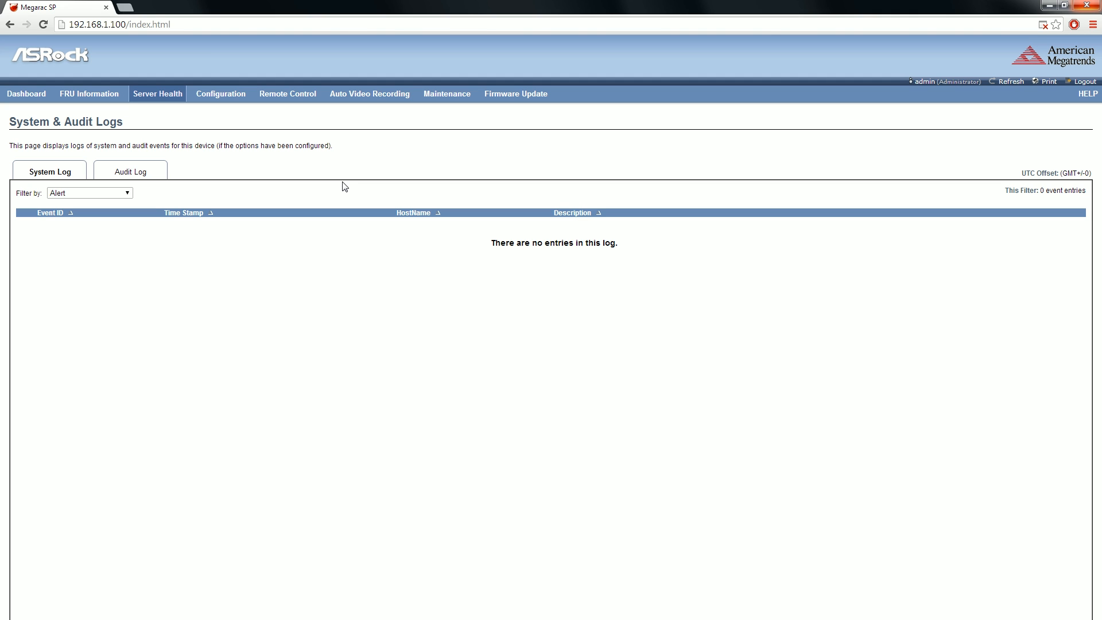
mouse_move(97, 110)
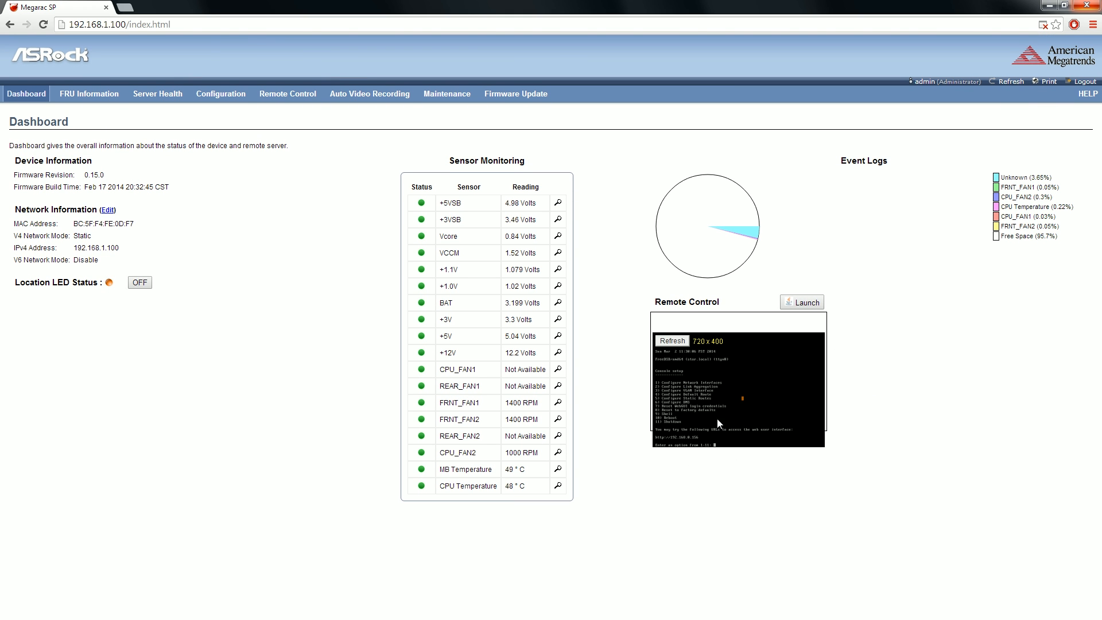
mouse_move(736, 367)
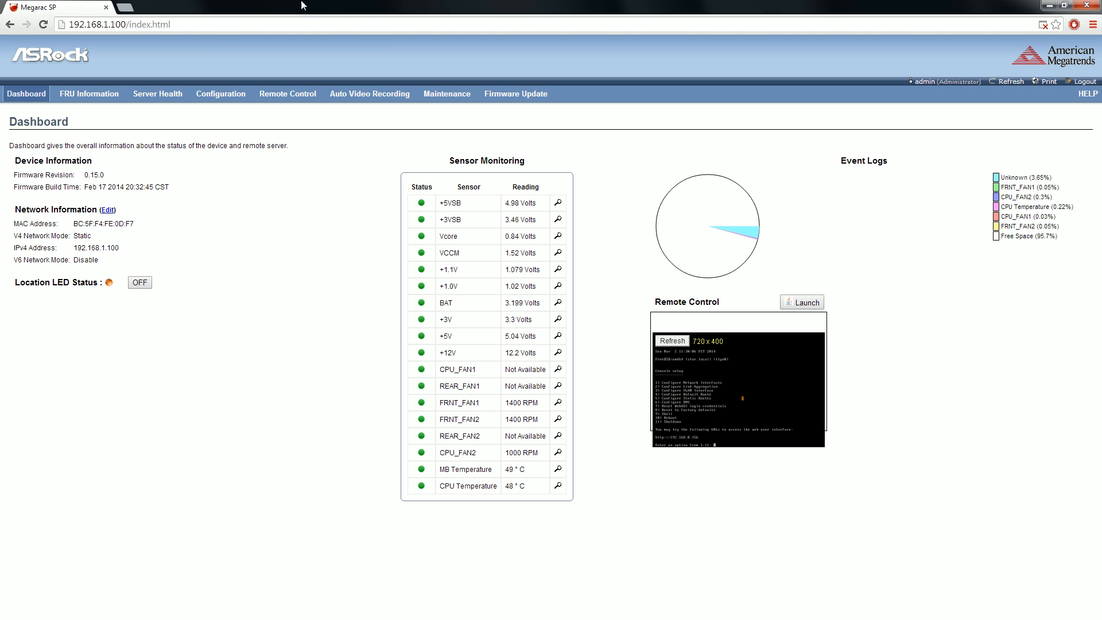
mouse_move(707, 397)
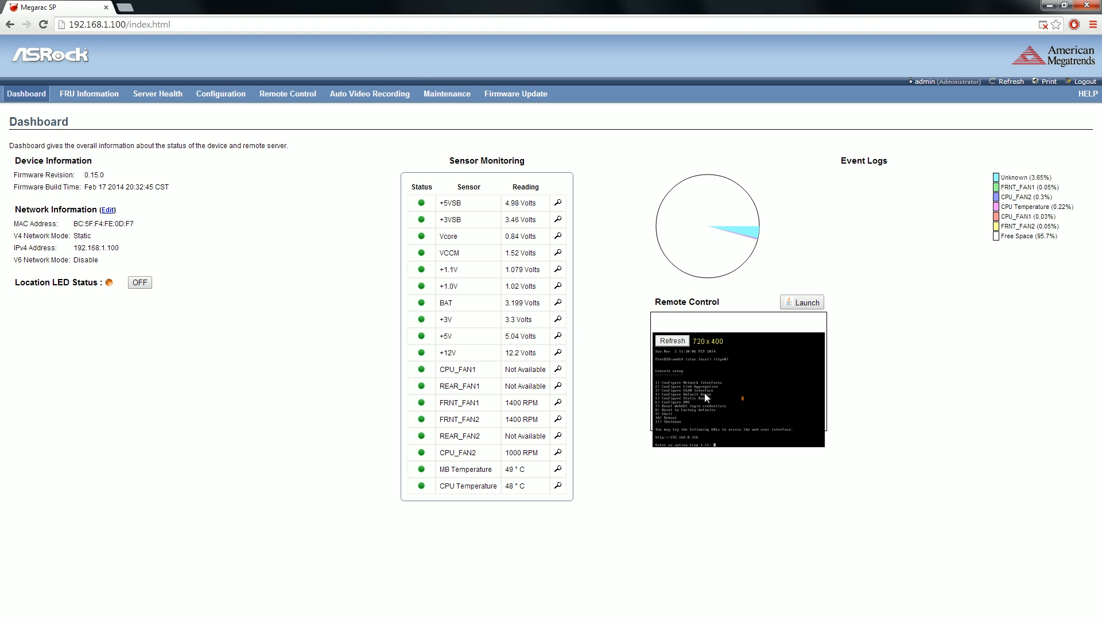
mouse_move(700, 379)
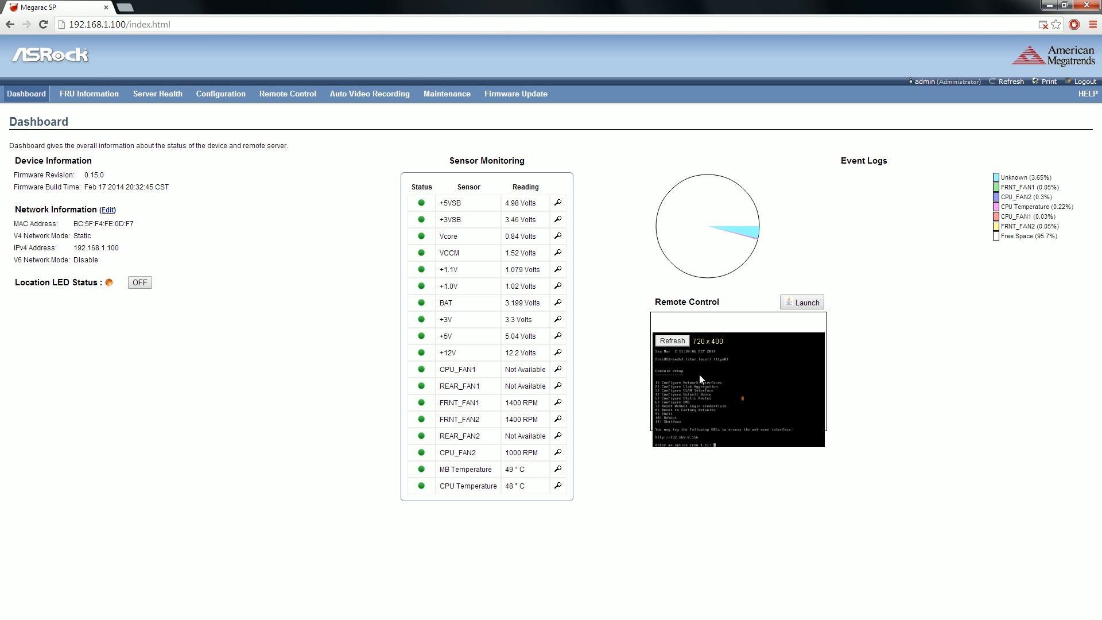
mouse_move(776, 396)
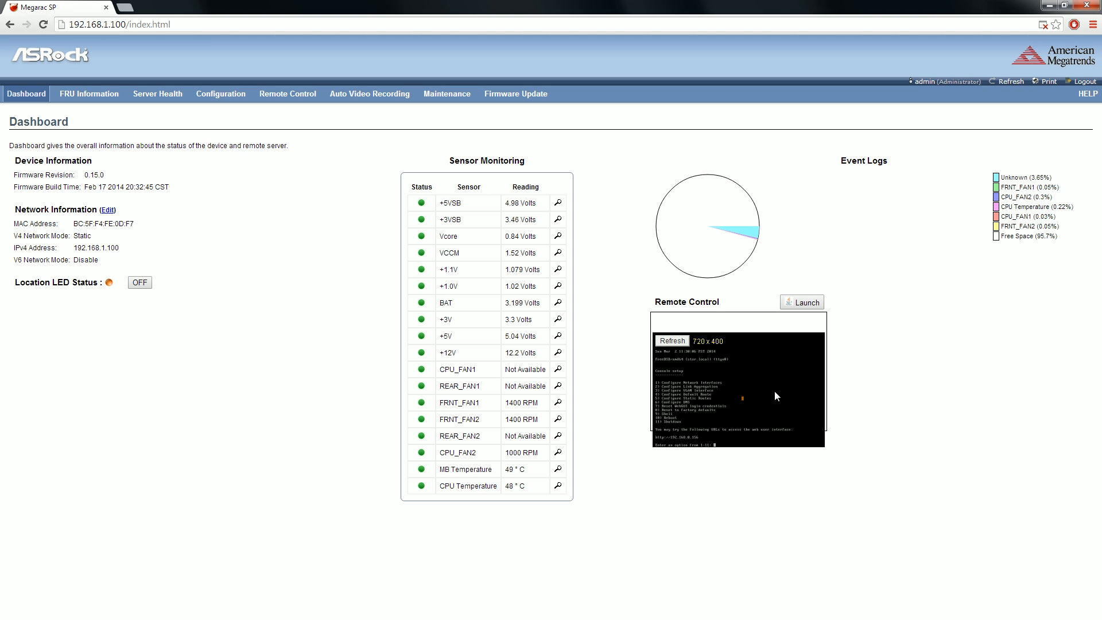
mouse_move(742, 381)
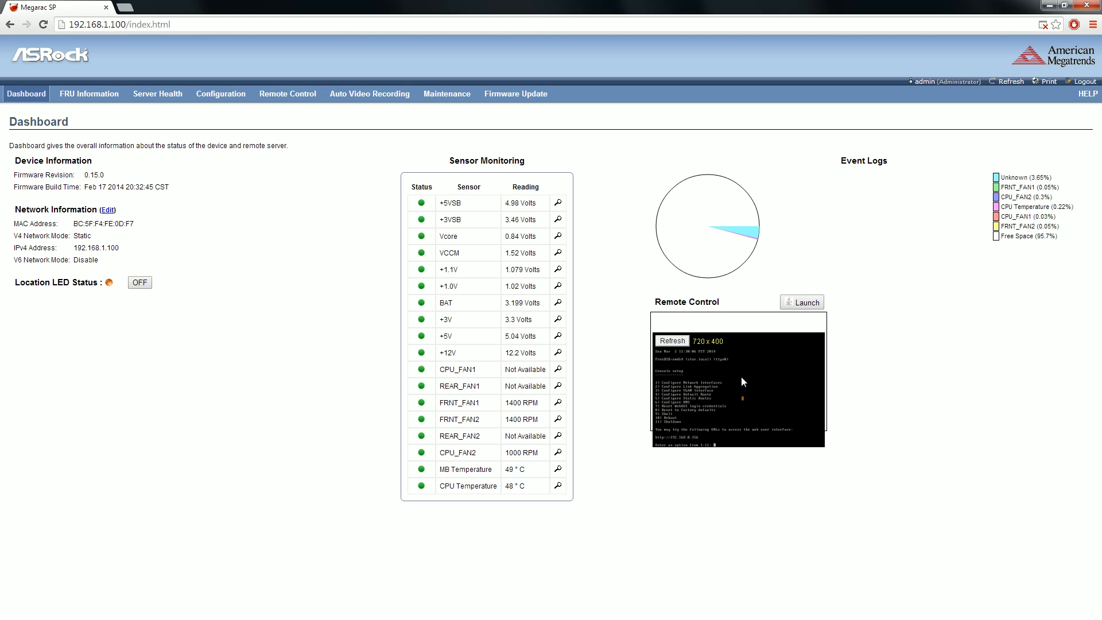
mouse_move(723, 384)
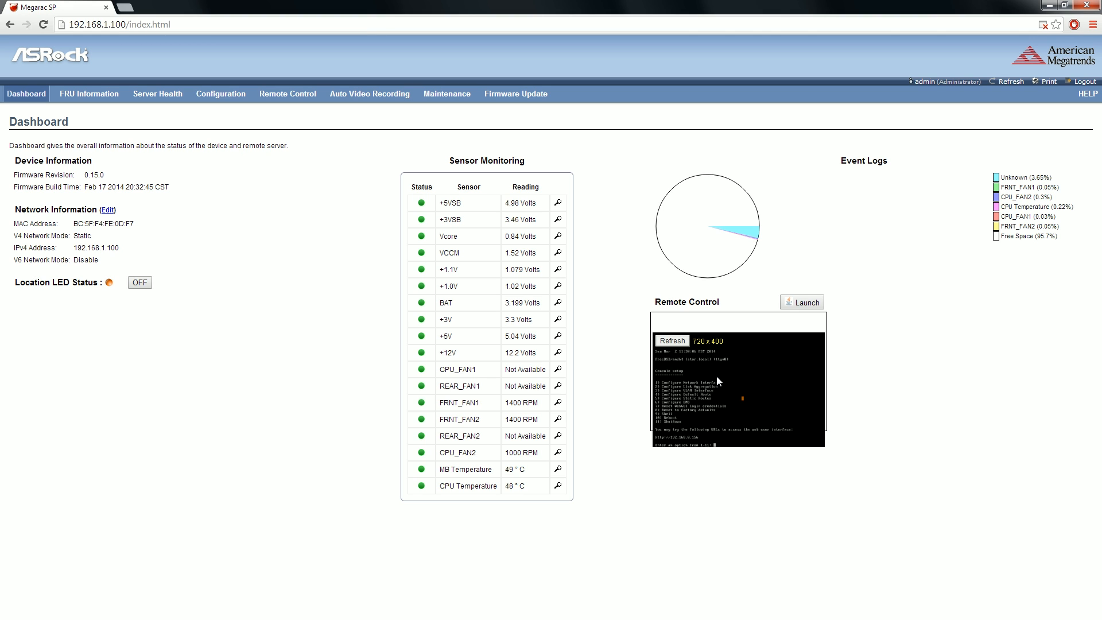
mouse_move(708, 369)
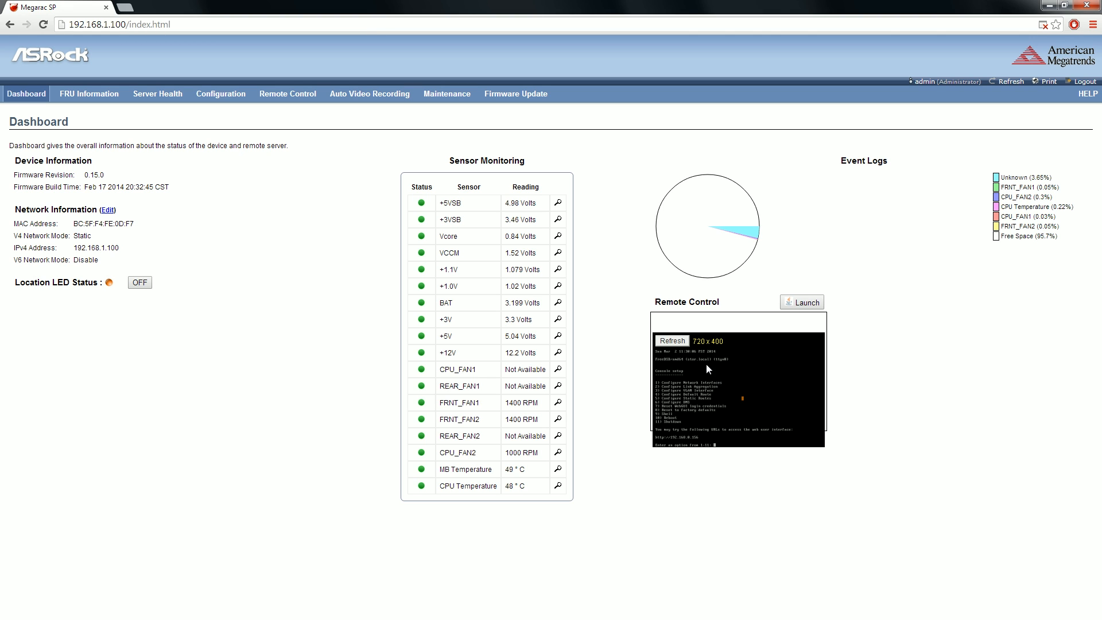
mouse_move(691, 361)
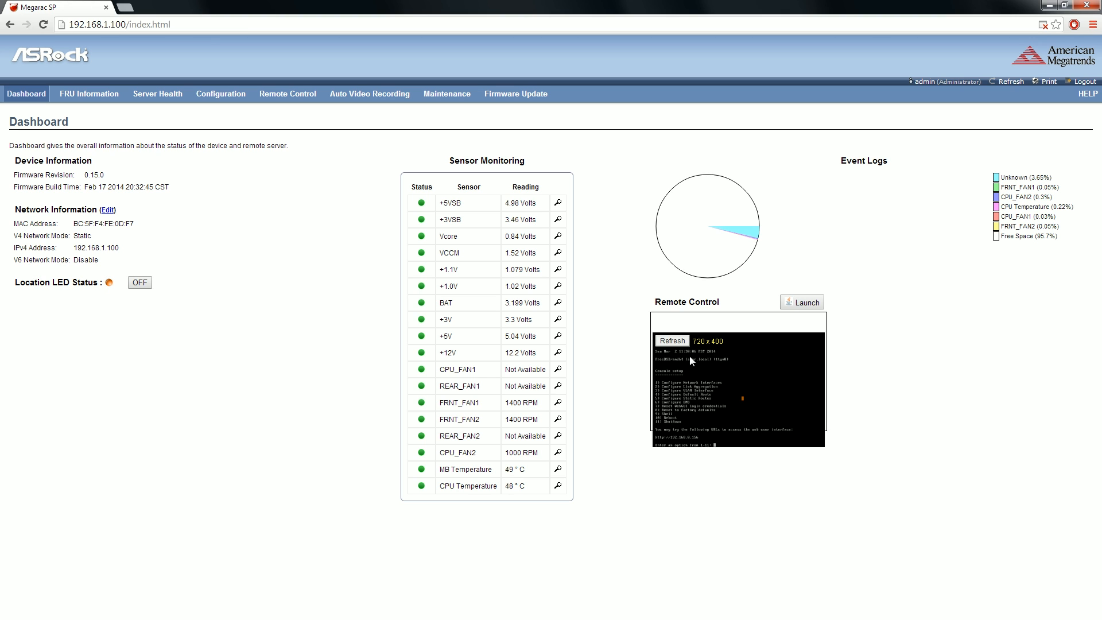
mouse_move(655, 330)
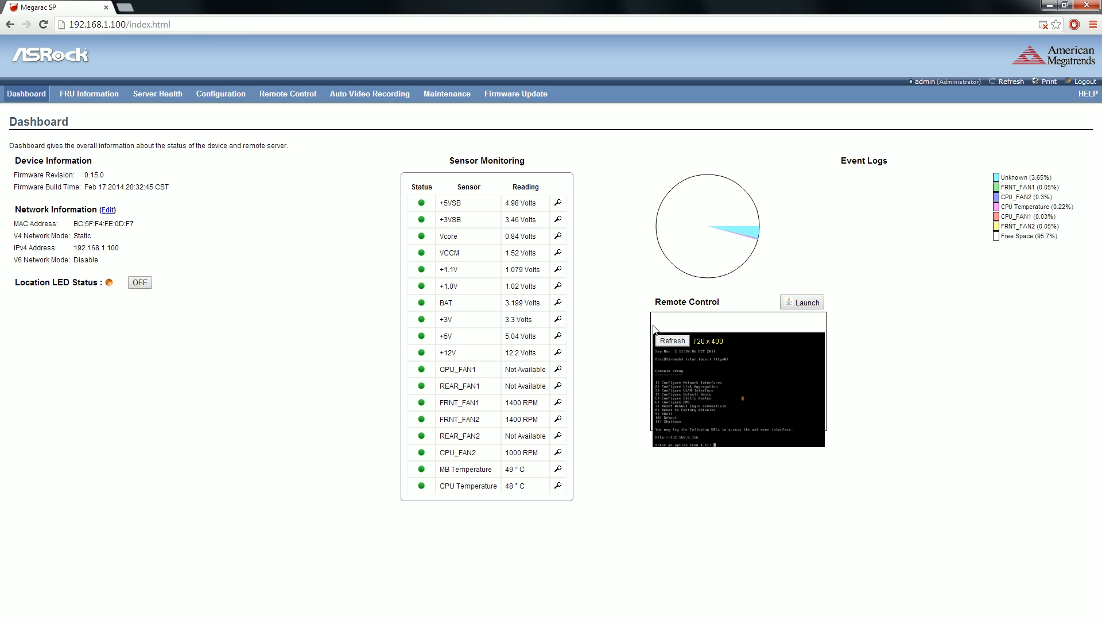
mouse_move(650, 331)
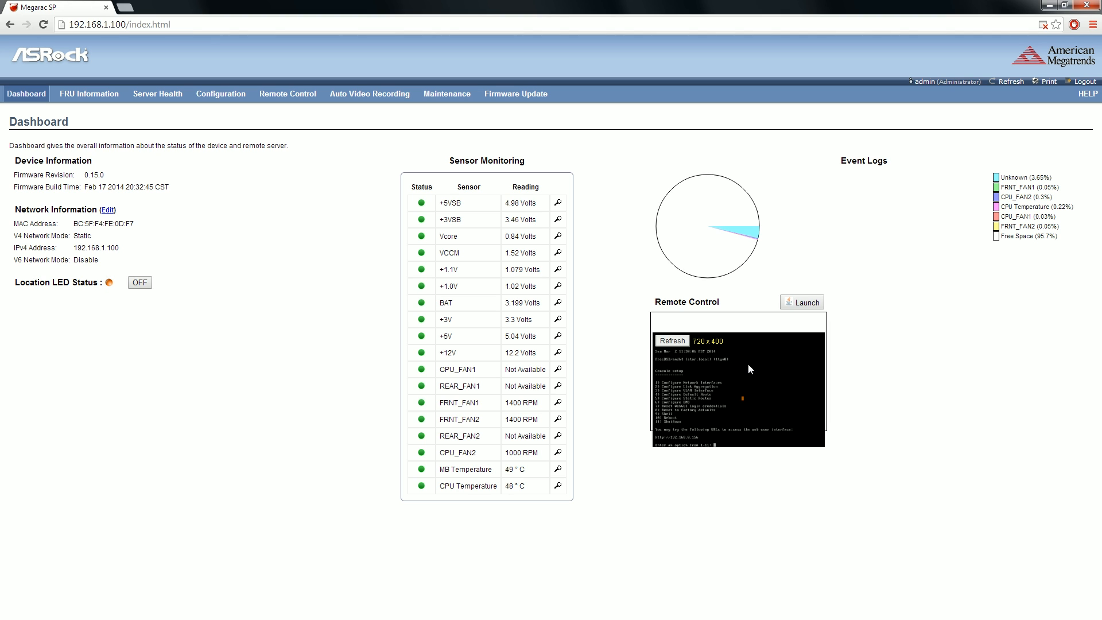
mouse_move(769, 382)
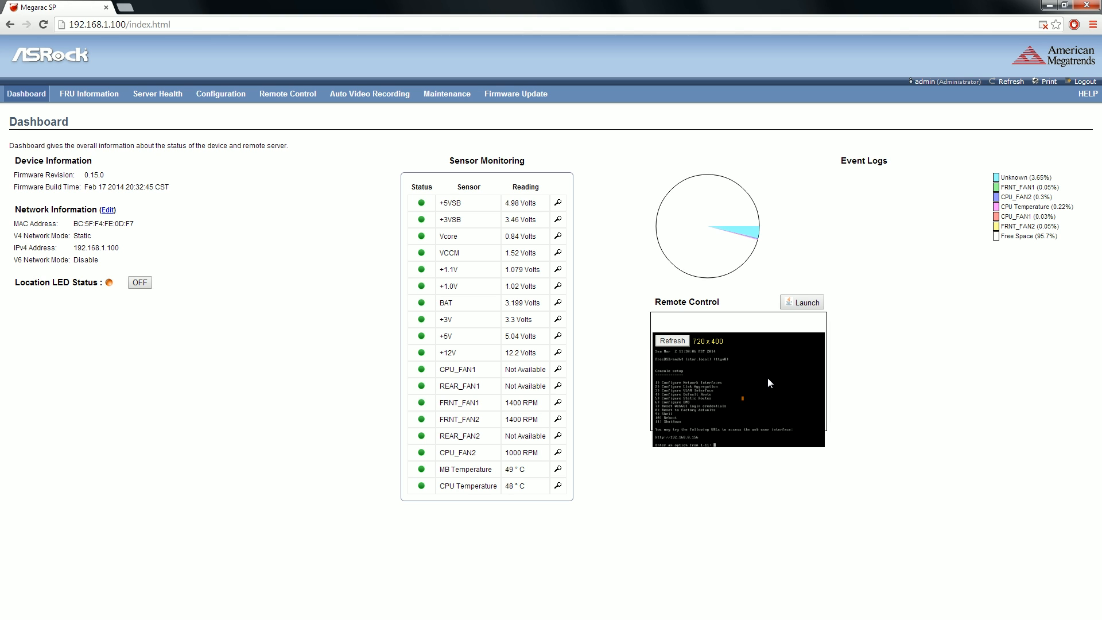
mouse_move(754, 369)
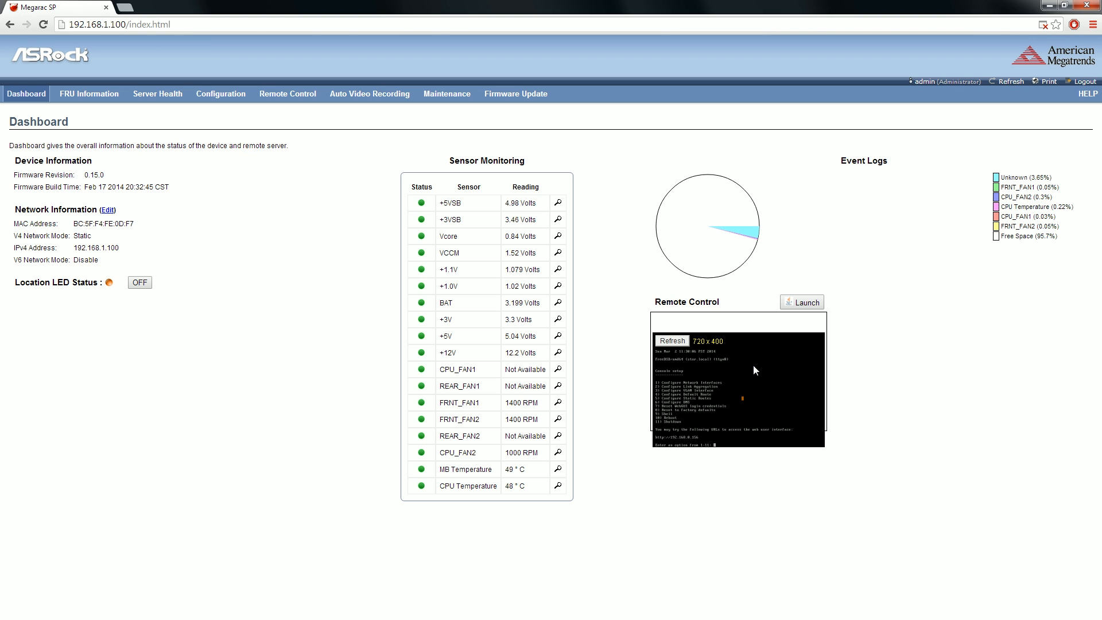